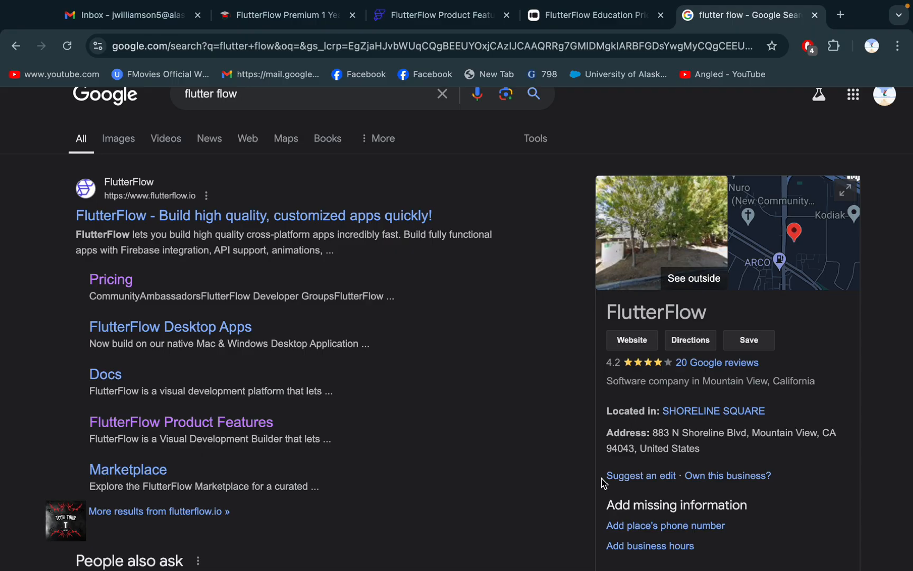
mouse_move(568, 448)
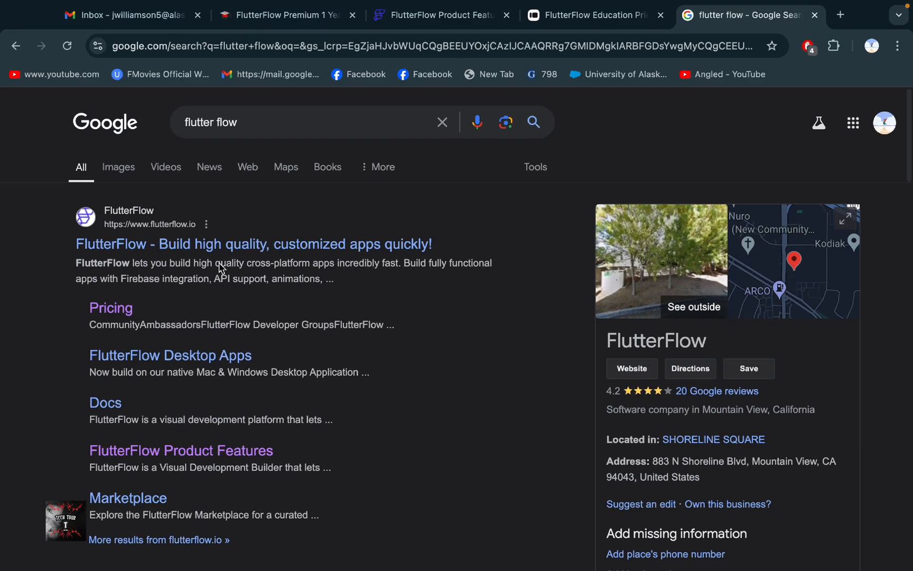
mouse_move(163, 261)
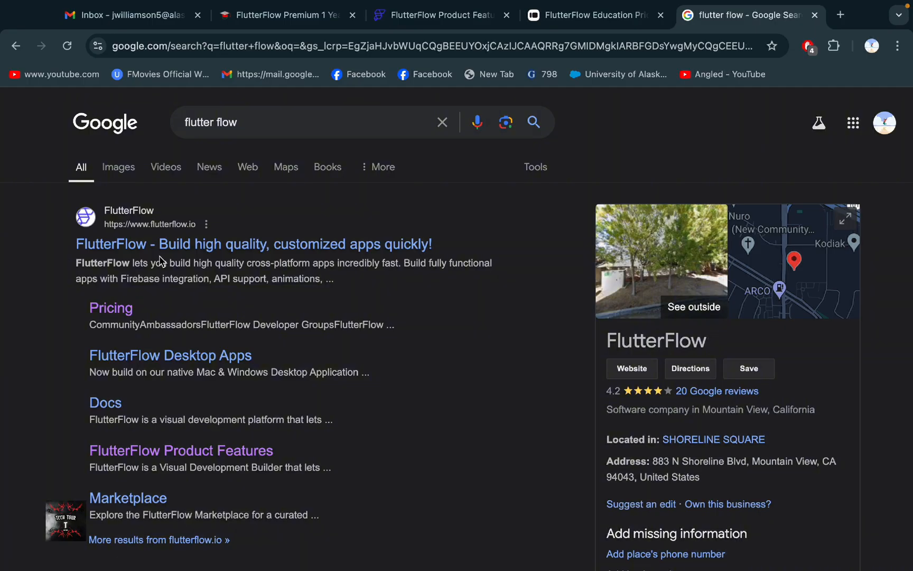
Step: Scroll through the 'flutter flow' Google results to review FlutterFlow's site links and details
scroll("down", 3)
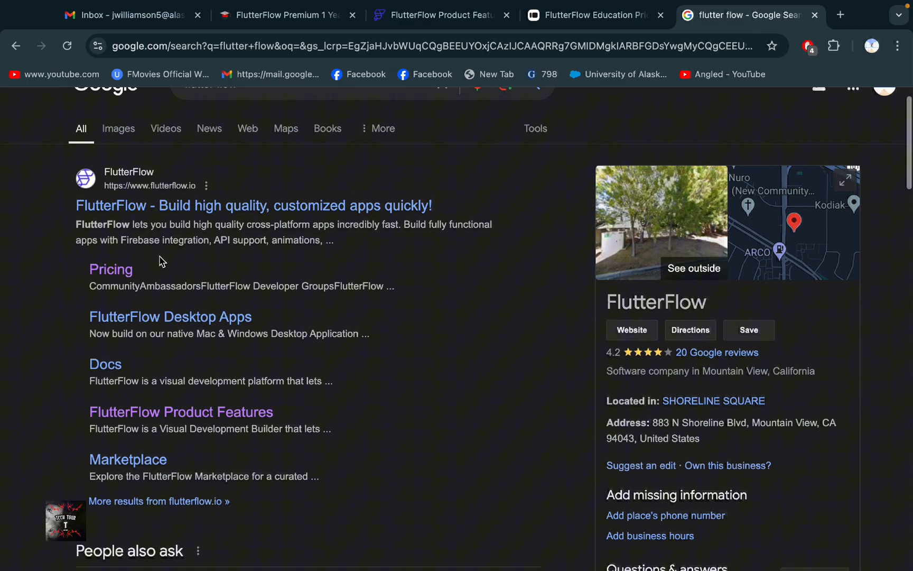
scroll("down", 3)
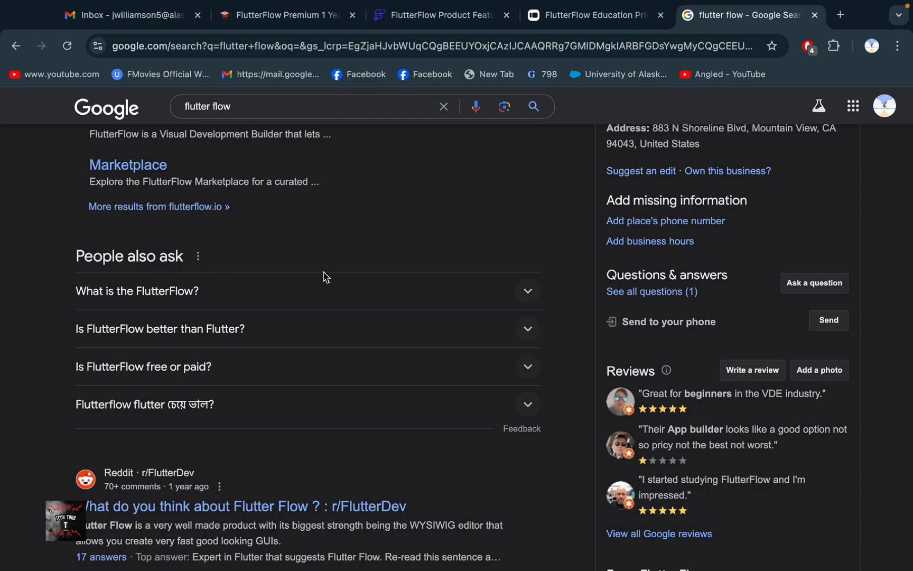
scroll("up", 3)
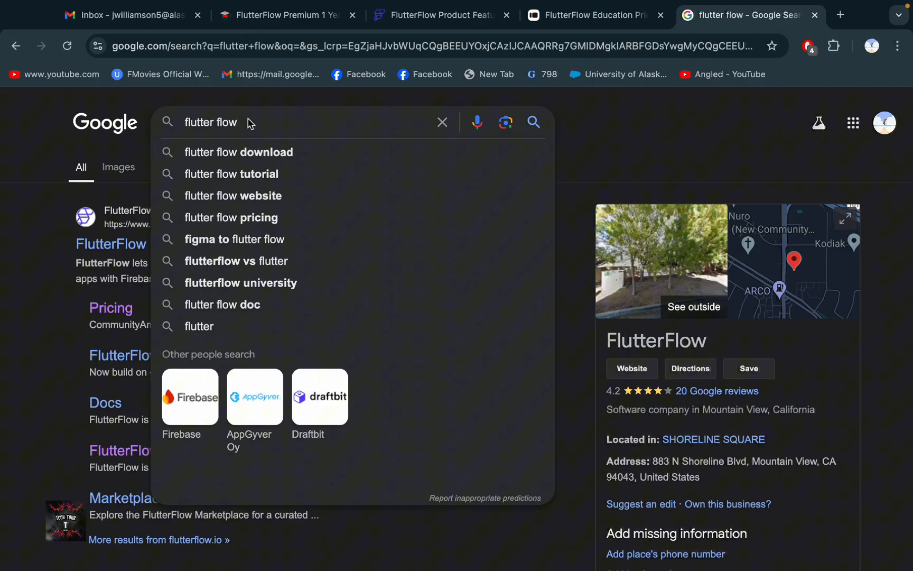
mouse_move(231, 175)
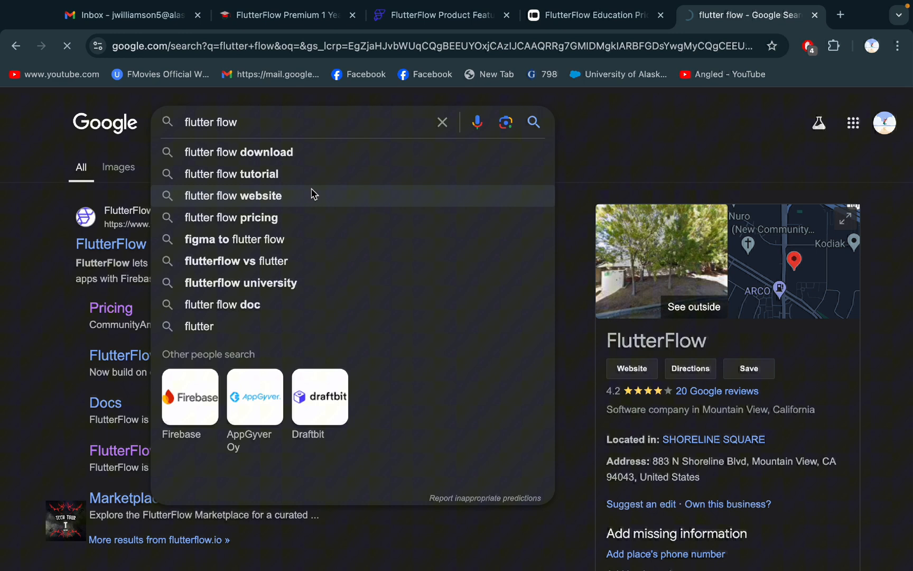
mouse_move(44, 268)
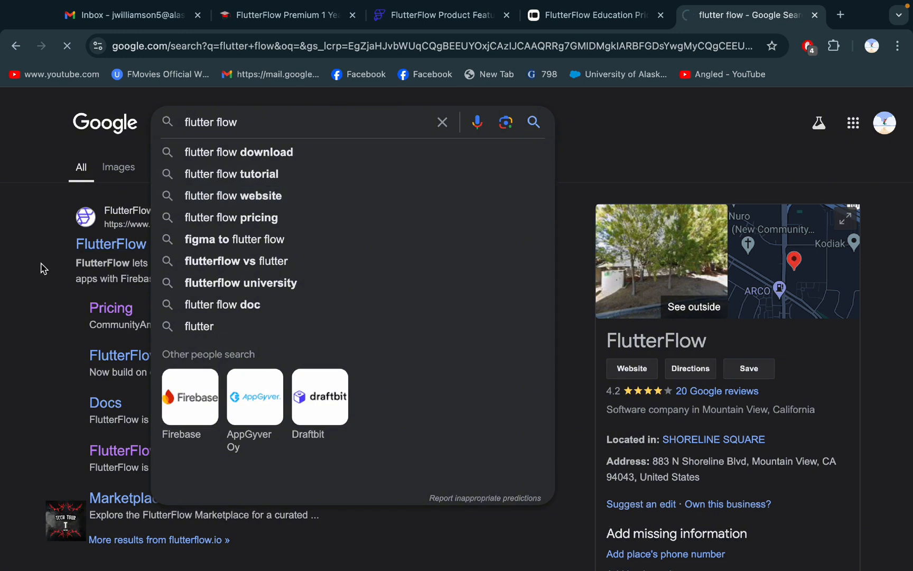
mouse_move(358, 340)
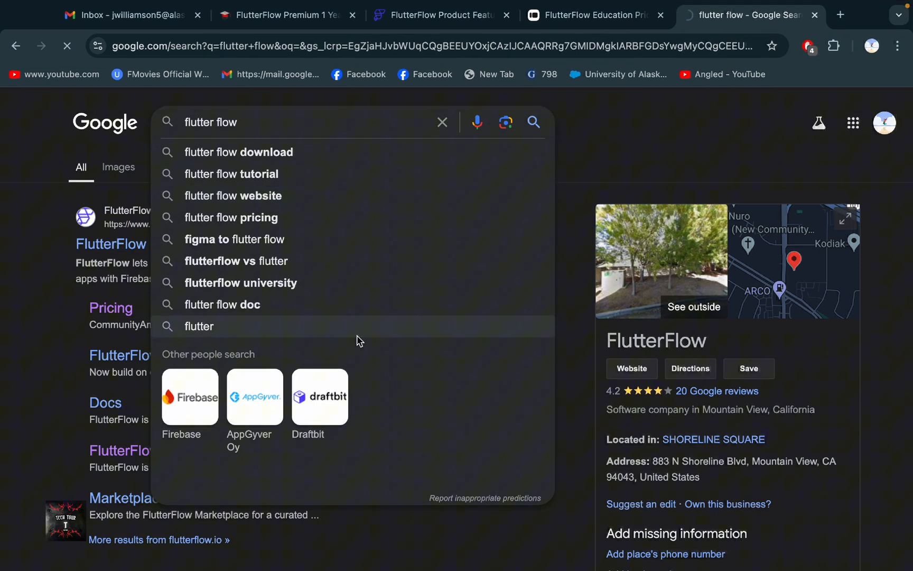
mouse_move(116, 142)
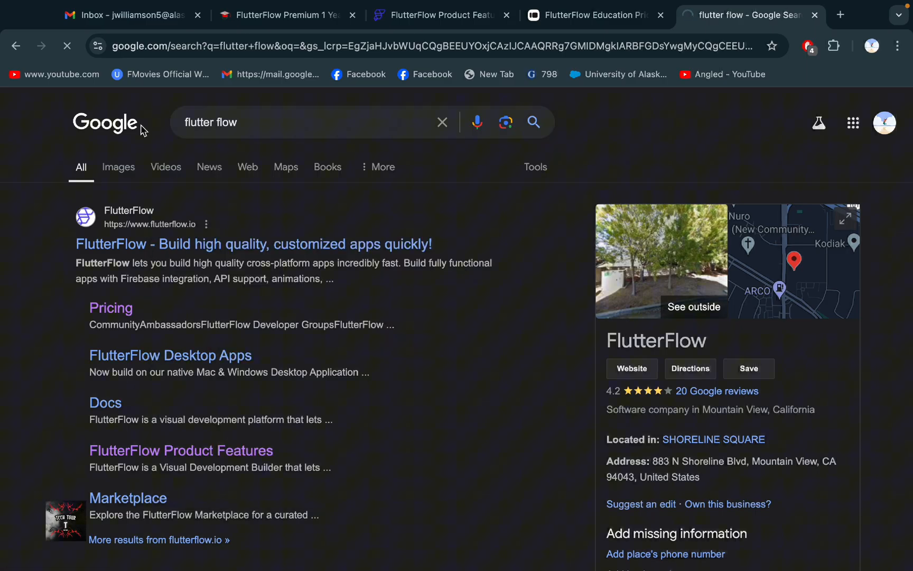
mouse_move(27, 228)
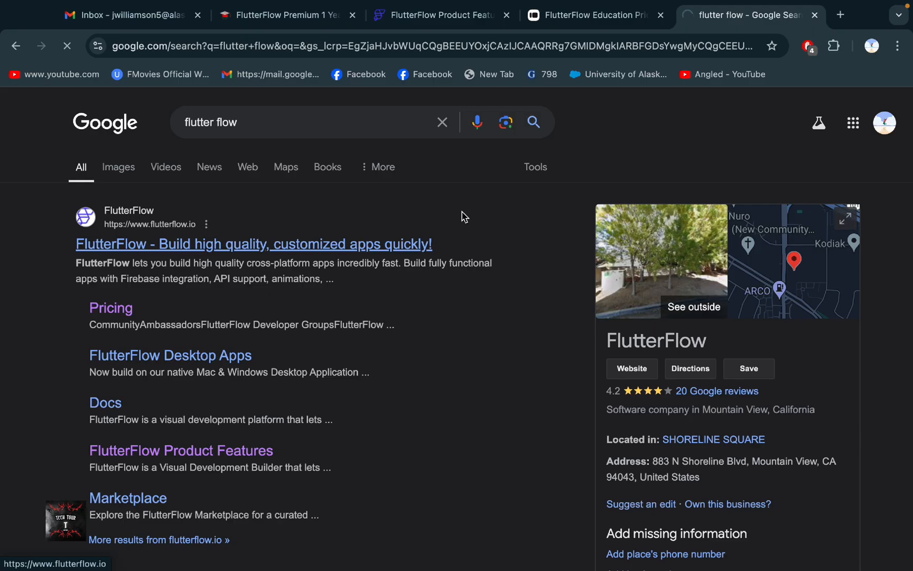
mouse_move(498, 405)
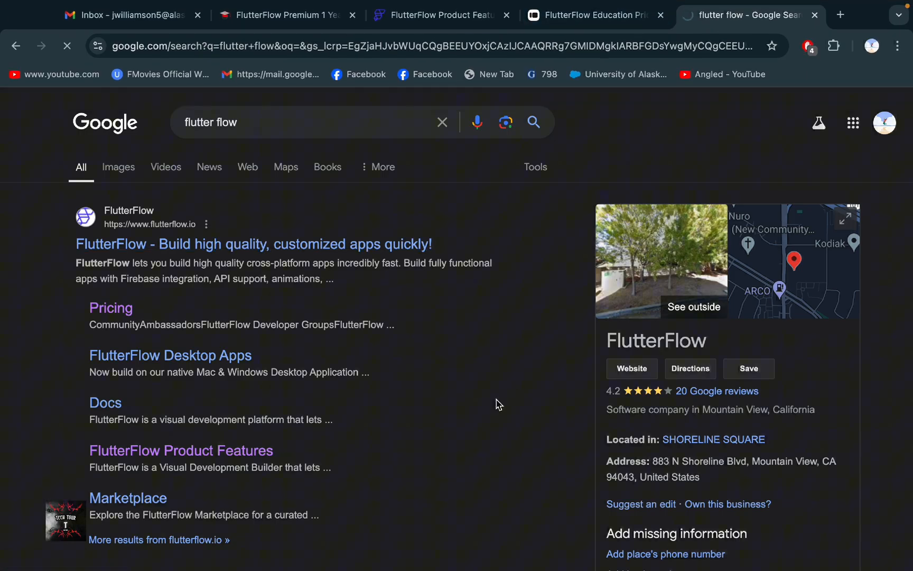
mouse_move(472, 397)
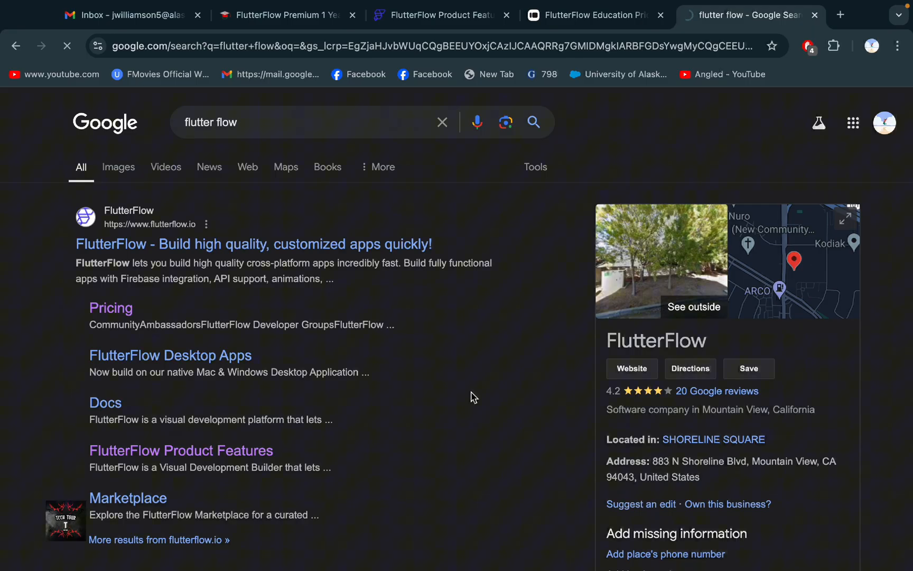
Step: Reload the unreachable flutterflow.io page until the homepage loads
left_click(253, 244)
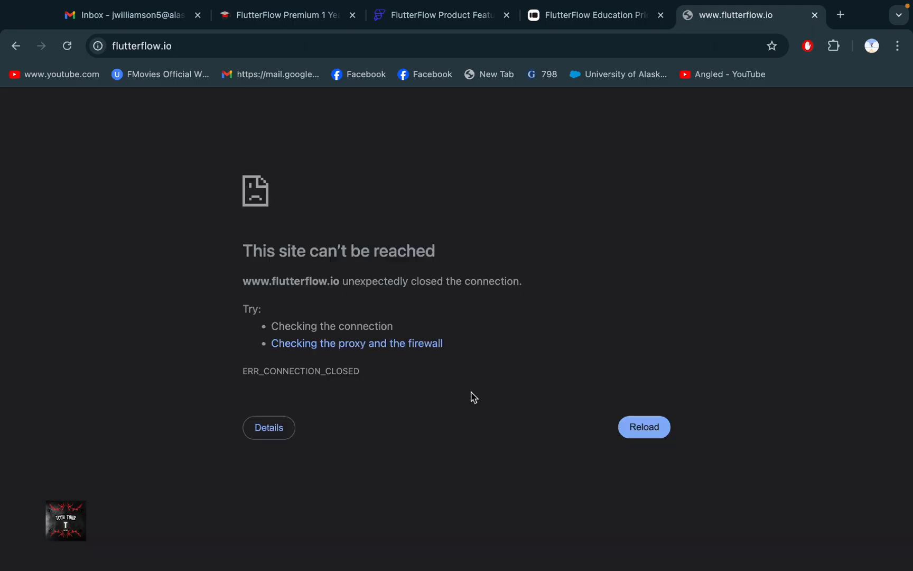
left_click(644, 427)
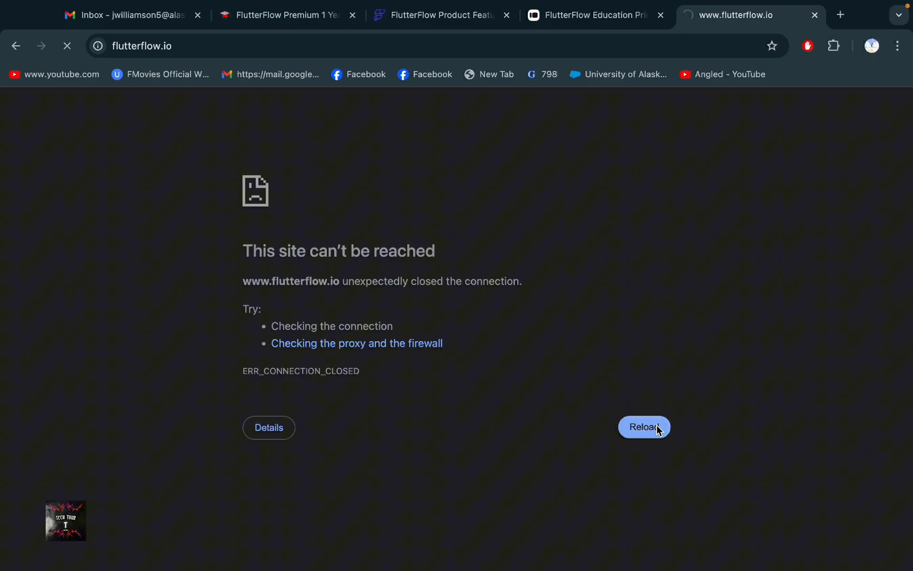
left_click(644, 427)
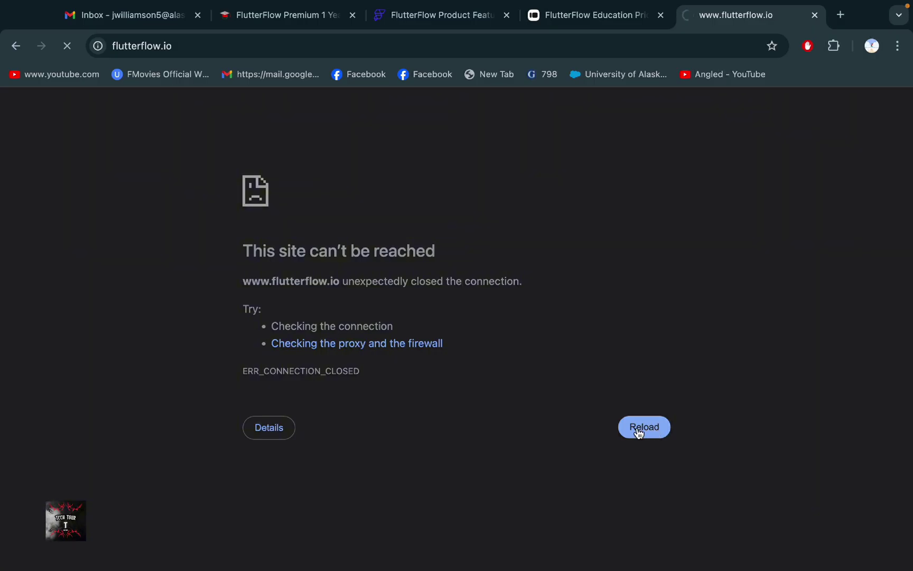
left_click(644, 427)
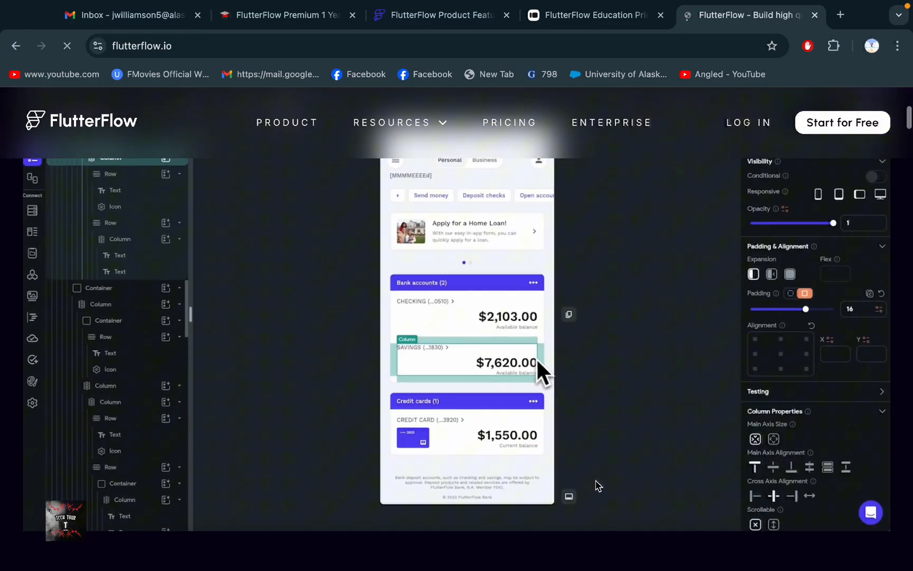
Step: Scroll through the FlutterFlow homepage hero, logos and app-builder preview
scroll("up", 3)
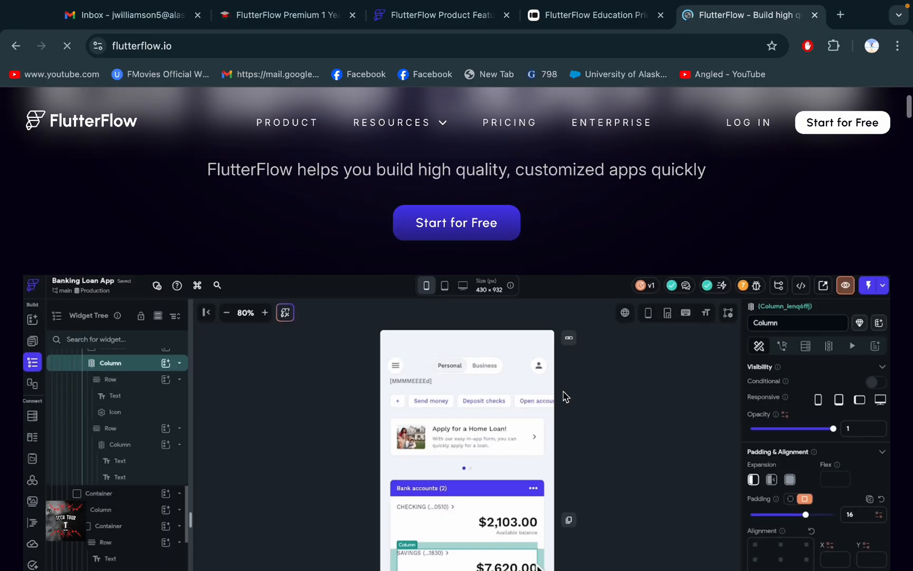
scroll("down", 3)
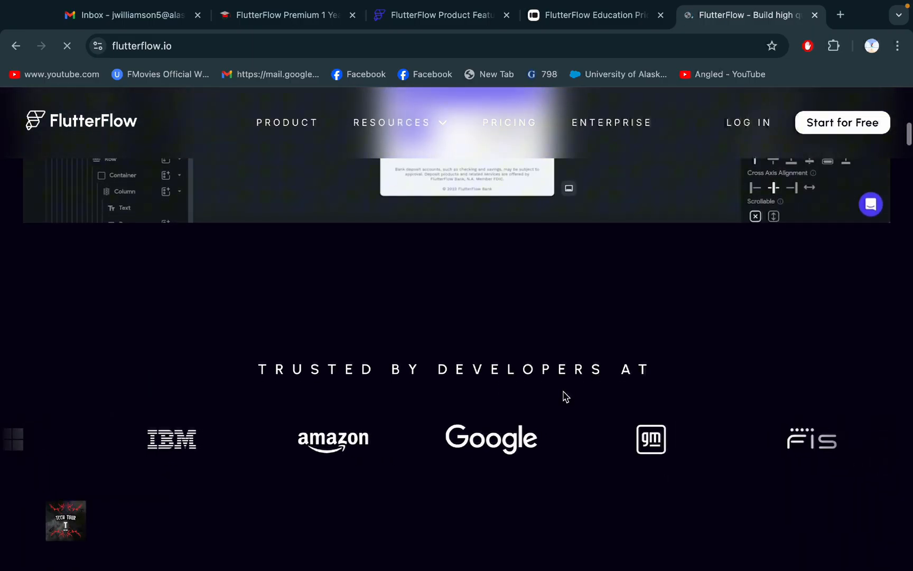
scroll("up", 3)
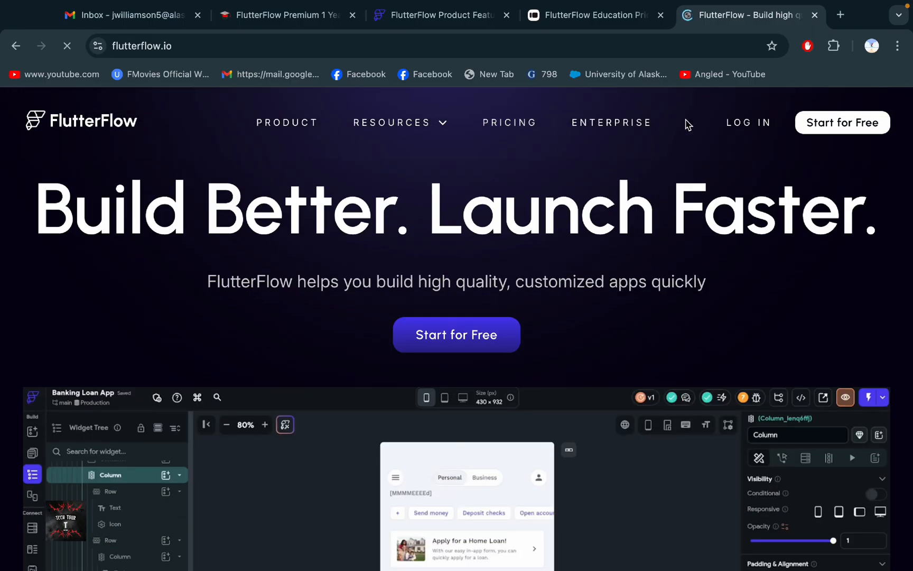
mouse_move(612, 122)
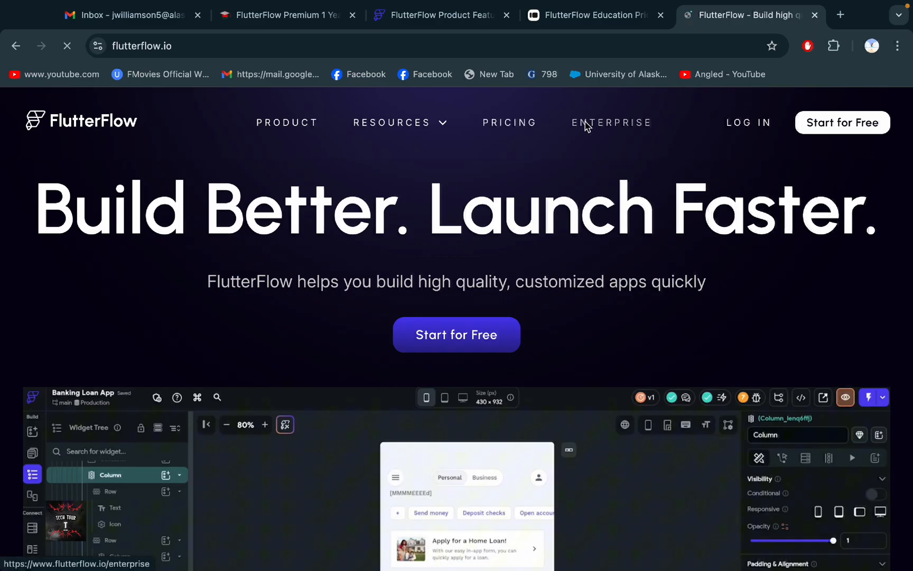
mouse_move(529, 125)
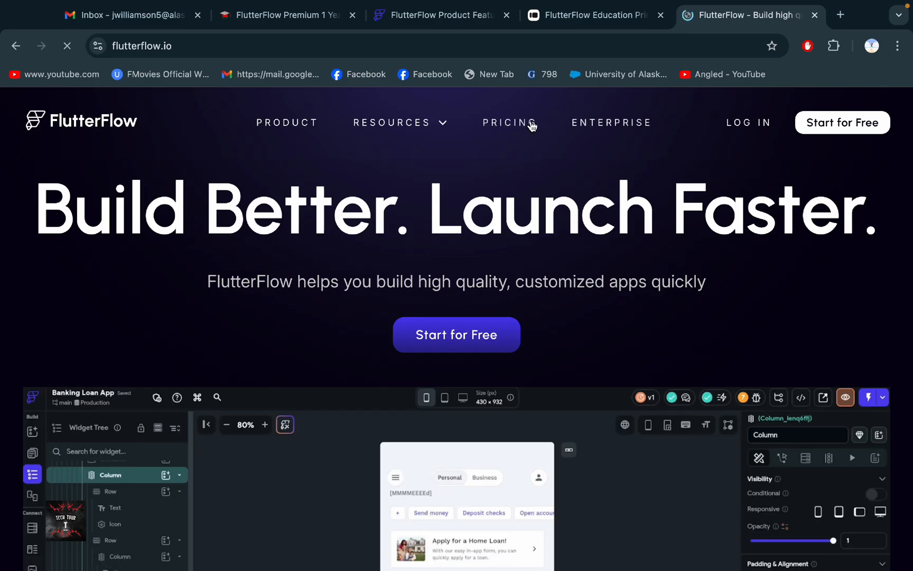
mouse_move(511, 123)
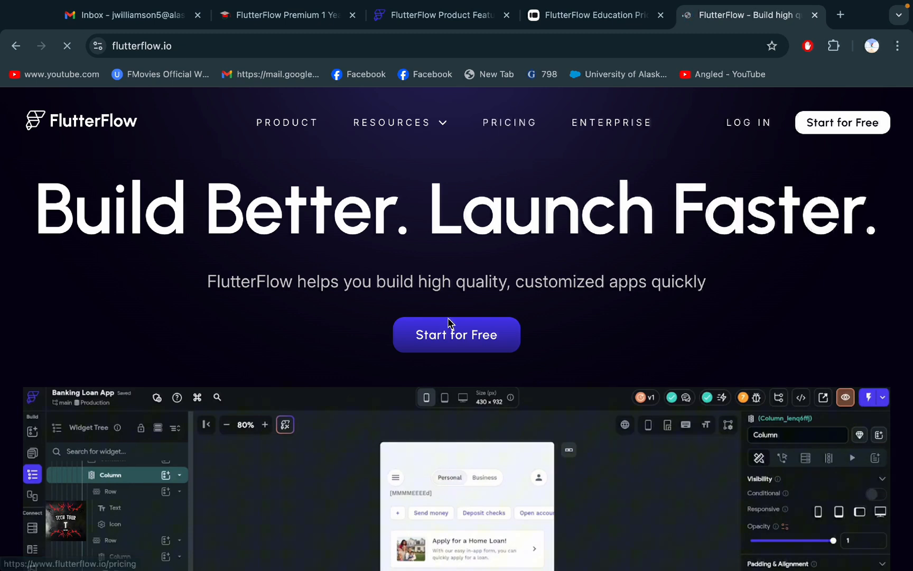
mouse_move(510, 123)
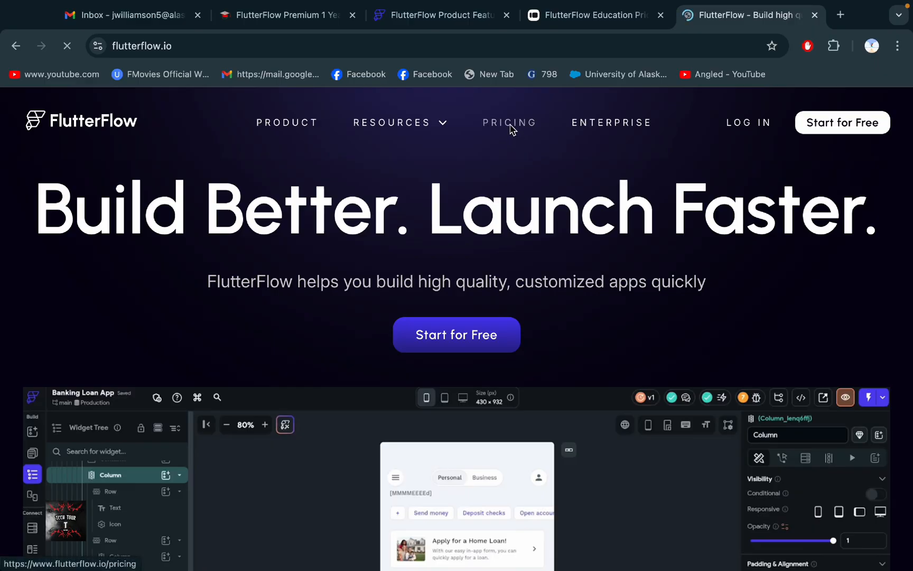
scroll("down", 3)
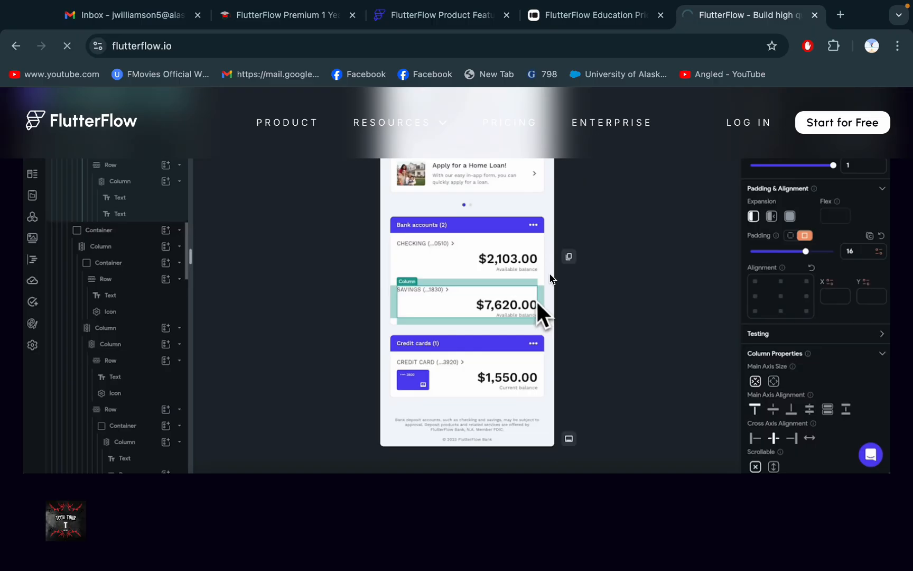
mouse_move(559, 300)
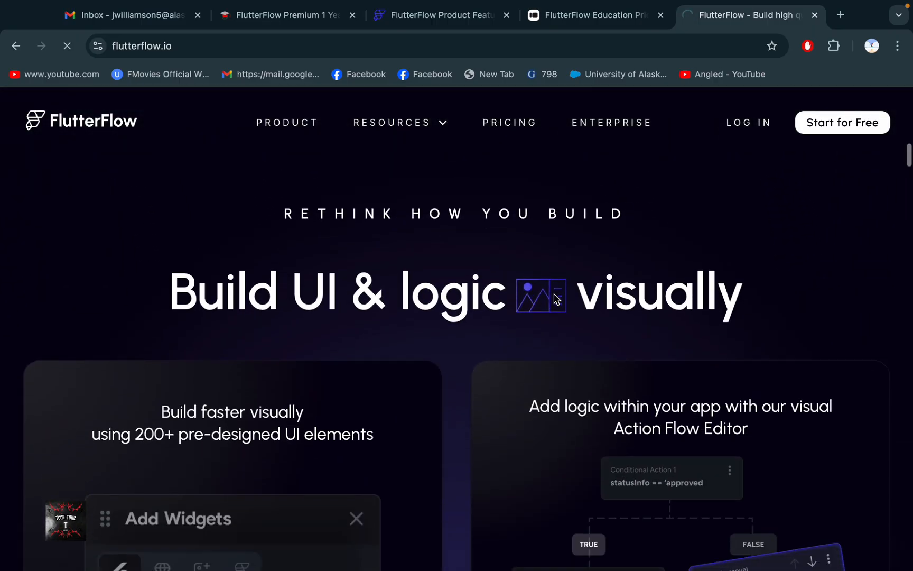
Step: Go to the FlutterFlow pricing page and review the plan tiers
left_click(509, 122)
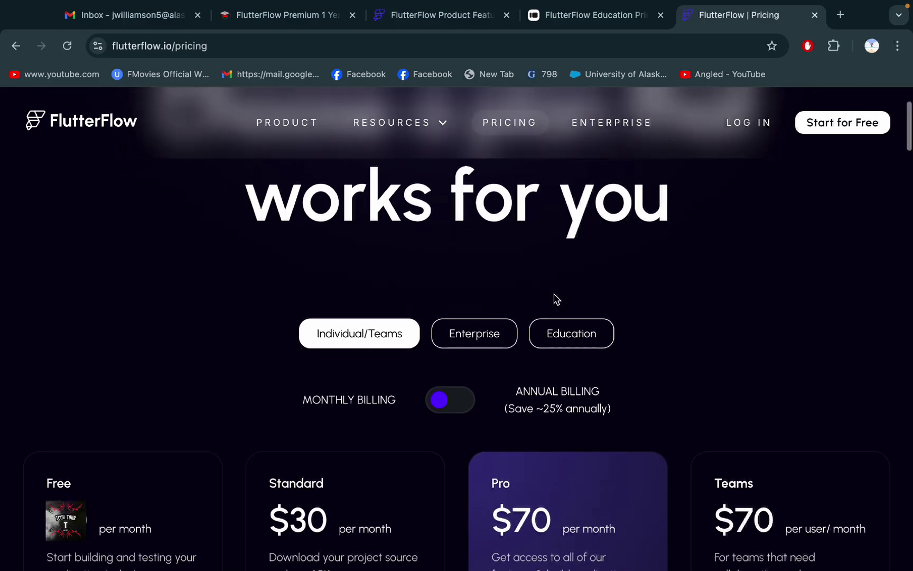
scroll("up", 3)
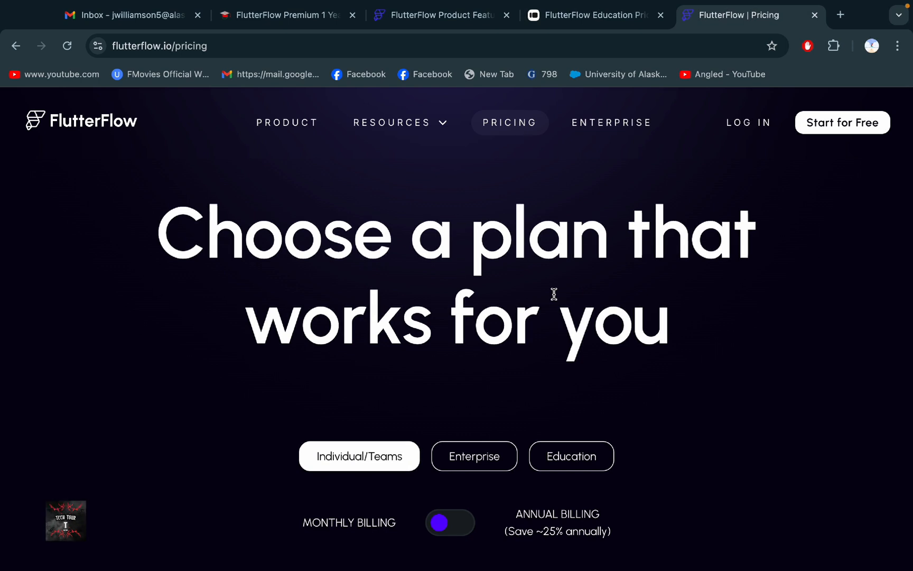
scroll("down", 3)
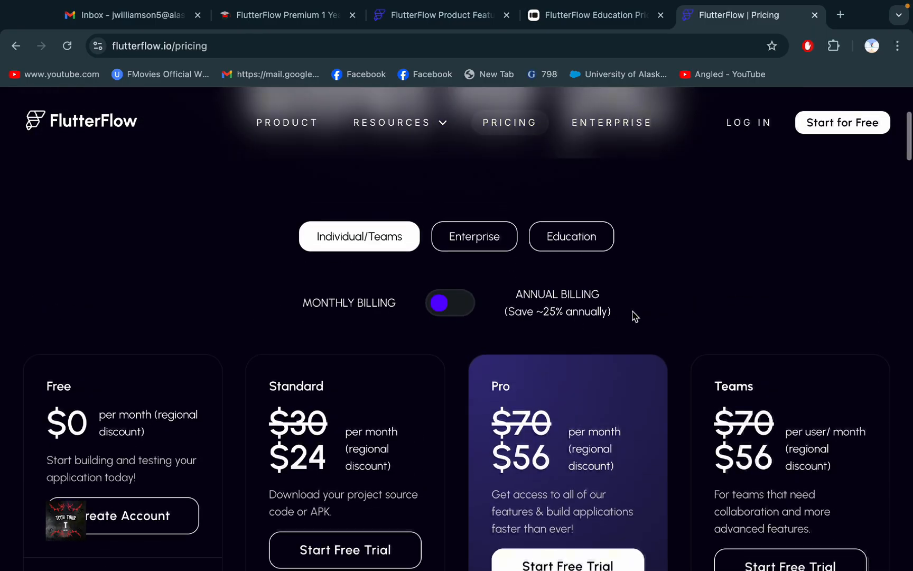
mouse_move(567, 259)
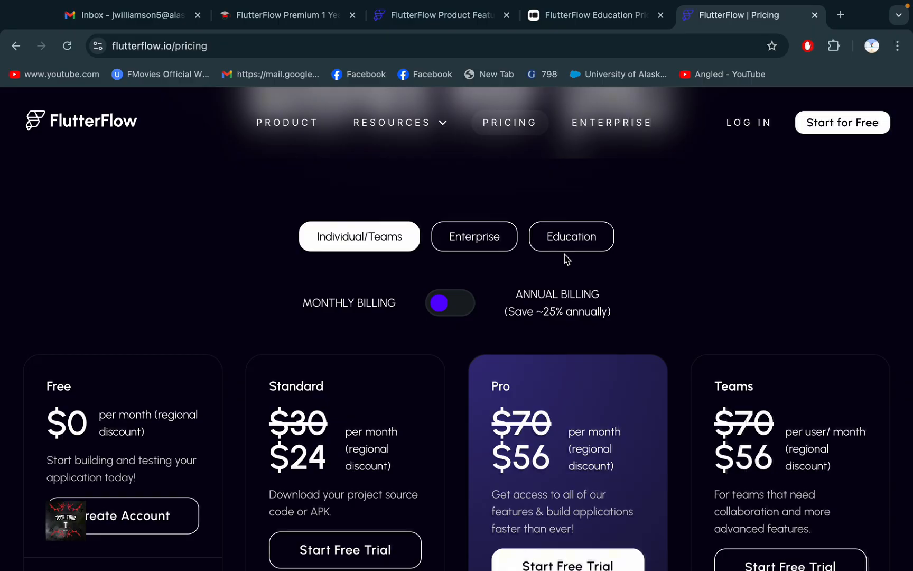
scroll("down", 3)
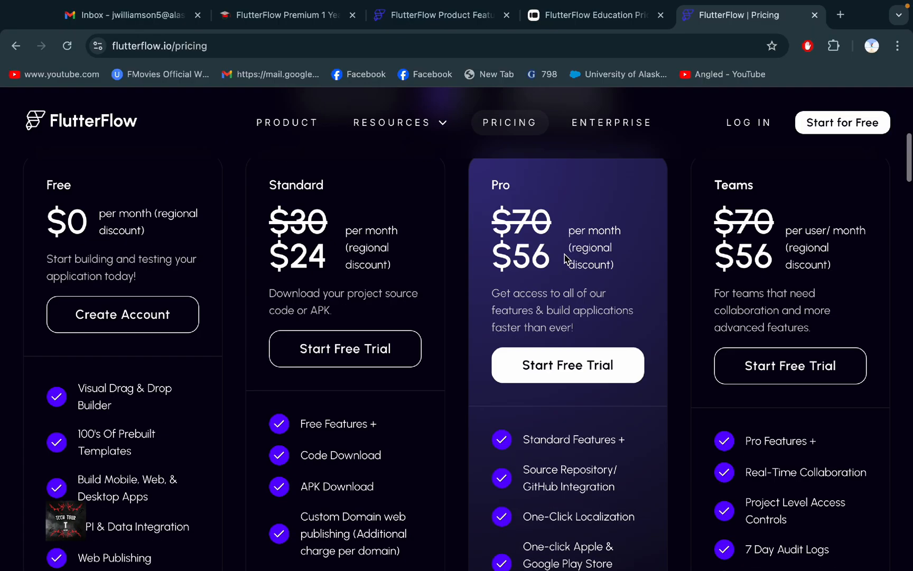
scroll("down", 3)
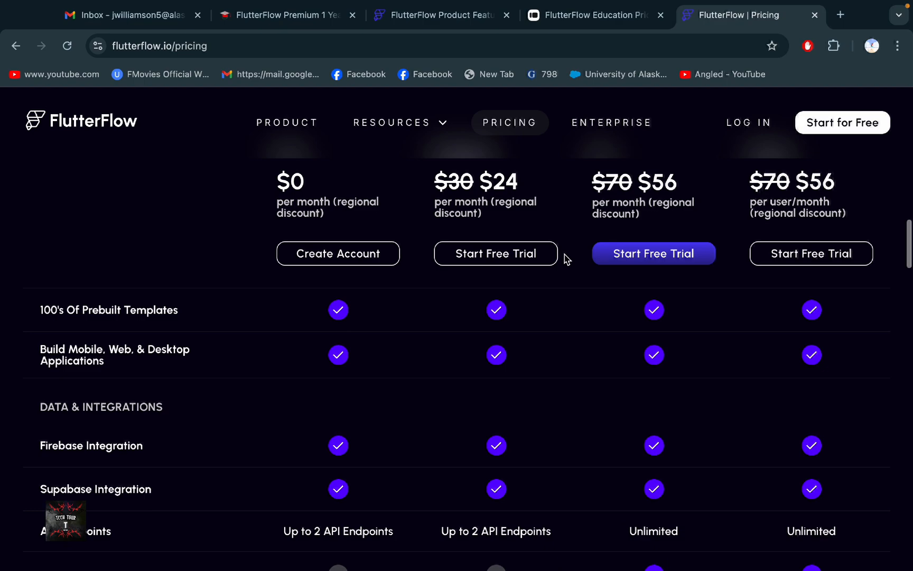
scroll("up", 3)
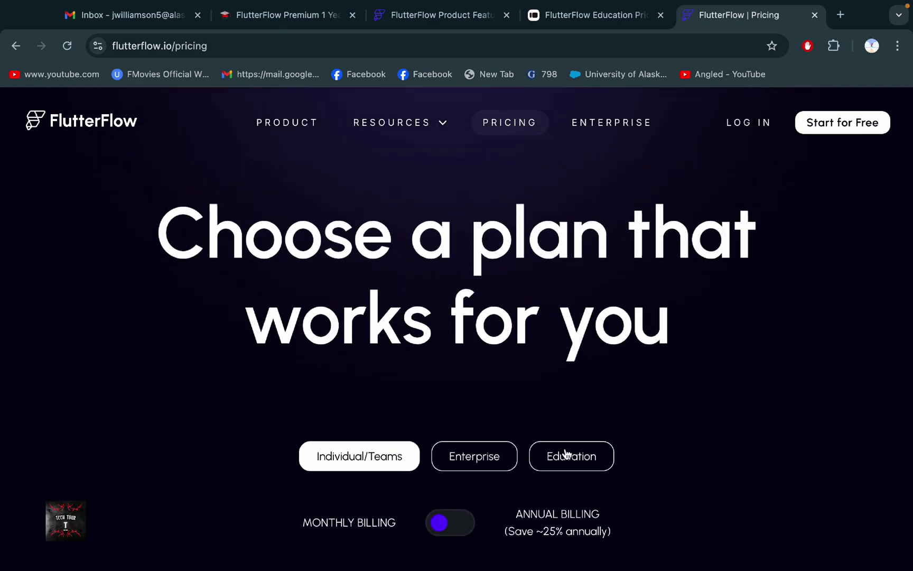
Step: Show the Education pricing details and start the Apply for Education Pricing form in a new tab
left_click(571, 456)
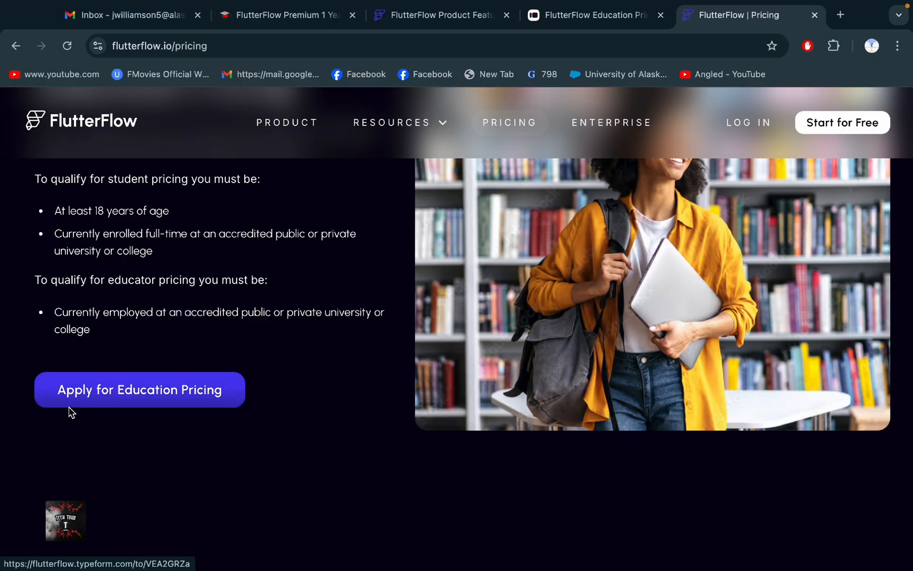
scroll("down", 3)
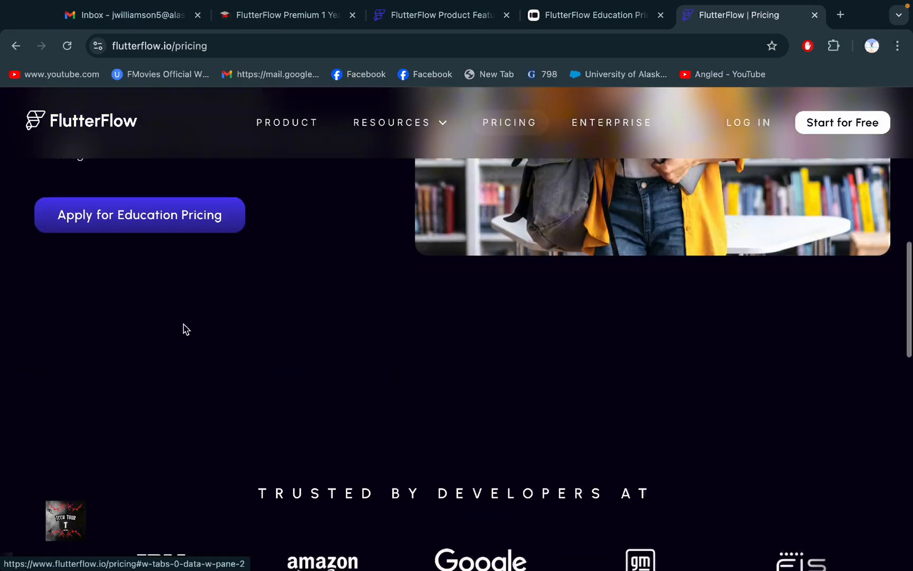
left_click(841, 15)
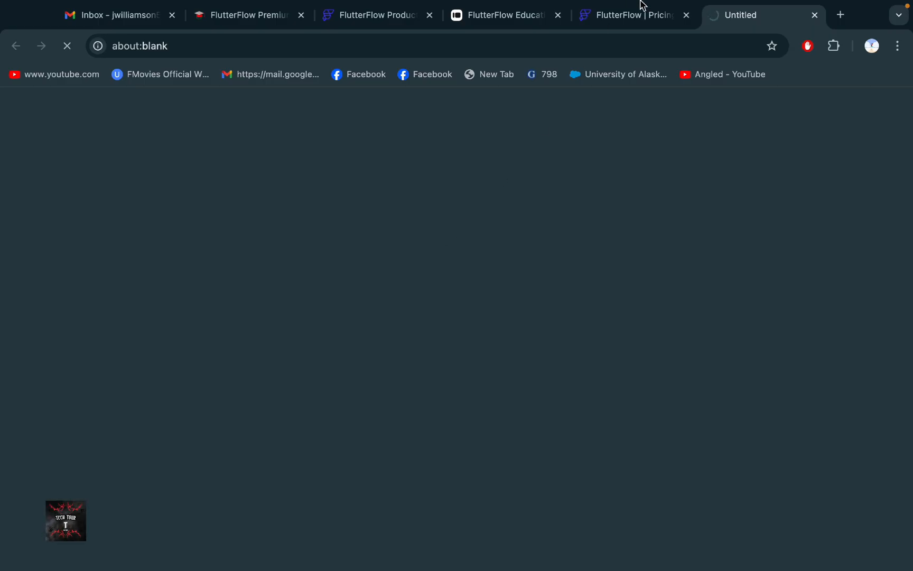
Step: Start the education Typeform and accept the submit-once and eligibility notices to reach the name question
left_click(557, 15)
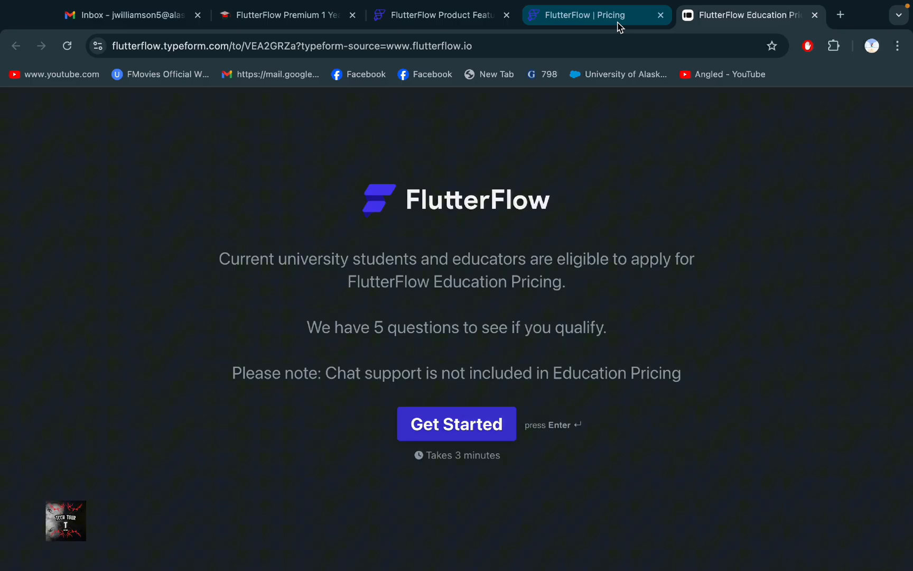
left_click(750, 15)
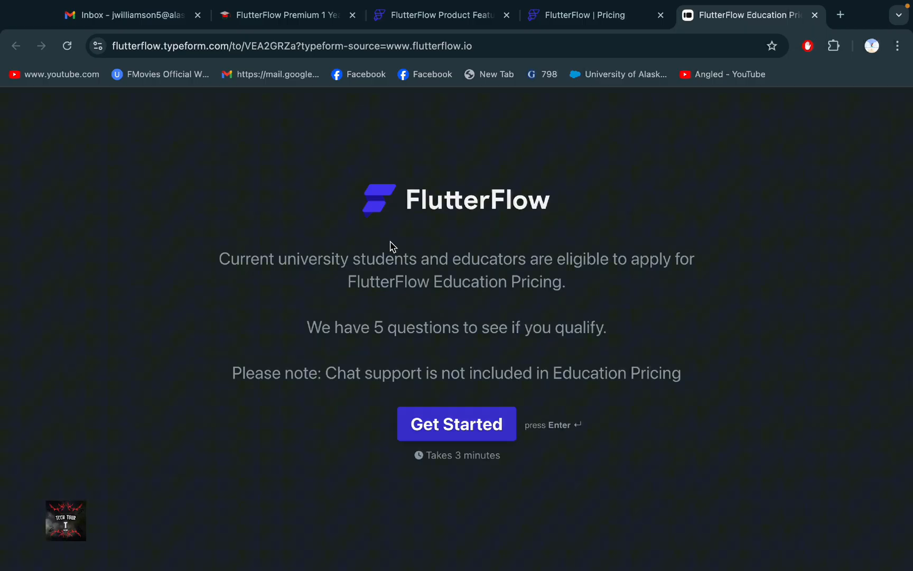
mouse_move(456, 424)
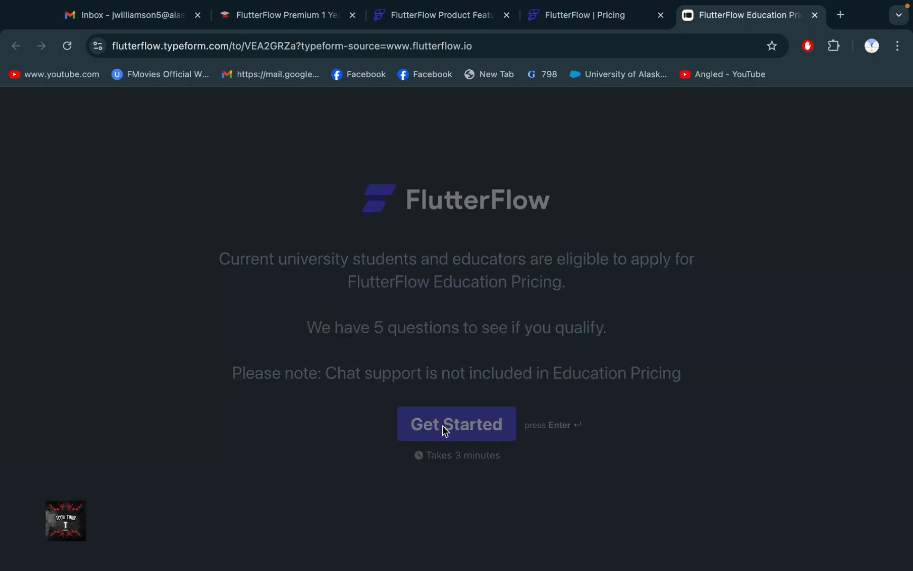
left_click(456, 424)
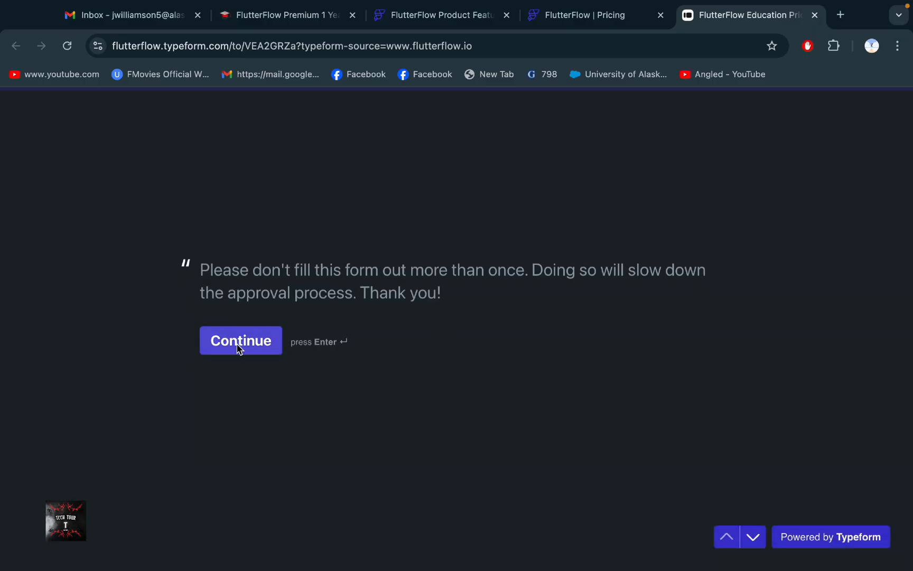
left_click(241, 341)
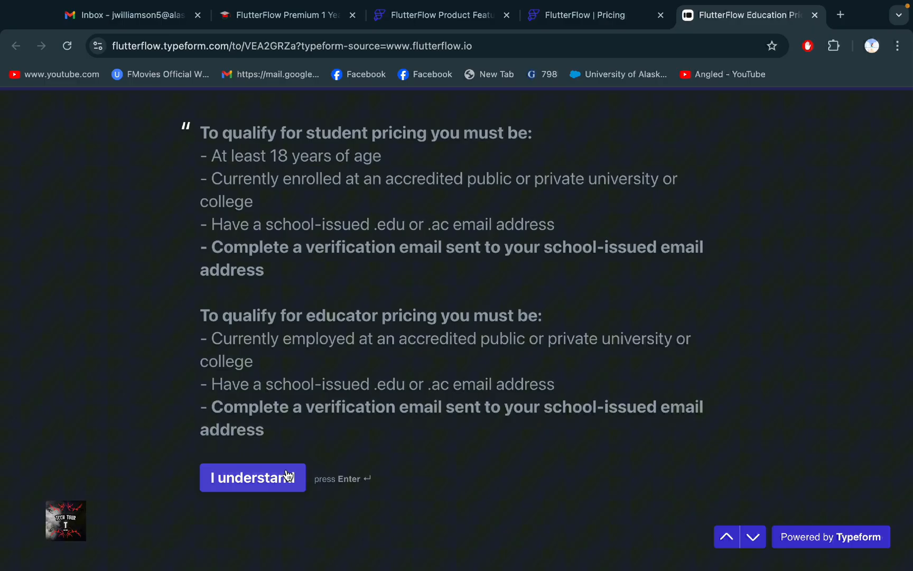
left_click(253, 477)
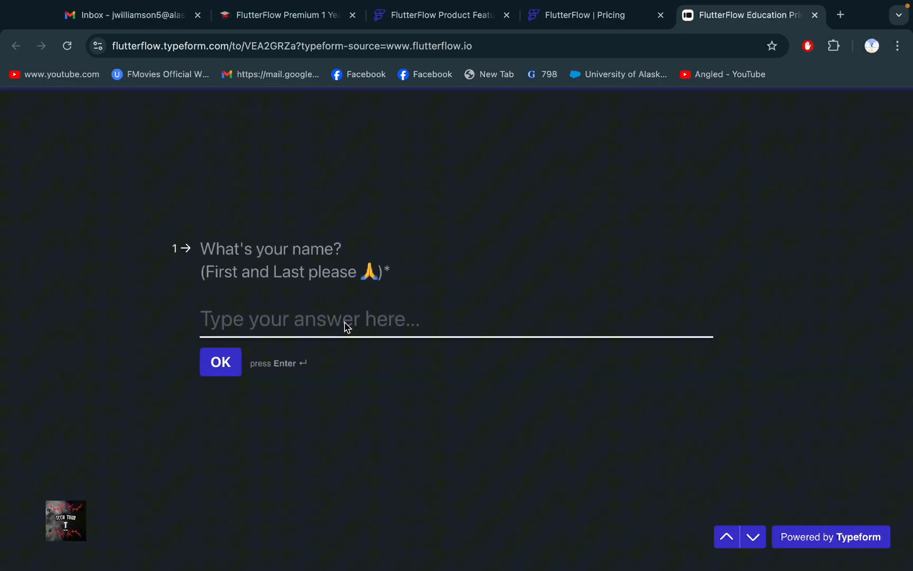
Step: Check the name on the university Gmail account and answer the name question with 'Jerome'
left_click(128, 15)
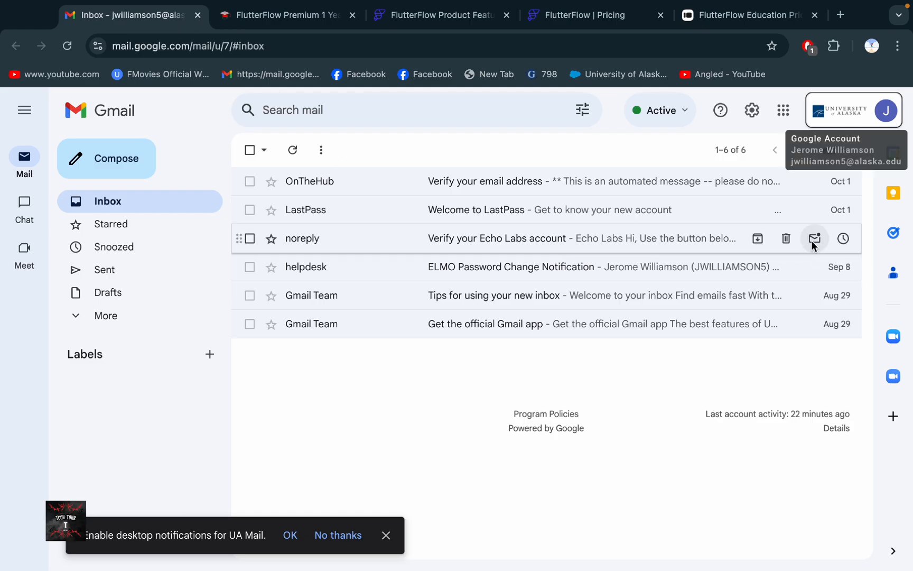
left_click(885, 110)
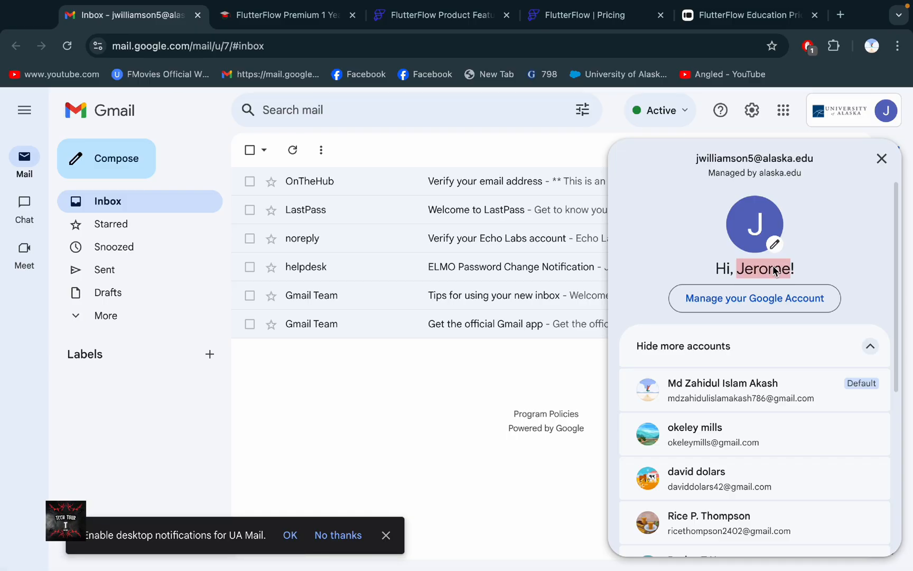
left_click(751, 15)
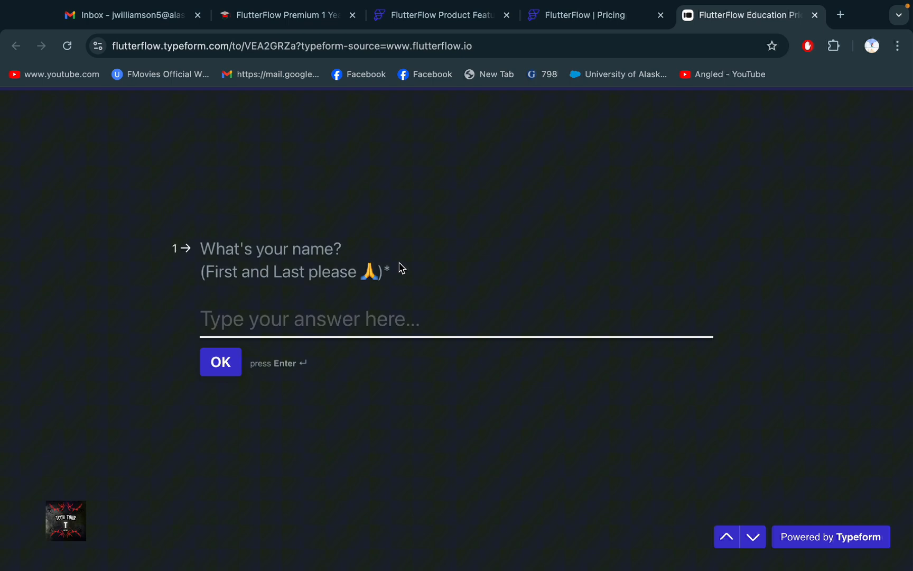
type("Jerome")
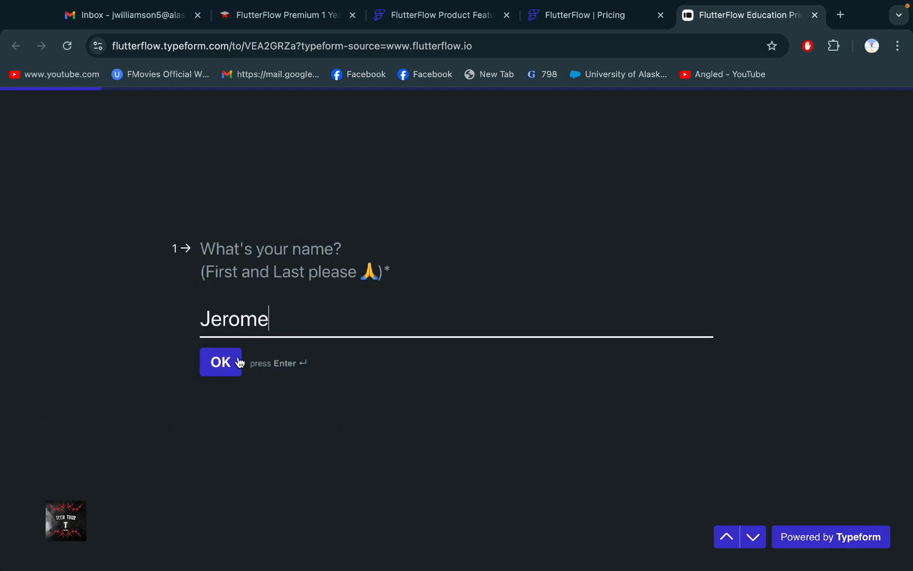
left_click(221, 361)
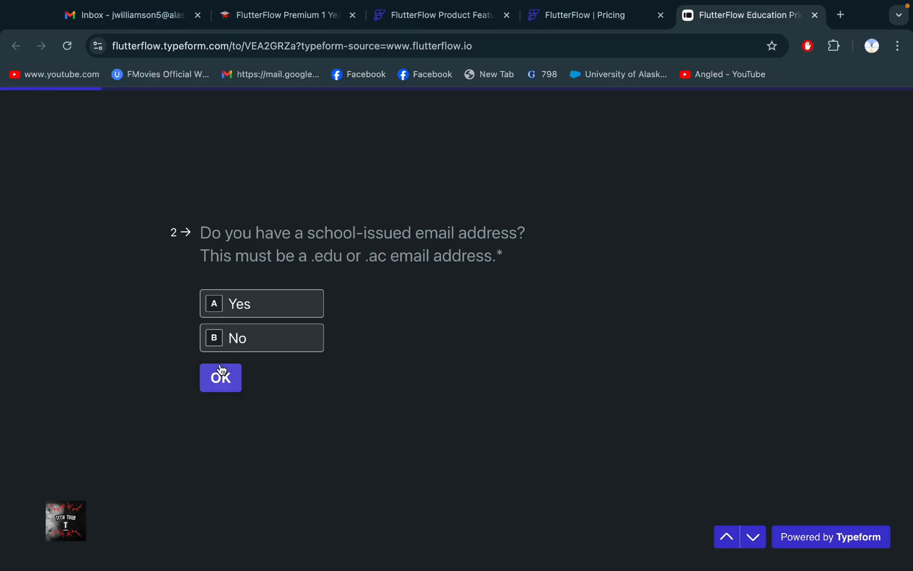
mouse_move(230, 367)
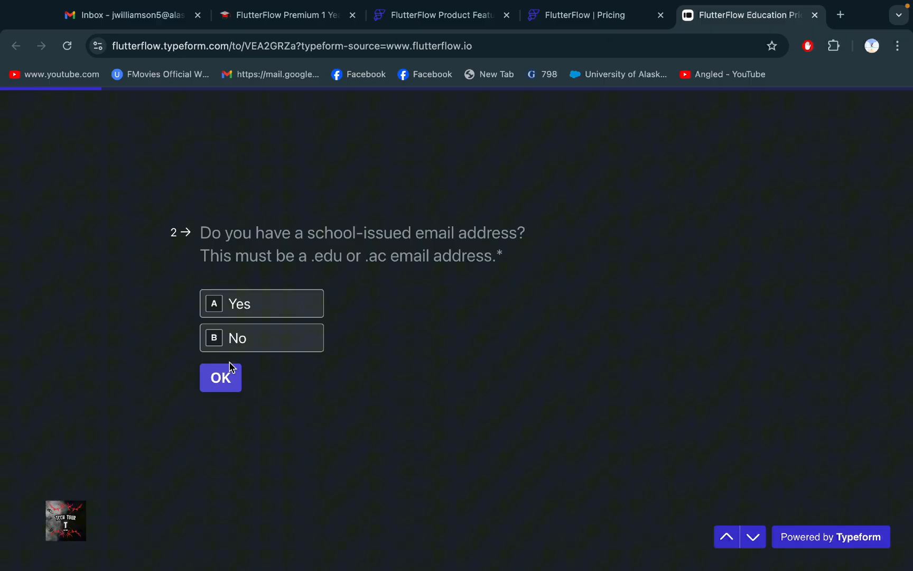
Step: Answer Yes to having a school-issued email and submit the university address copied from Gmail
left_click(261, 304)
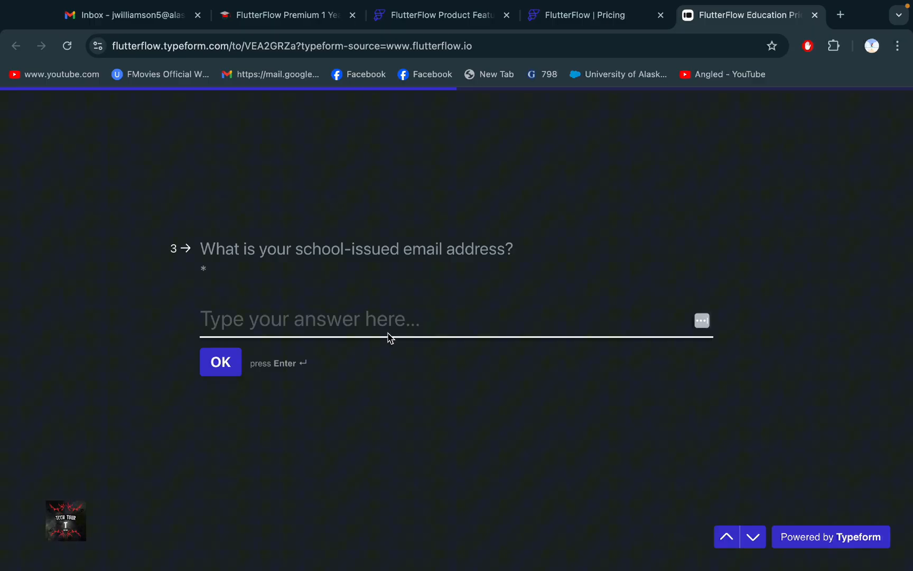
left_click(127, 15)
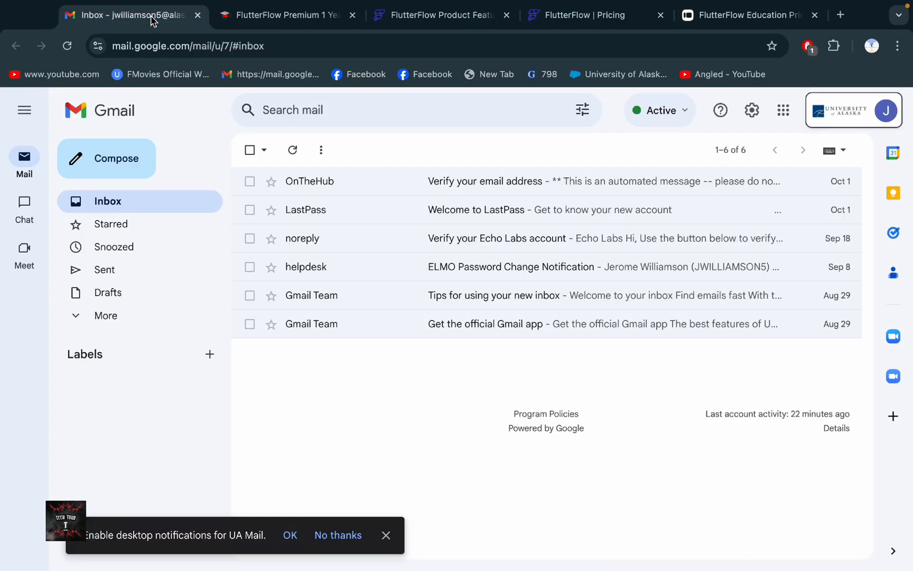
left_click(885, 110)
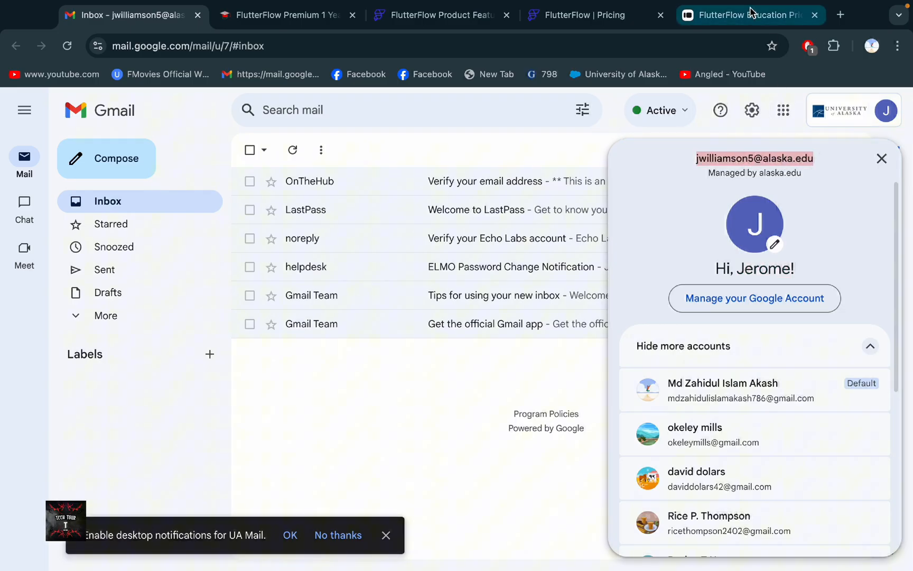
left_click(750, 15)
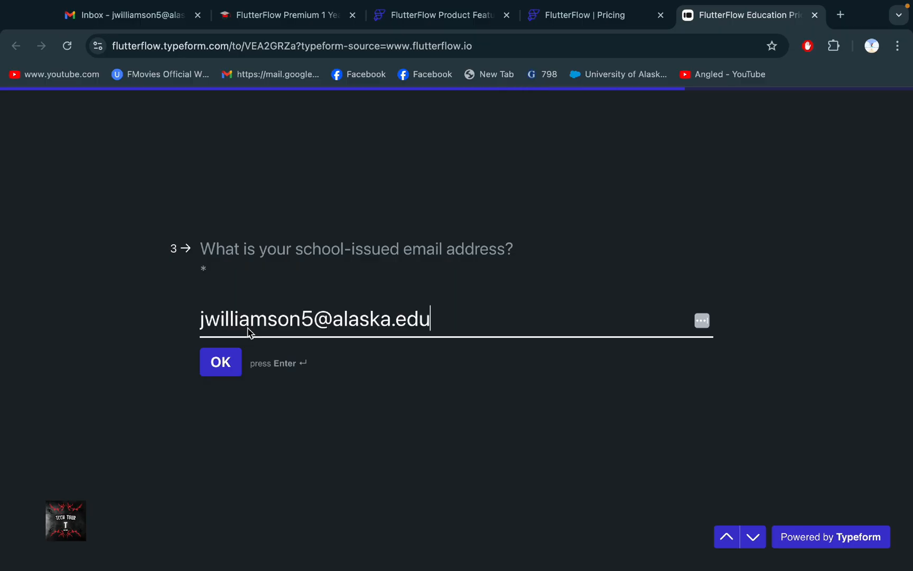
left_click(220, 361)
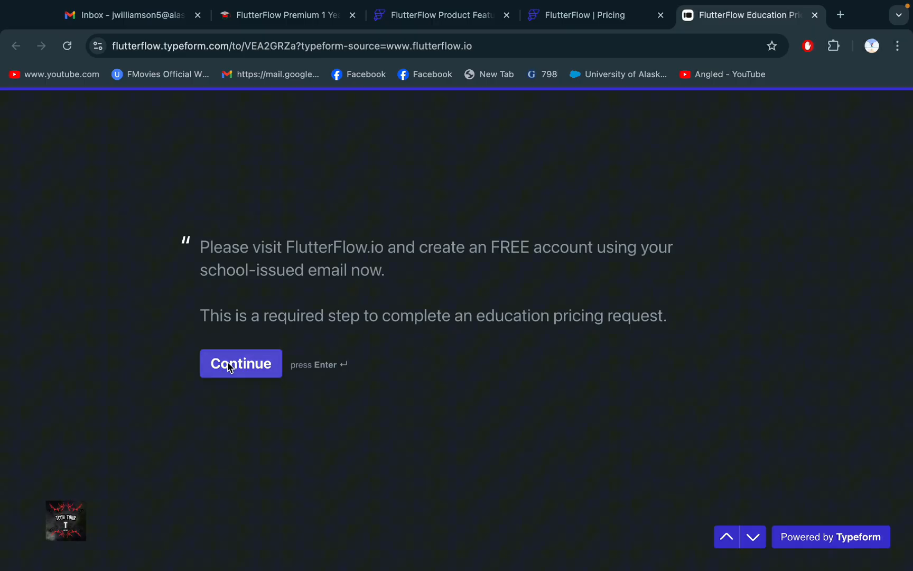
Step: Answer No to having a FlutterFlow account and No to verification, then go to the FlutterFlow product page
left_click(241, 362)
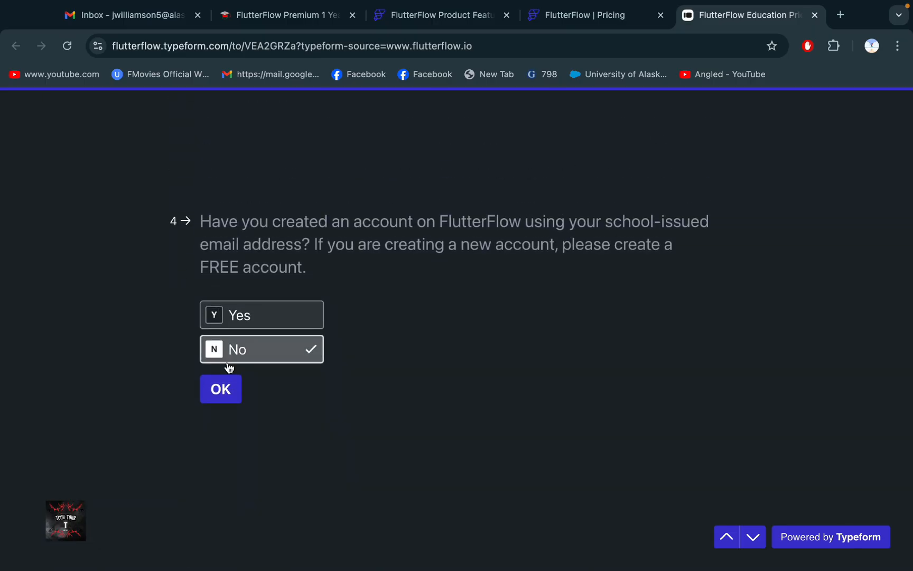
left_click(219, 389)
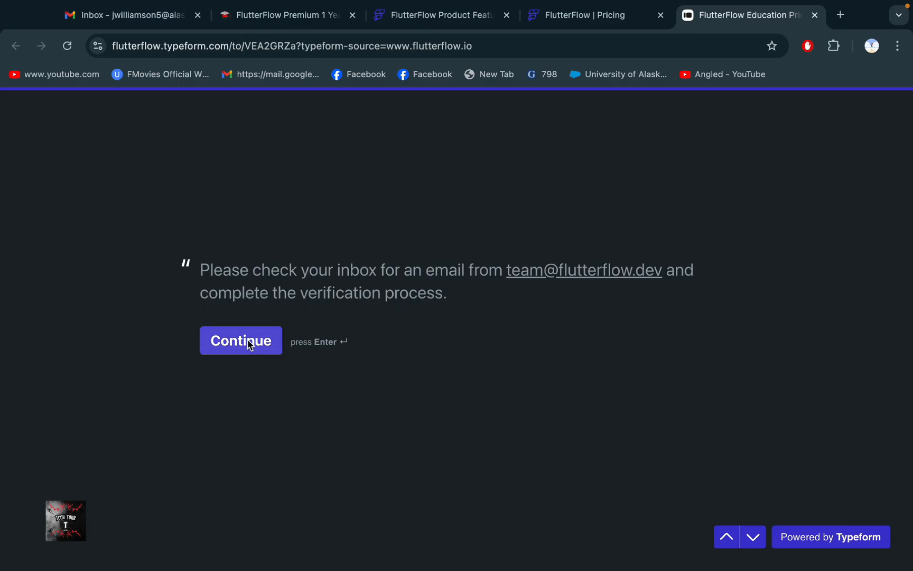
left_click(133, 14)
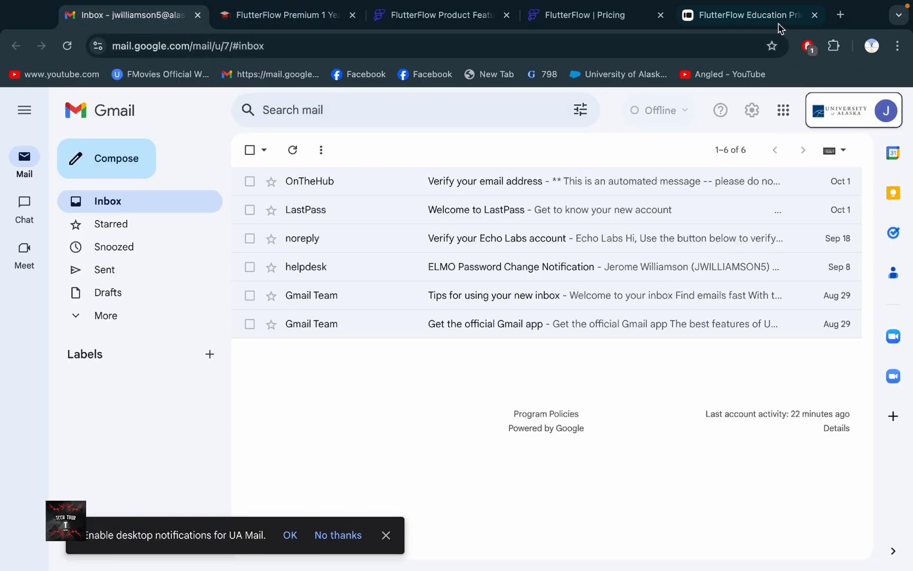
left_click(749, 15)
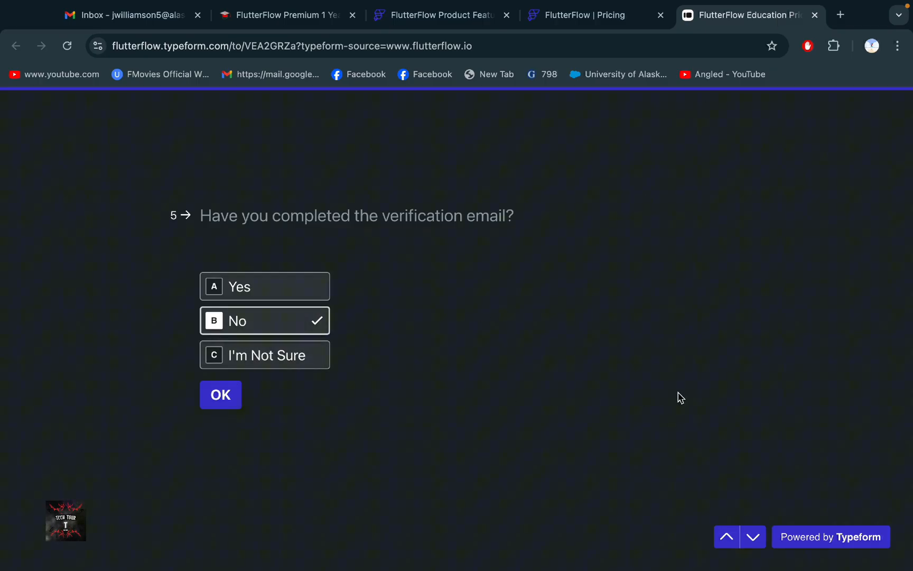
mouse_move(703, 397)
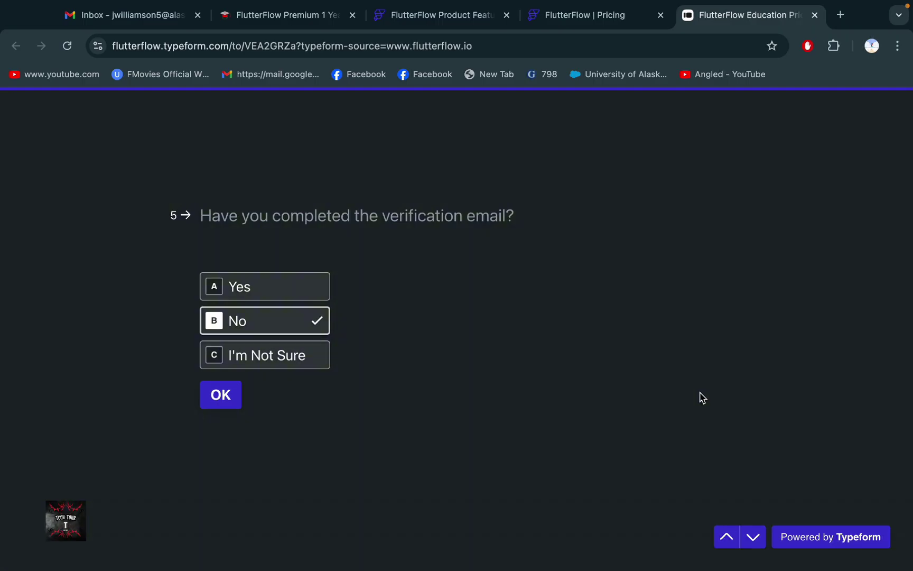
mouse_move(658, 293)
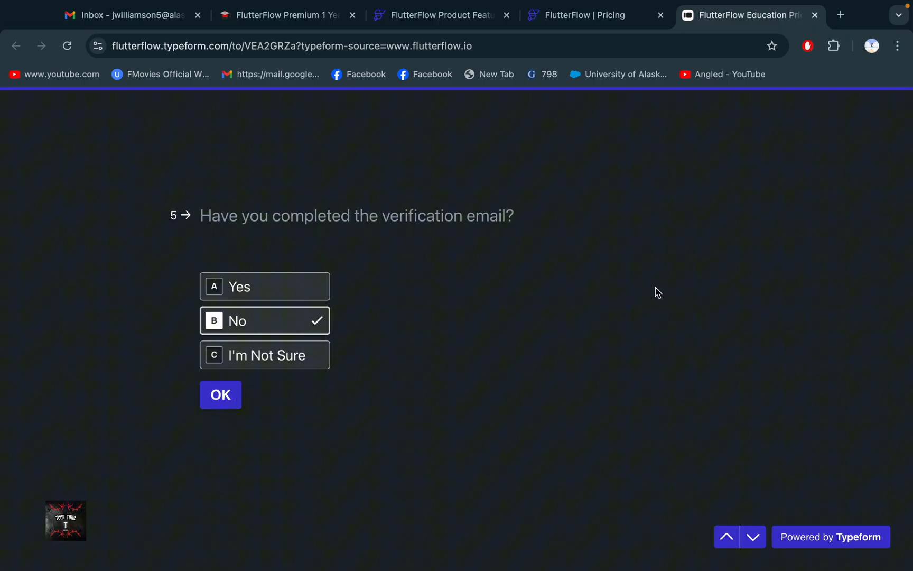
left_click(437, 14)
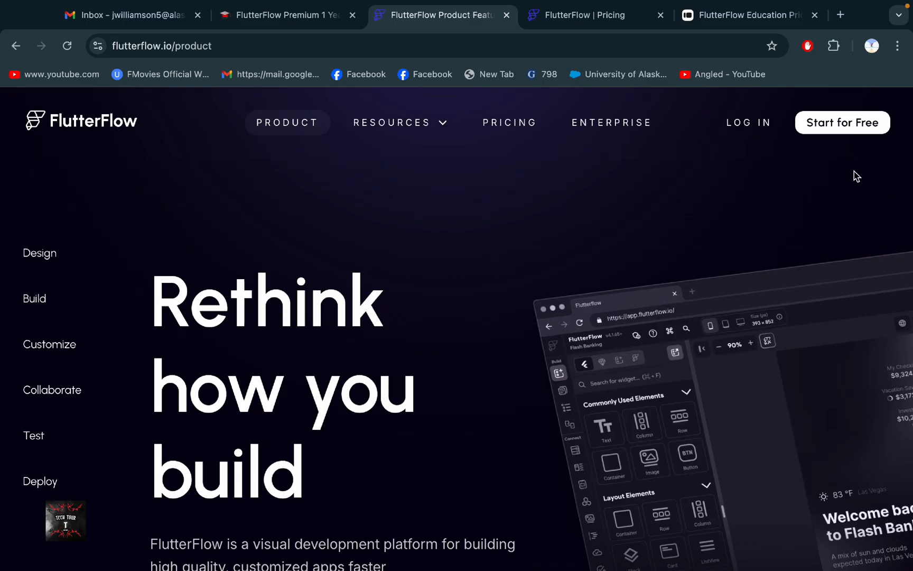
Step: Start a free FlutterFlow sign-up and reopen Apply for Education Pricing from the pricing page
left_click(840, 15)
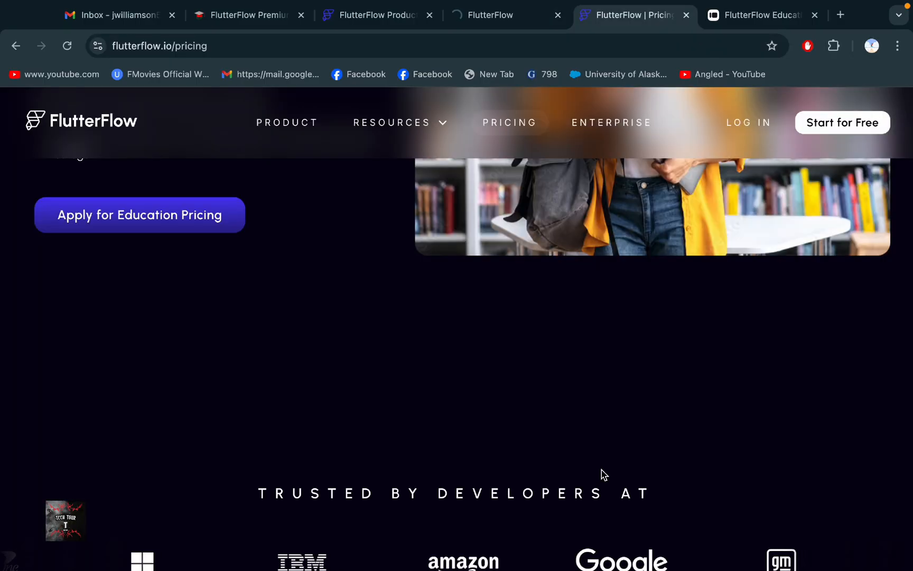
scroll("up", 3)
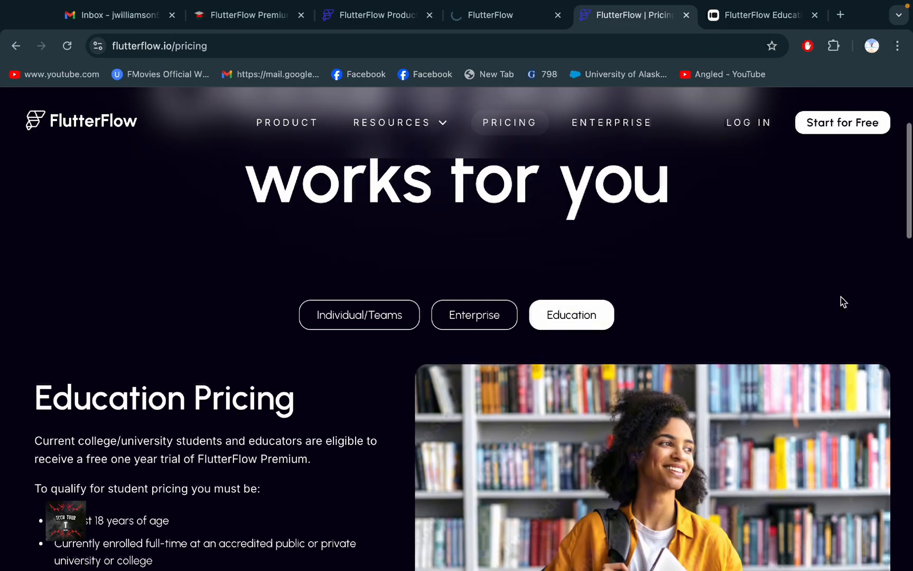
scroll("down", 3)
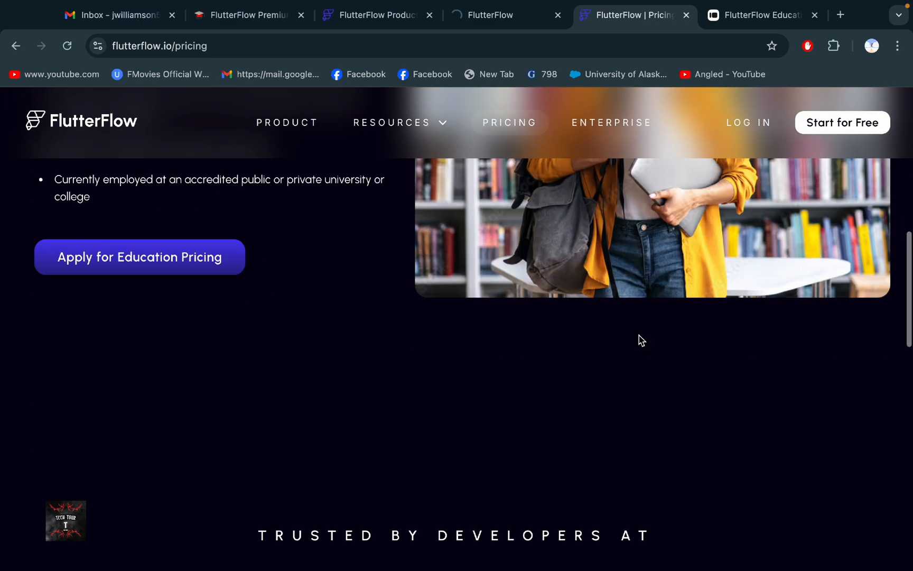
left_click(841, 14)
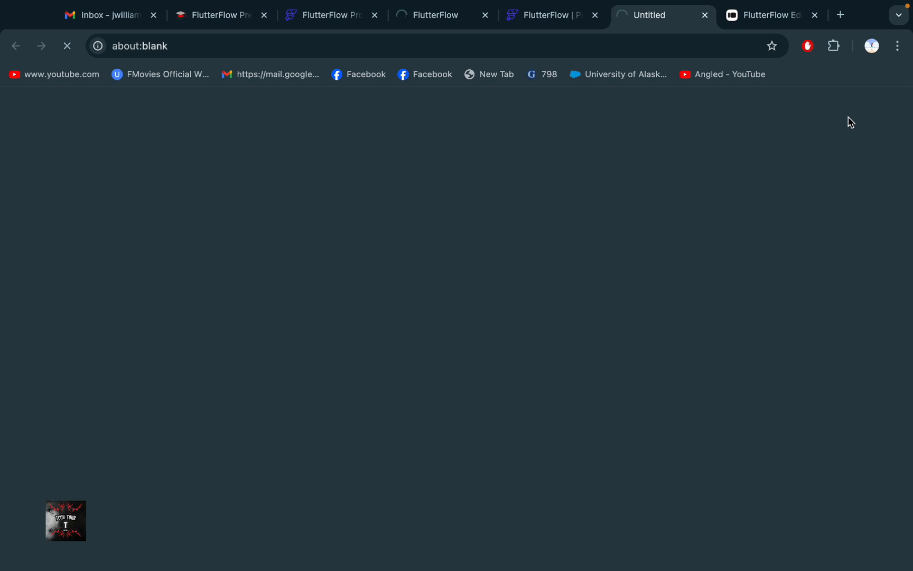
mouse_move(529, 515)
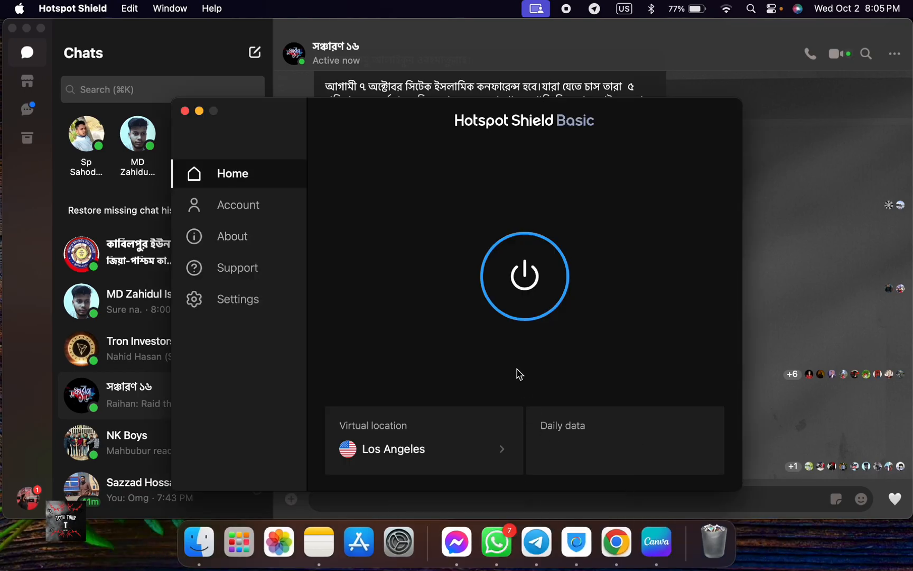
mouse_move(14, 34)
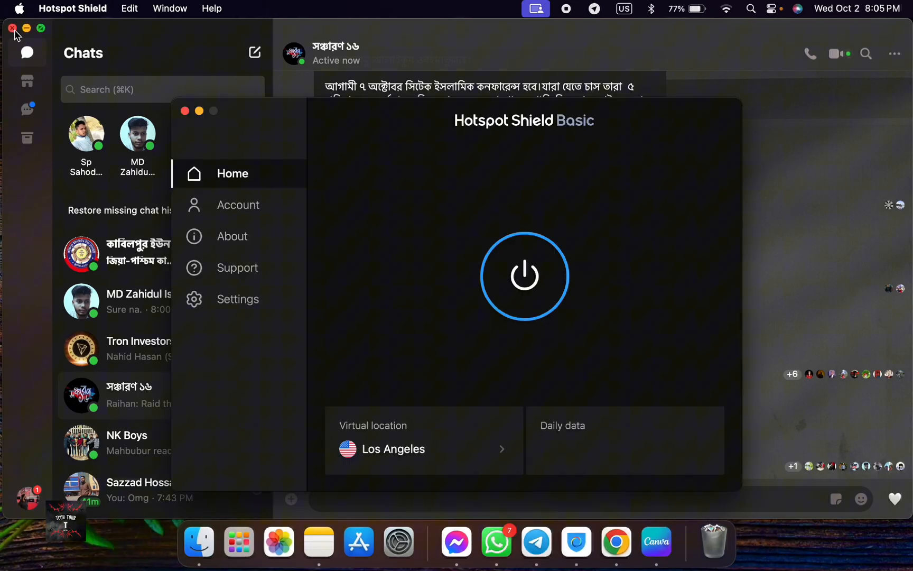
Step: Close the Hotspot Shield window and bring Chrome's FlutterFlow Create Account tab back to the front
left_click(11, 28)
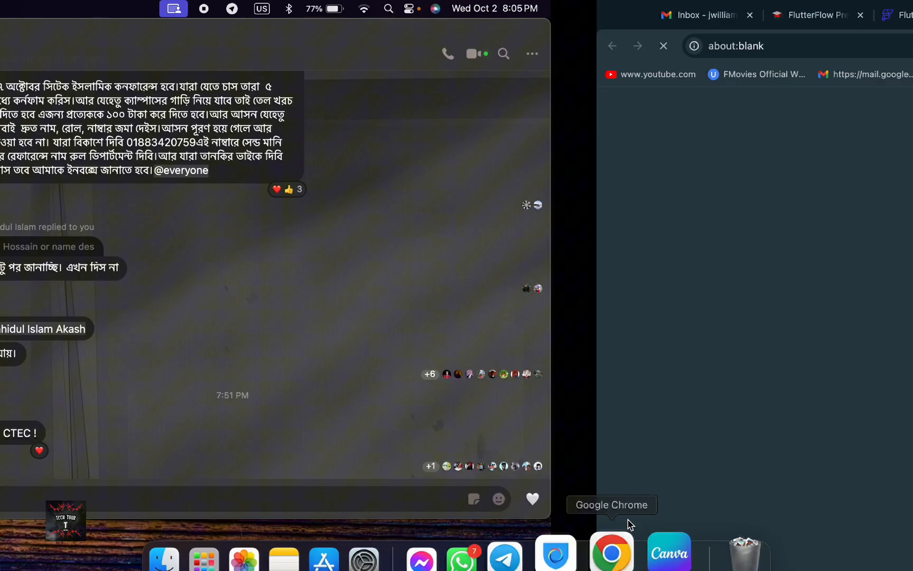
left_click(611, 550)
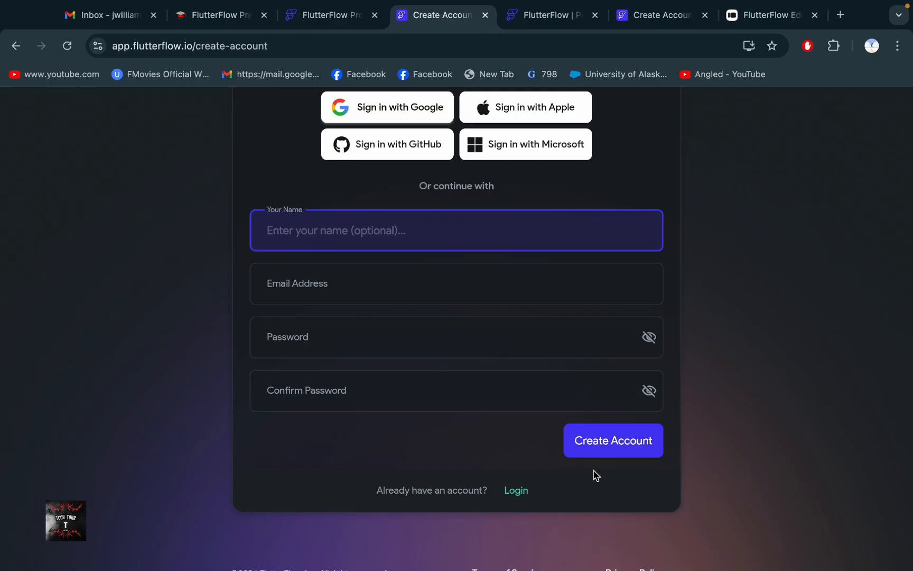
Step: Check the university Gmail account details and enter the name 'Jerome' on the create-account form
scroll("up", 3)
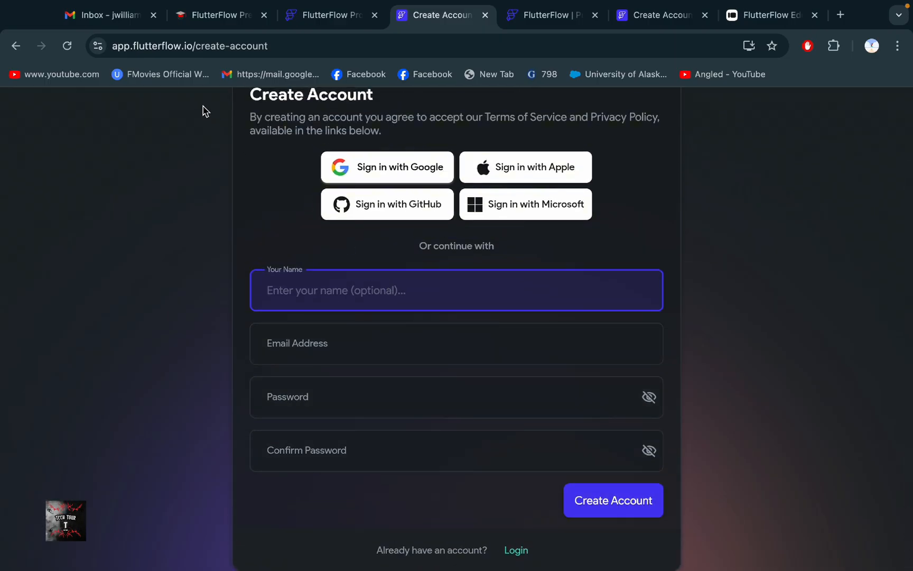
left_click(105, 14)
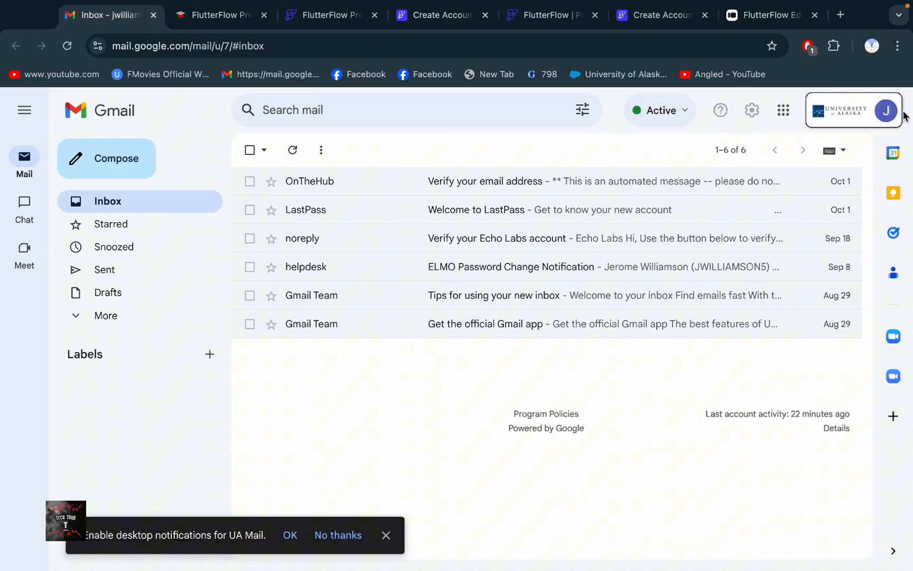
left_click(886, 110)
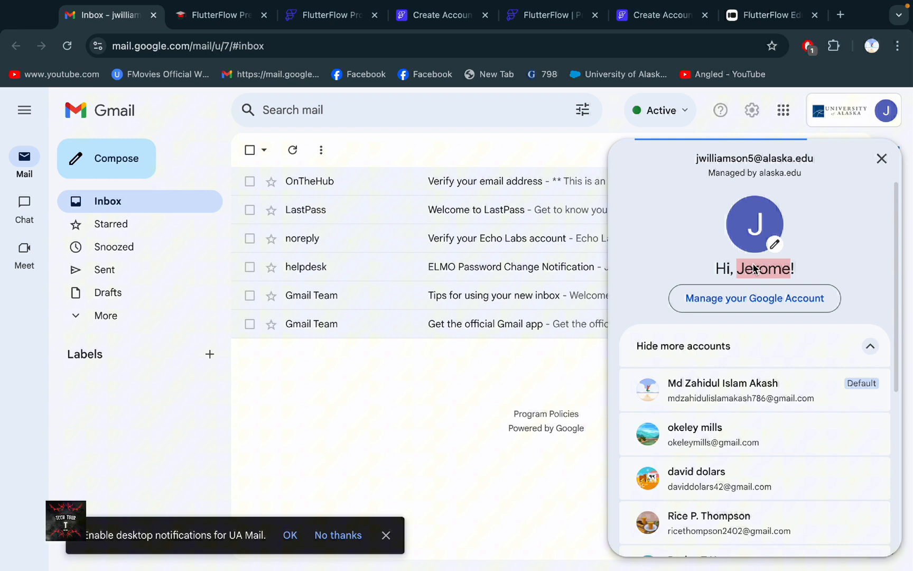
mouse_move(778, 71)
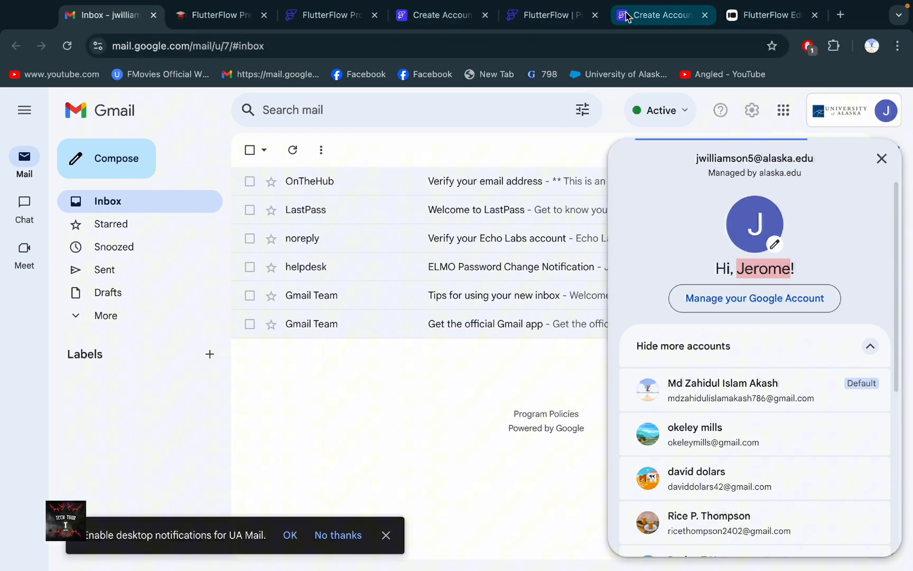
mouse_move(661, 15)
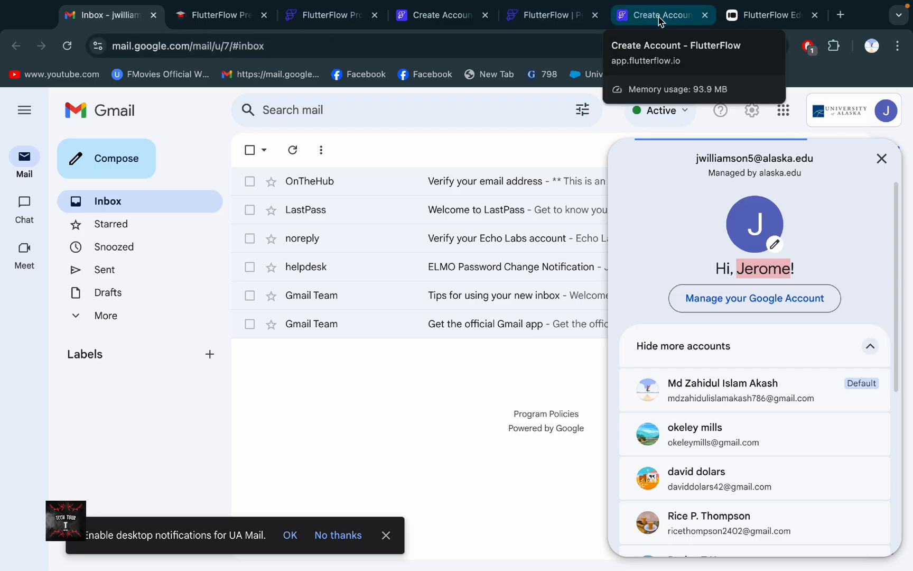
left_click(661, 15)
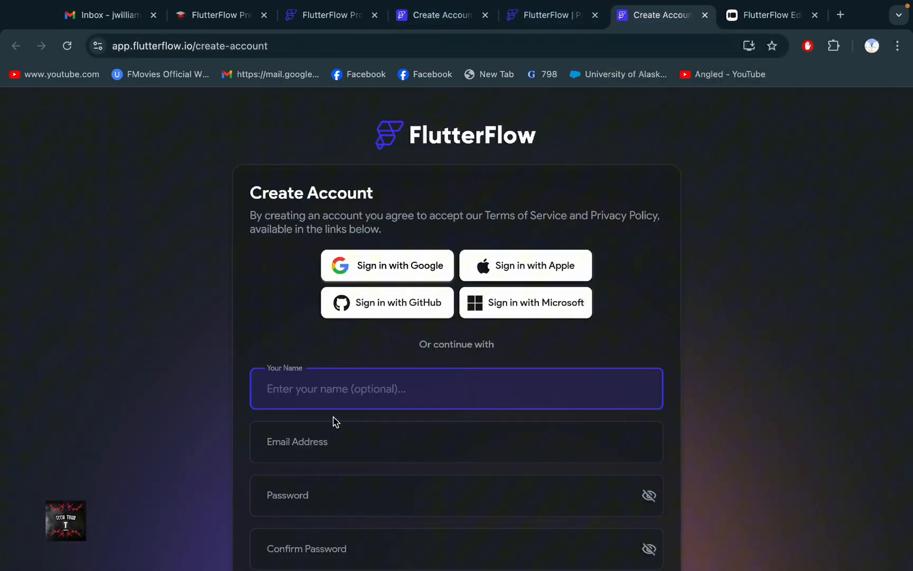
type("Jerome")
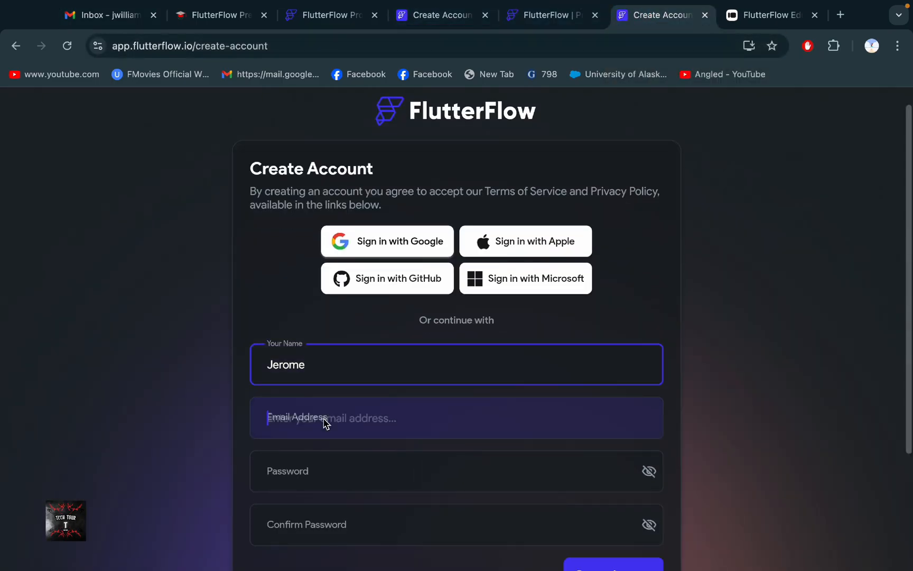
Step: Confirm the alaska.edu address in Gmail and select the saved password in Notes for the email and password fields
left_click(107, 15)
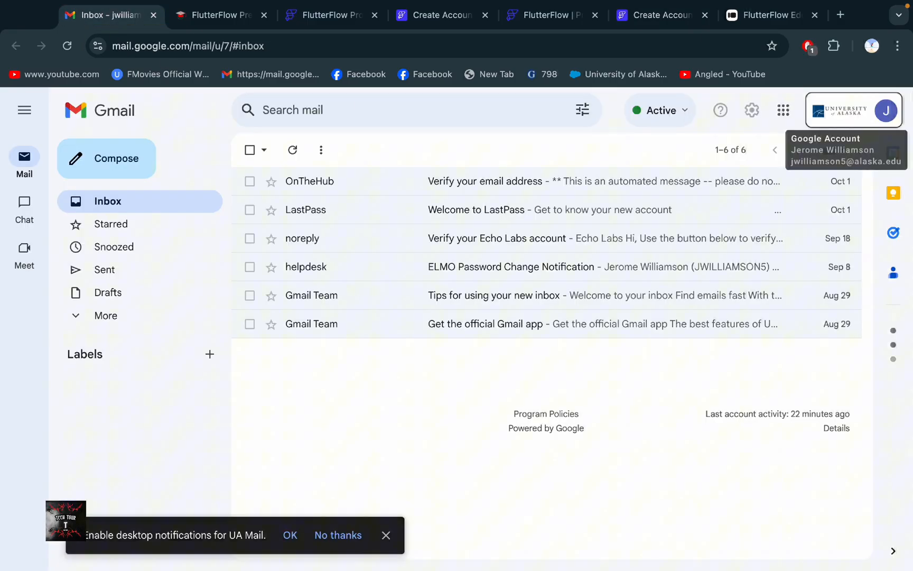
left_click(884, 110)
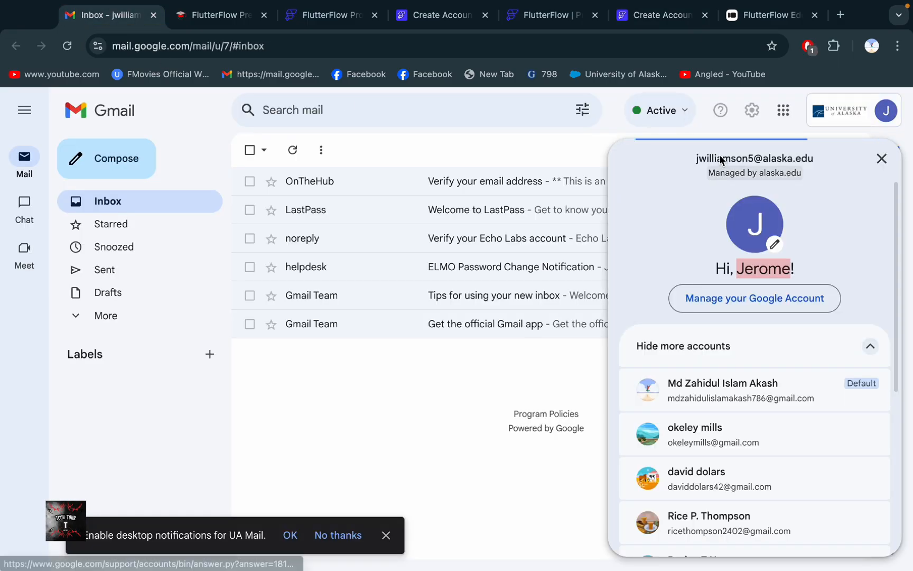
left_click(882, 158)
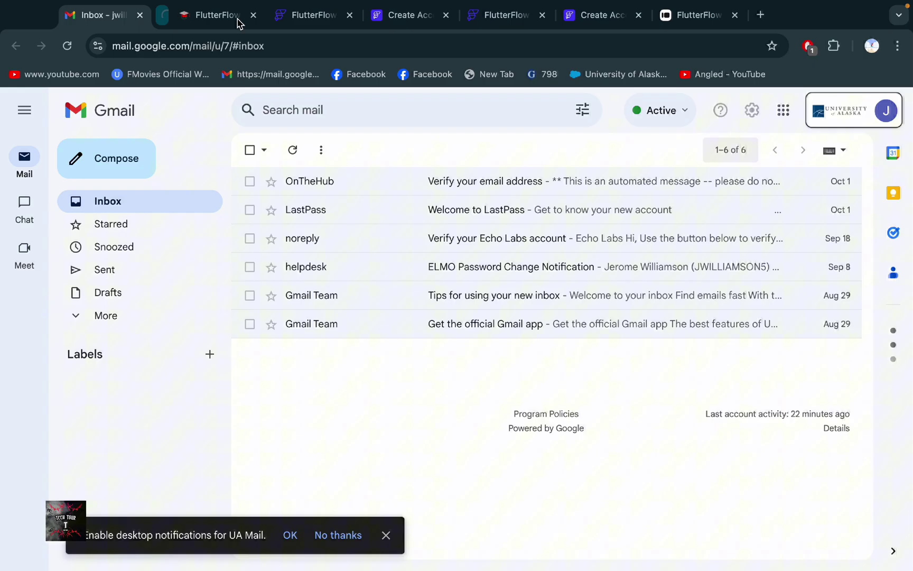
mouse_move(873, 110)
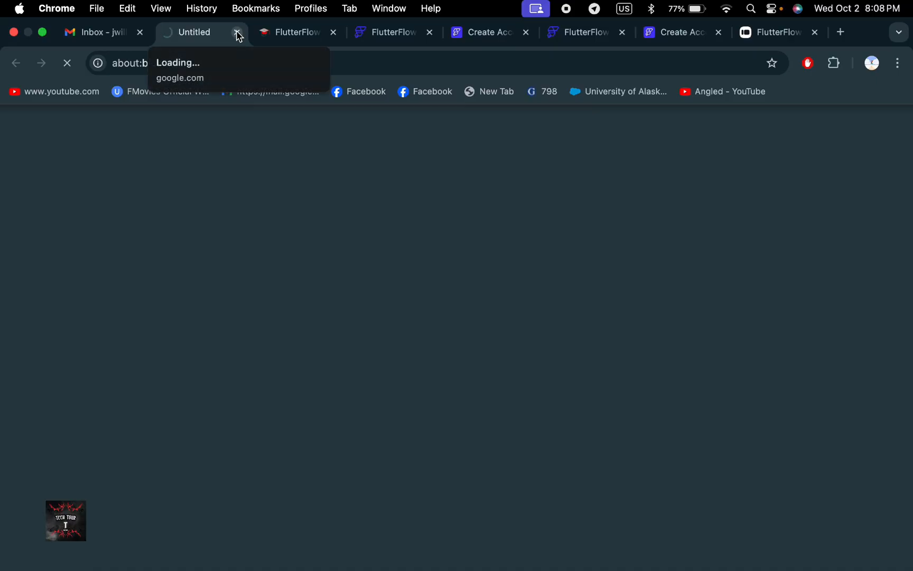
left_click(237, 32)
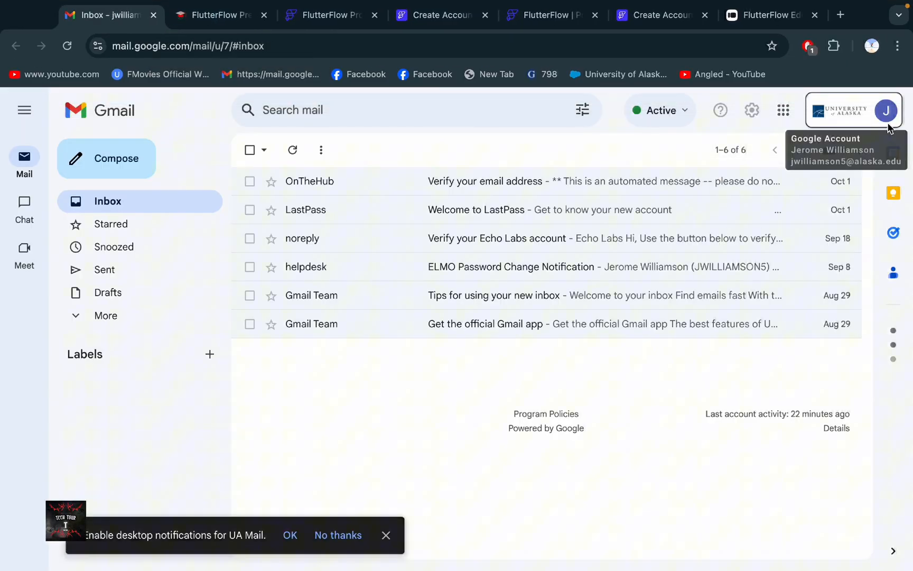
left_click(886, 110)
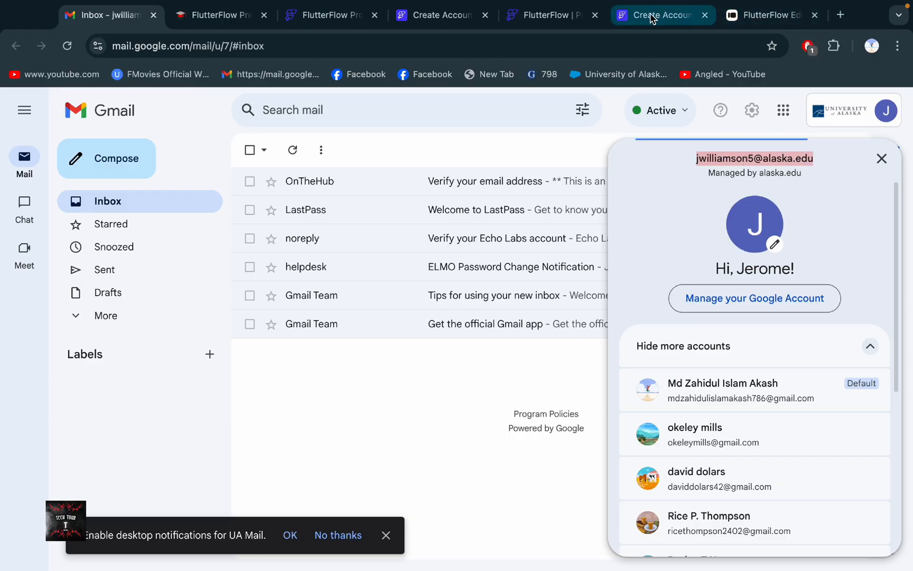
left_click(663, 15)
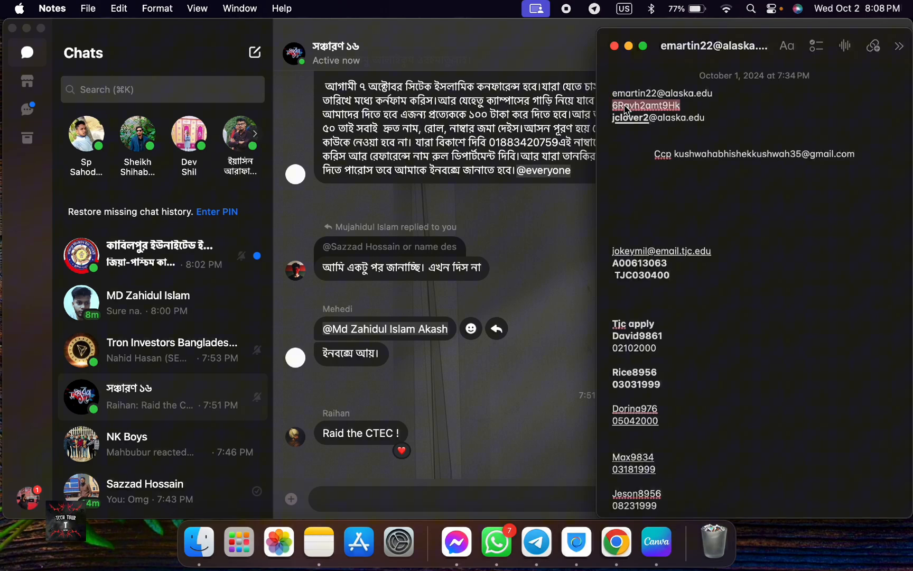
double_click(646, 106)
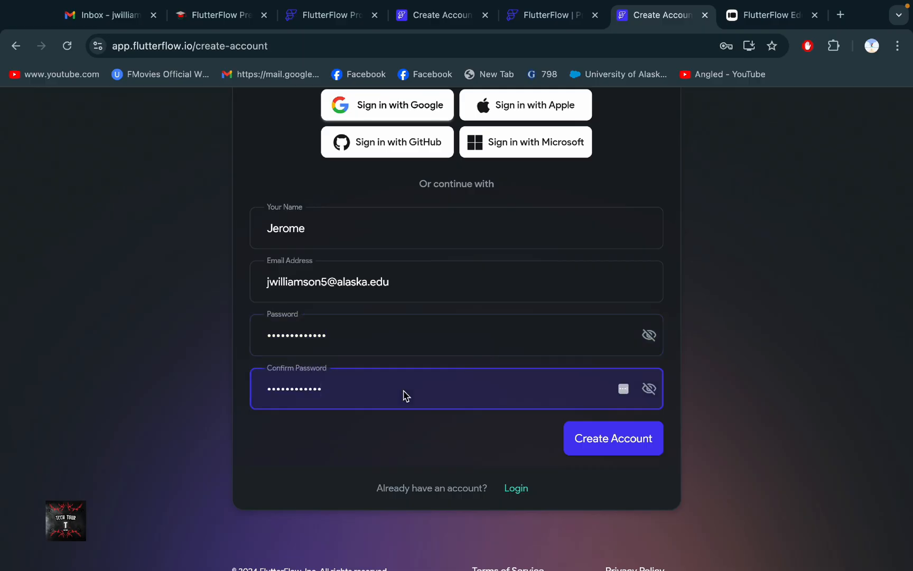
Step: Submit the FlutterFlow sign-up form via Create Account, which returns a network authentication error
left_click(613, 437)
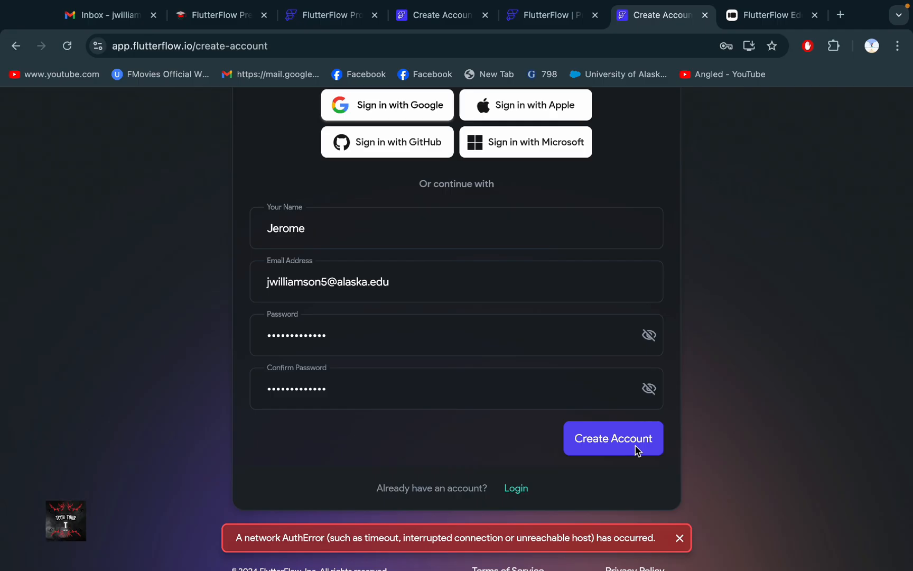
left_click(612, 438)
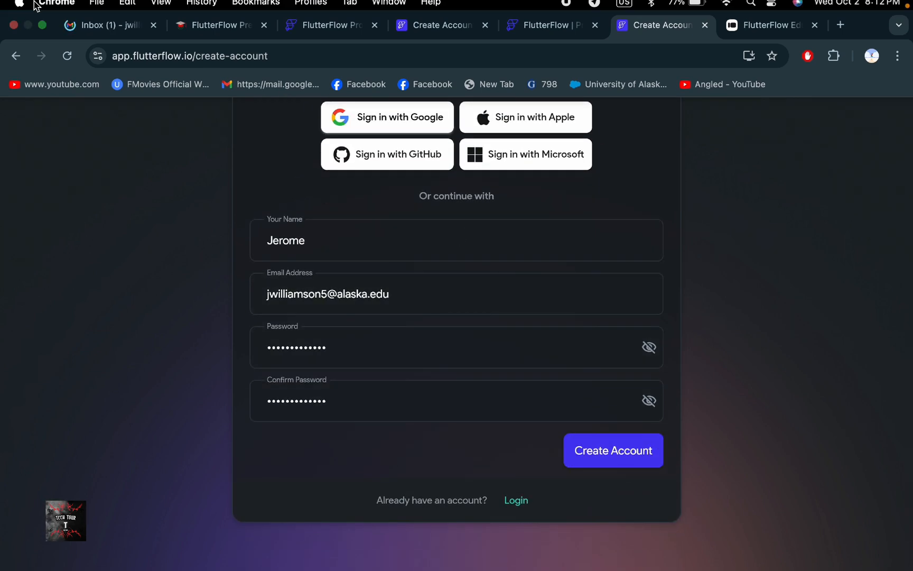
Step: Follow the link in Gmail's FlutterFlow Email Verification message so the dashboard opens
left_click(108, 25)
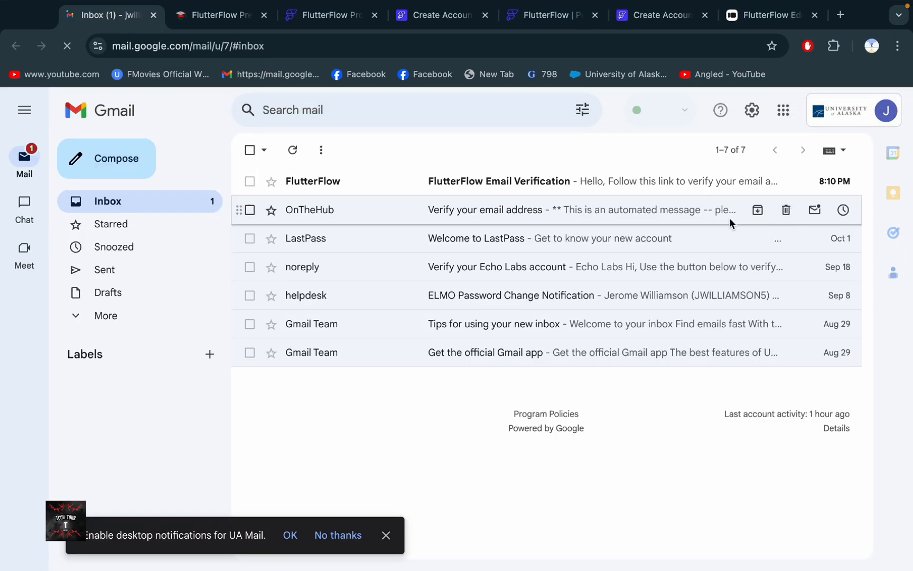
mouse_move(576, 220)
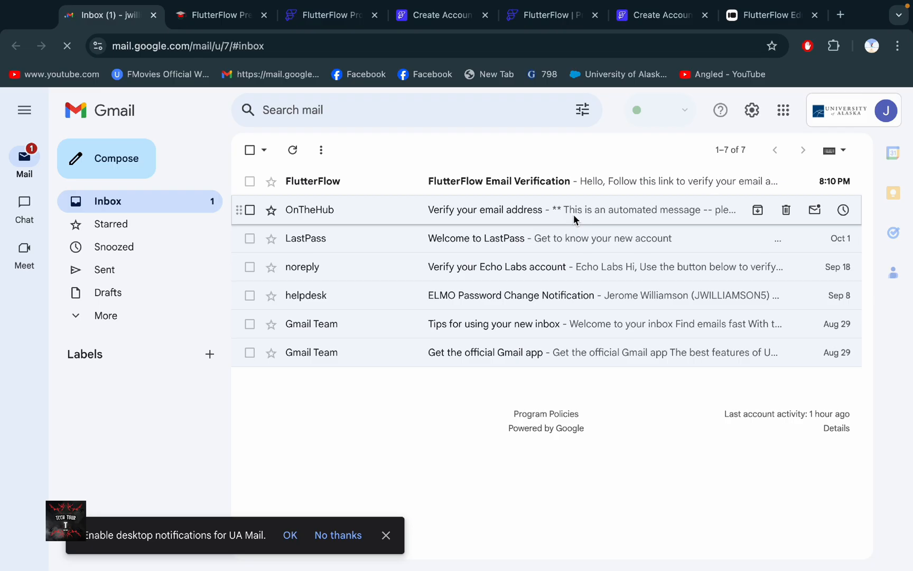
left_click(499, 180)
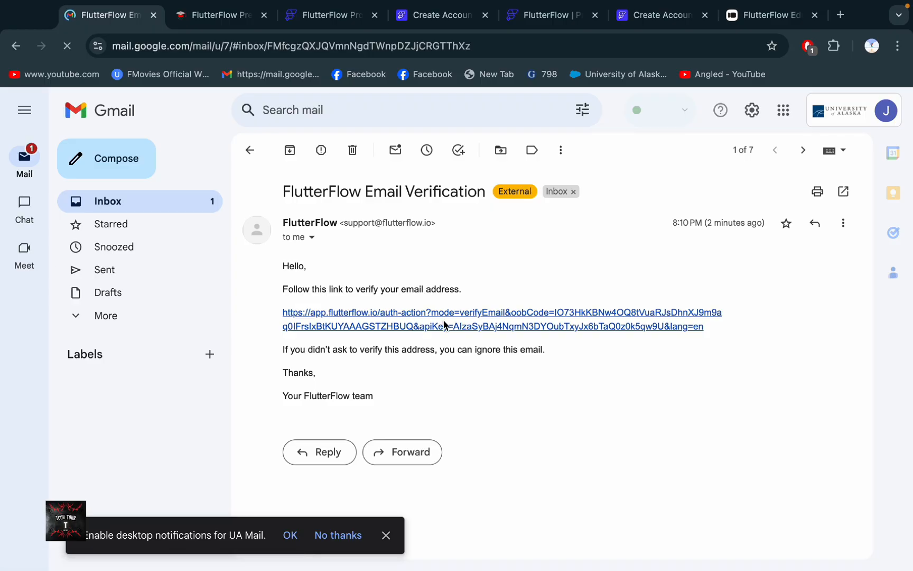
left_click(470, 319)
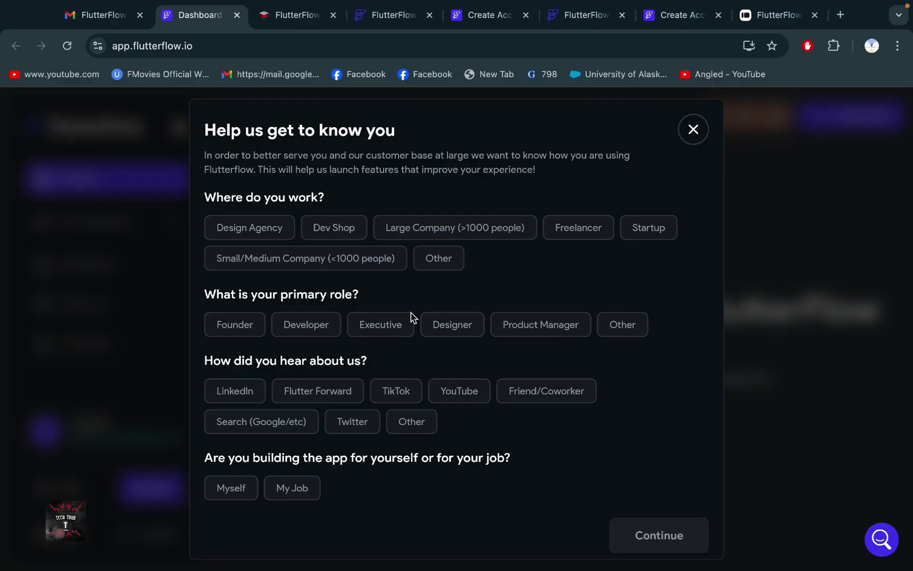
mouse_move(772, 310)
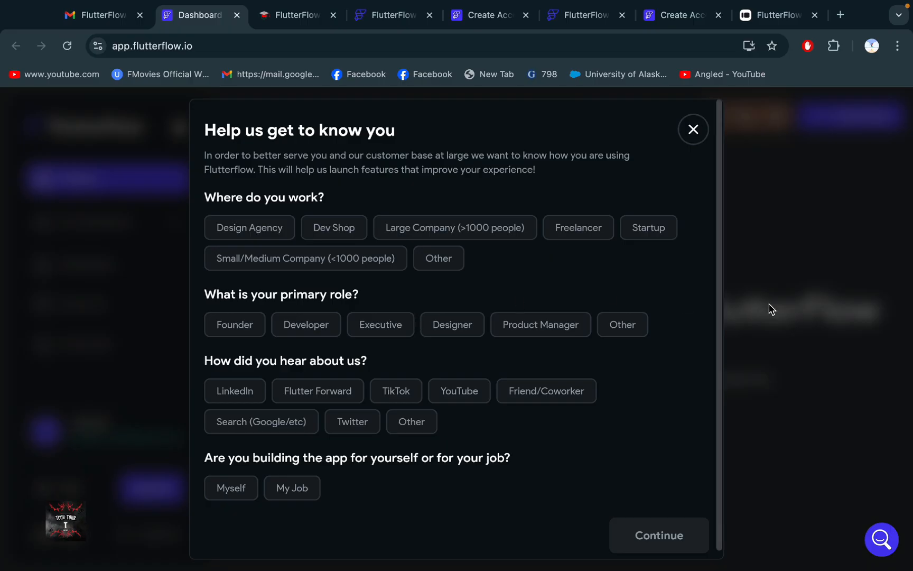
Step: Dismiss the 'Help us get to know you' dialog and return to the education Typeform tab
left_click(692, 129)
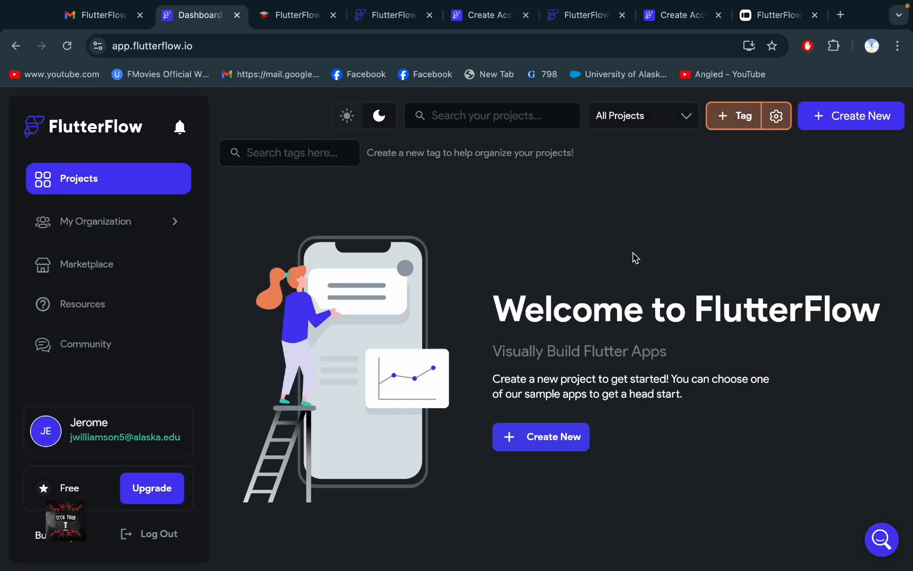
mouse_move(362, 324)
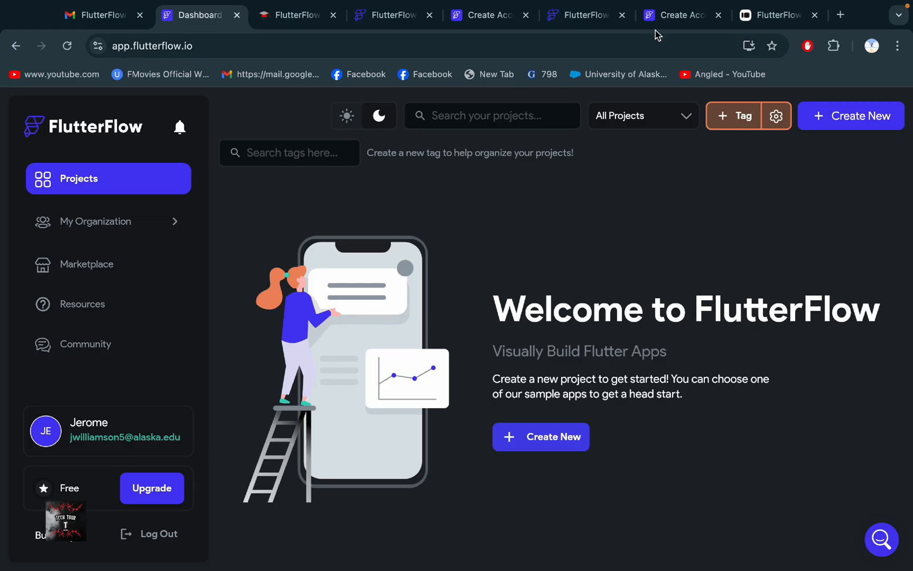
left_click(777, 15)
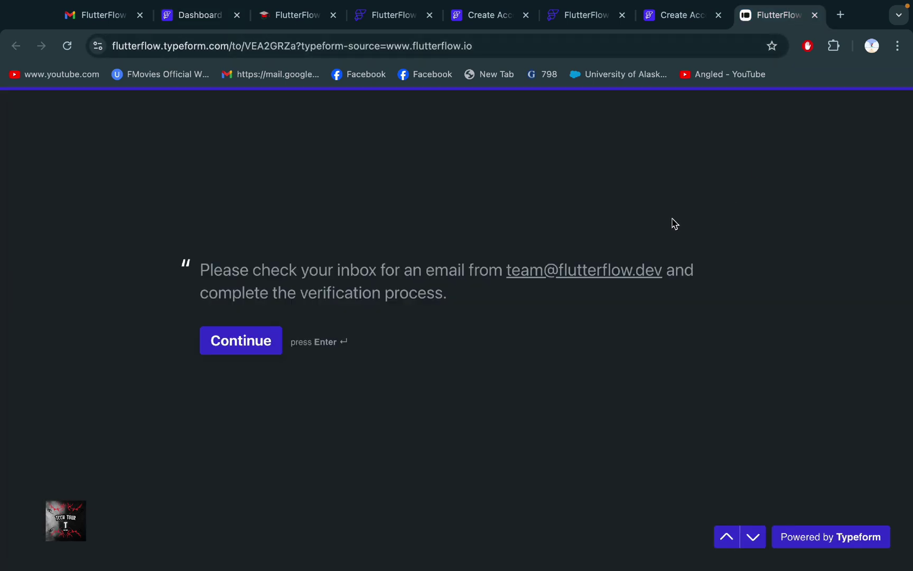
mouse_move(241, 341)
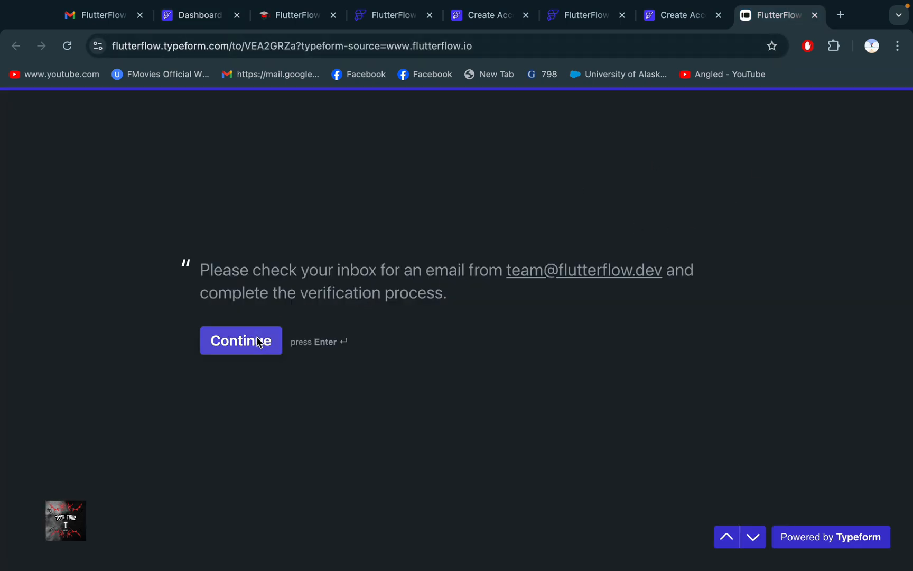
Step: Answer Yes to the verification question and choose Educator Pricing on question 6
left_click(241, 341)
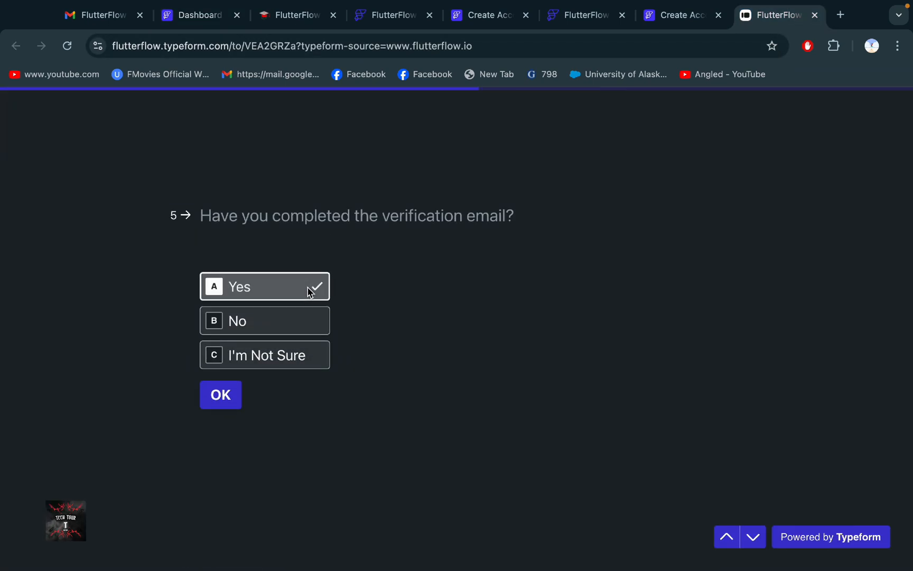
left_click(220, 395)
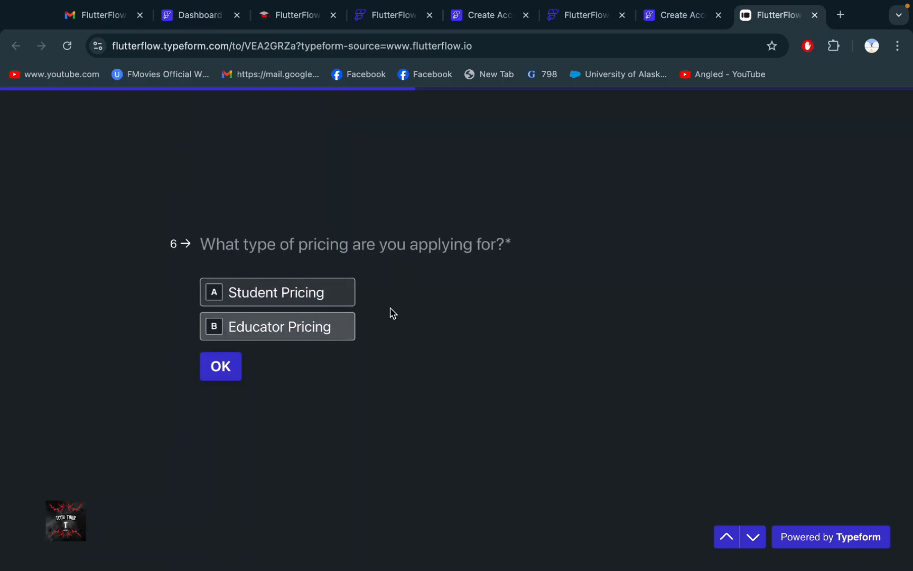
mouse_move(404, 310)
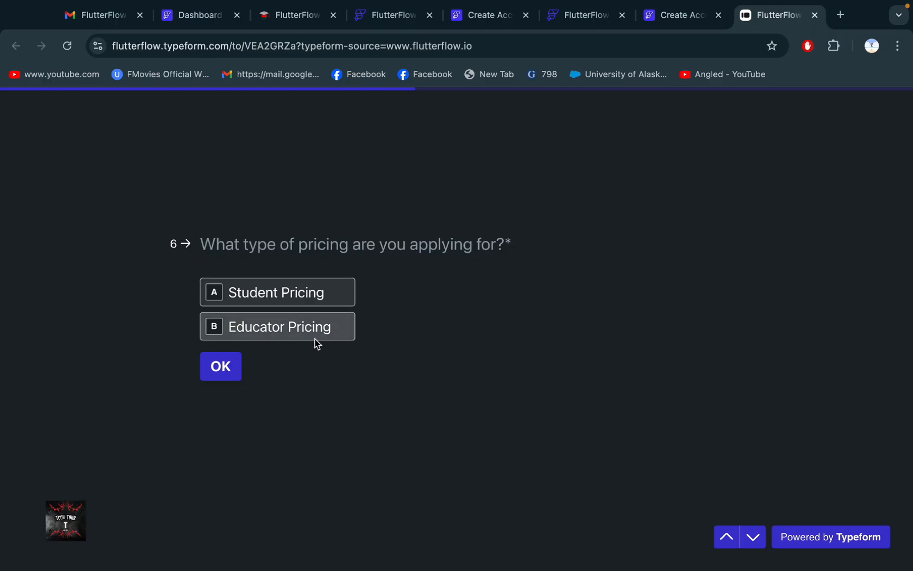
mouse_move(317, 327)
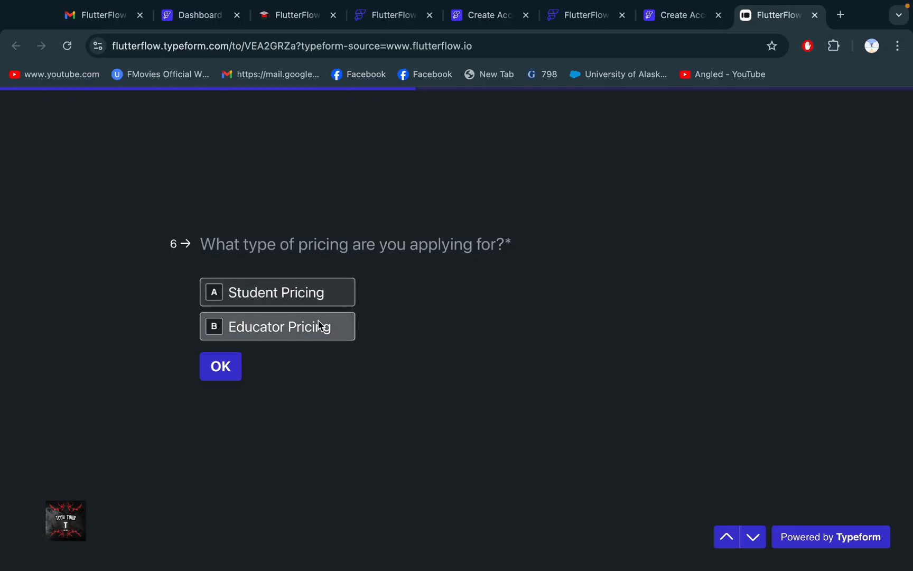
left_click(219, 366)
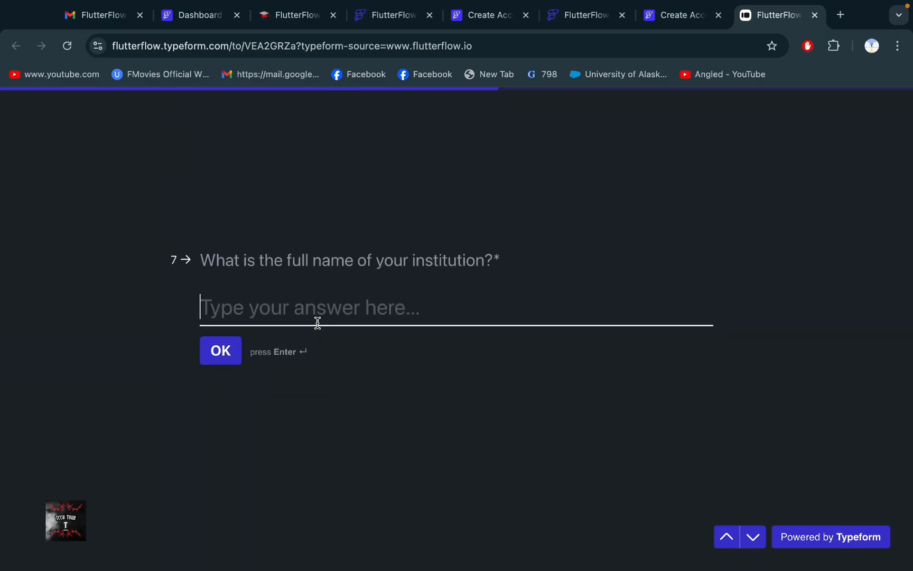
mouse_move(339, 318)
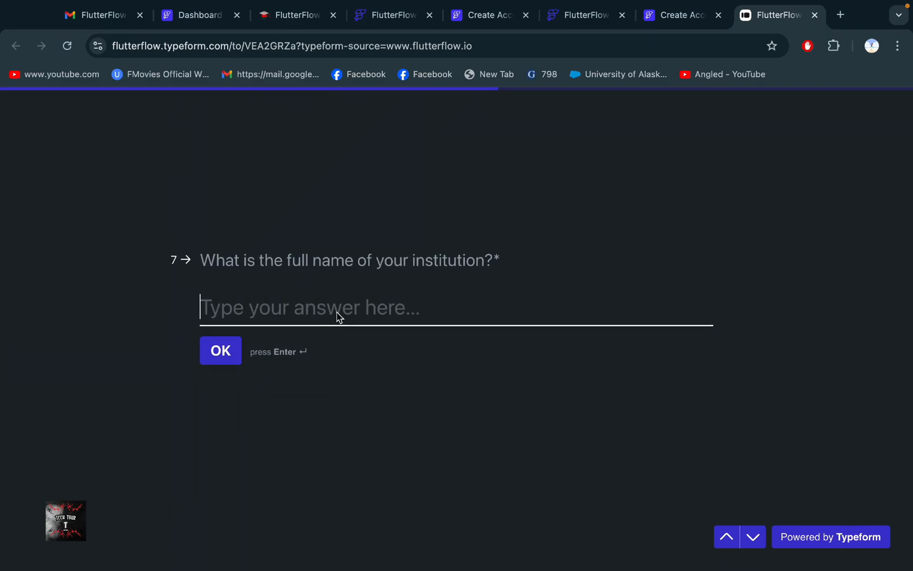
mouse_move(842, 14)
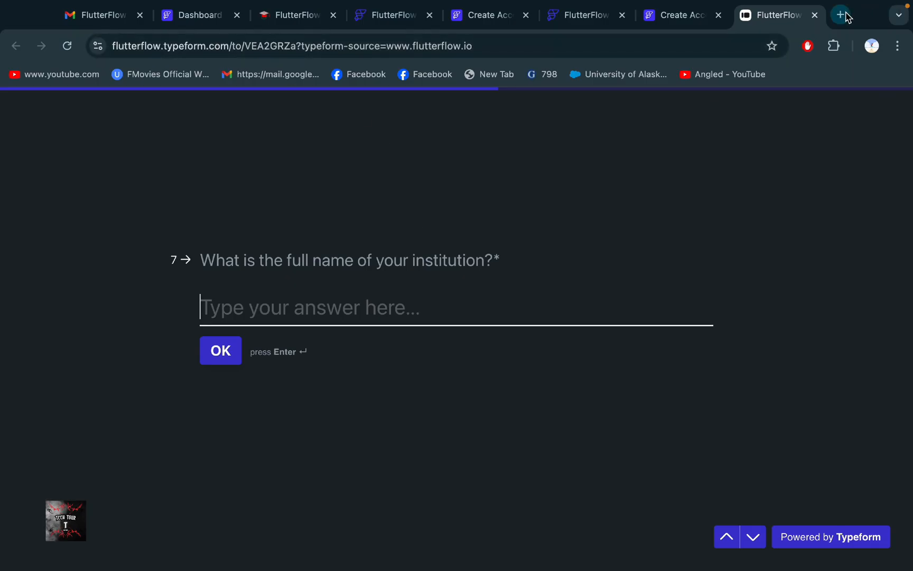
Step: Check the Gmail inbox account details and the University of Alaska site, ending back on the form
left_click(840, 15)
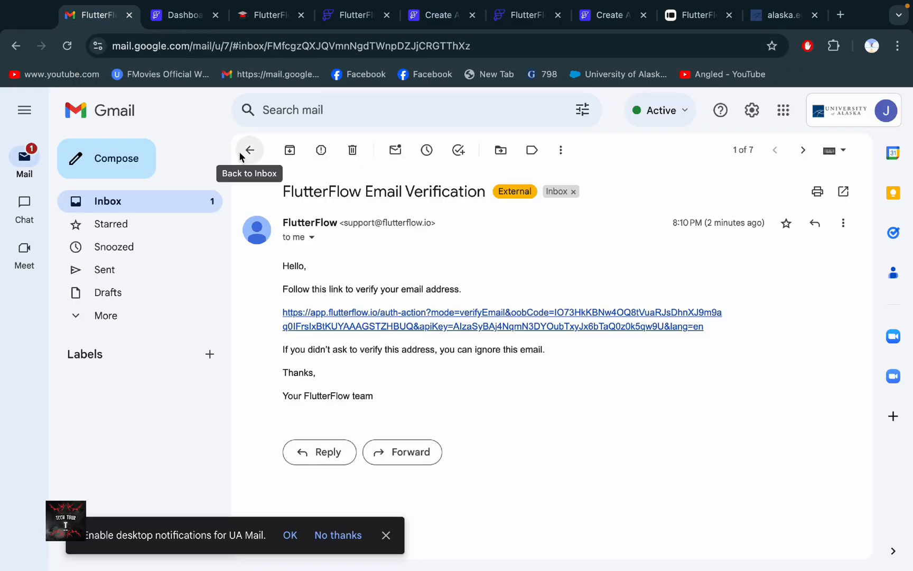
left_click(248, 150)
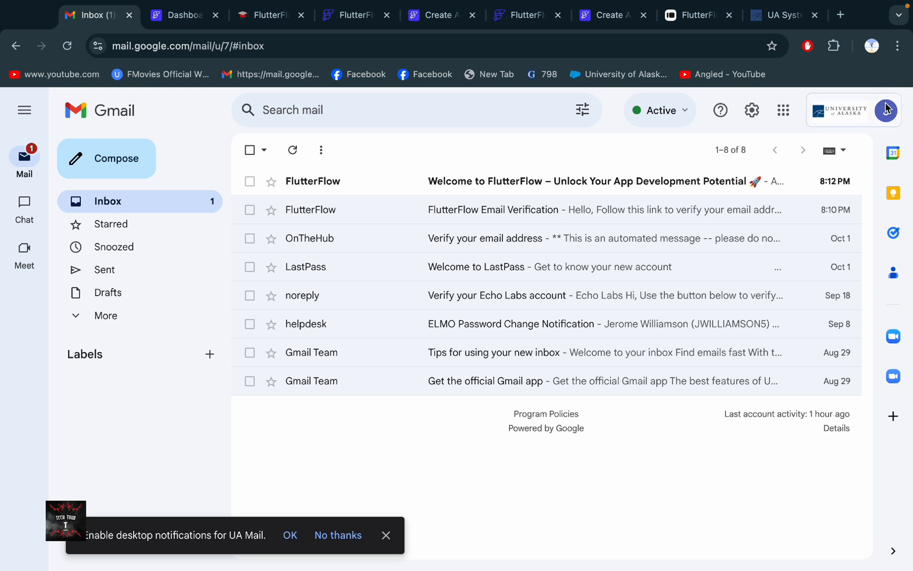
left_click(886, 110)
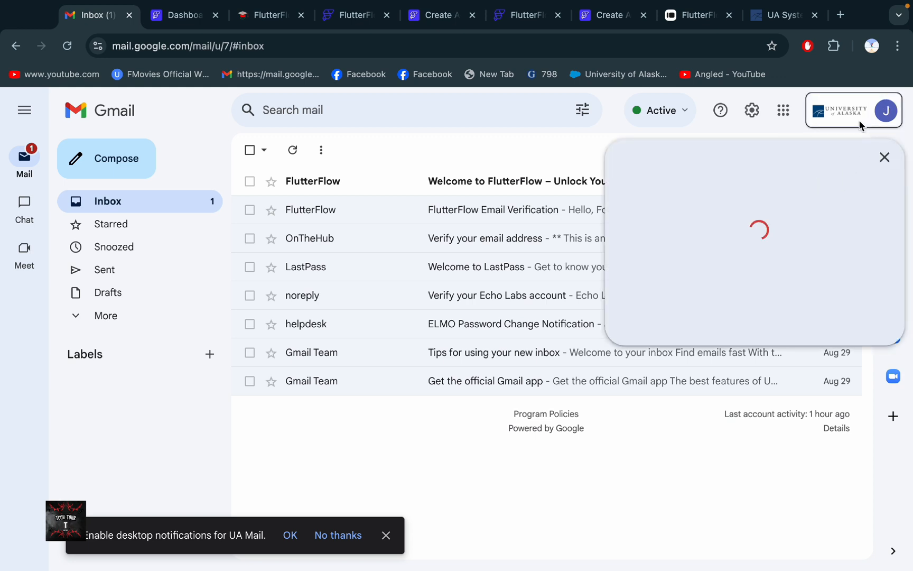
left_click(695, 15)
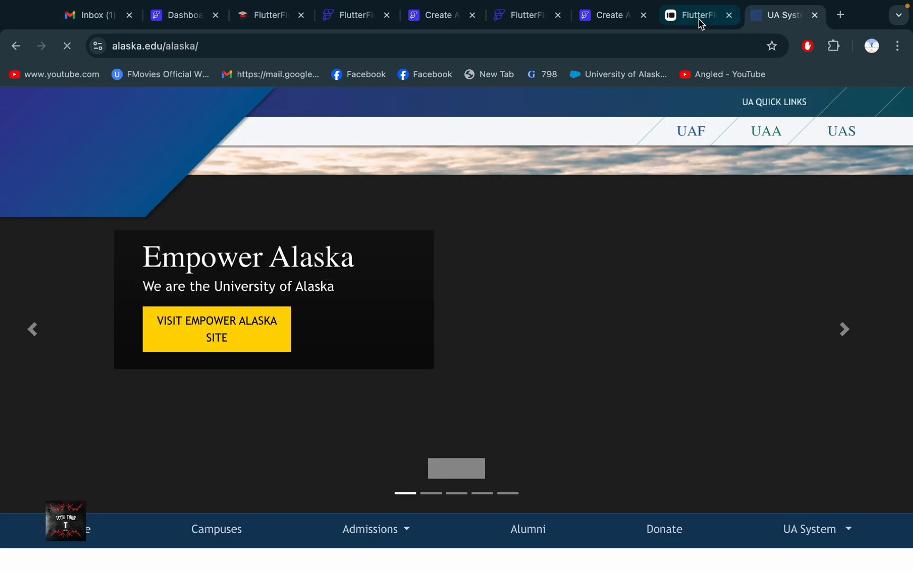
left_click(693, 14)
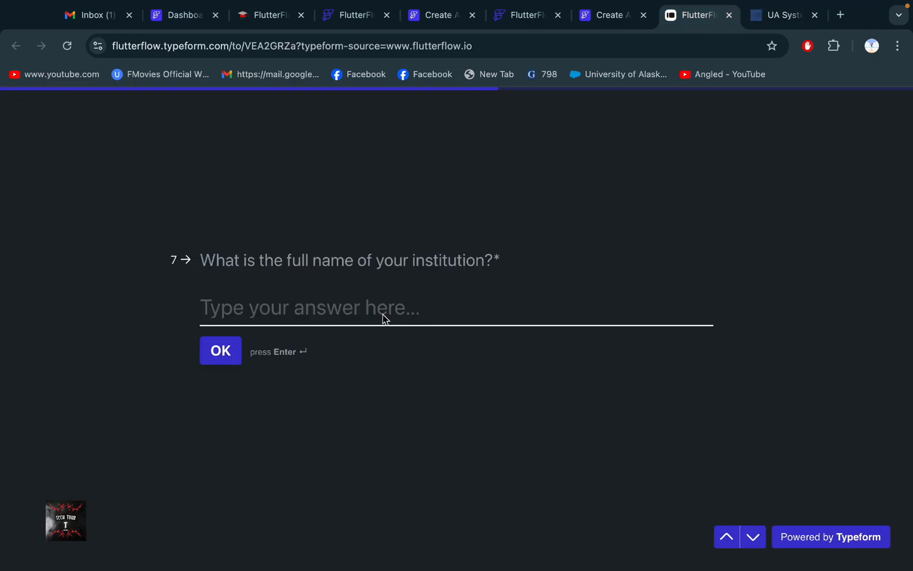
Step: Answer question 7 with 'university of alaska' and advance to the country question
type("uni")
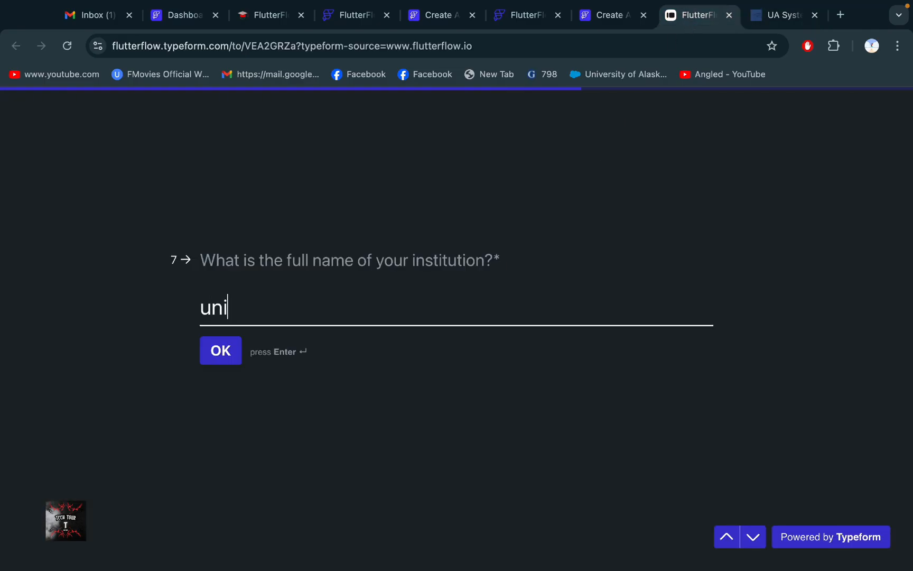
type("versit")
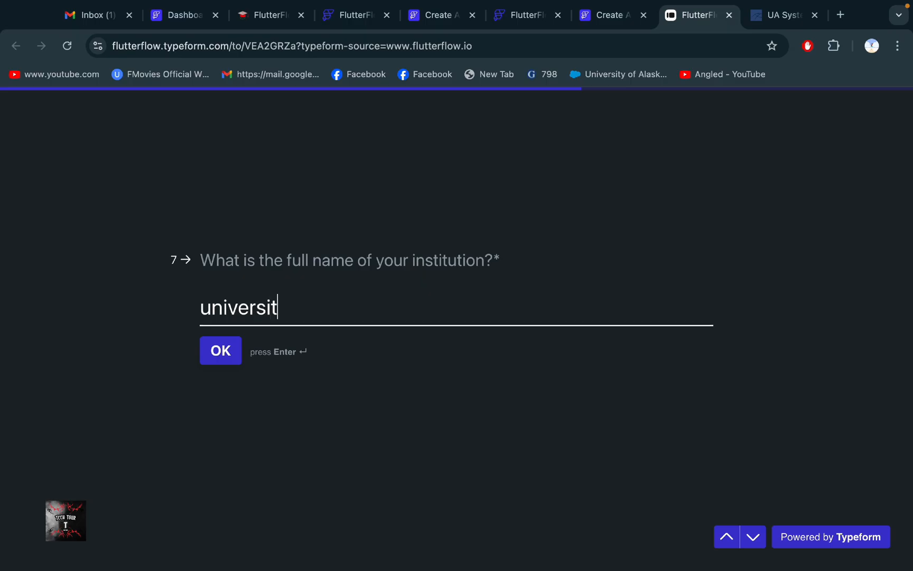
type("y of a")
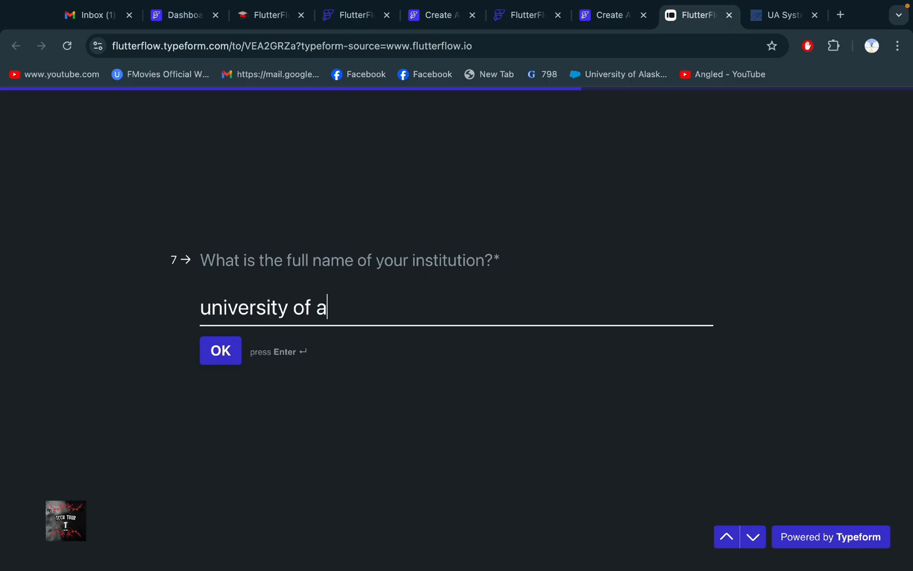
type("lask")
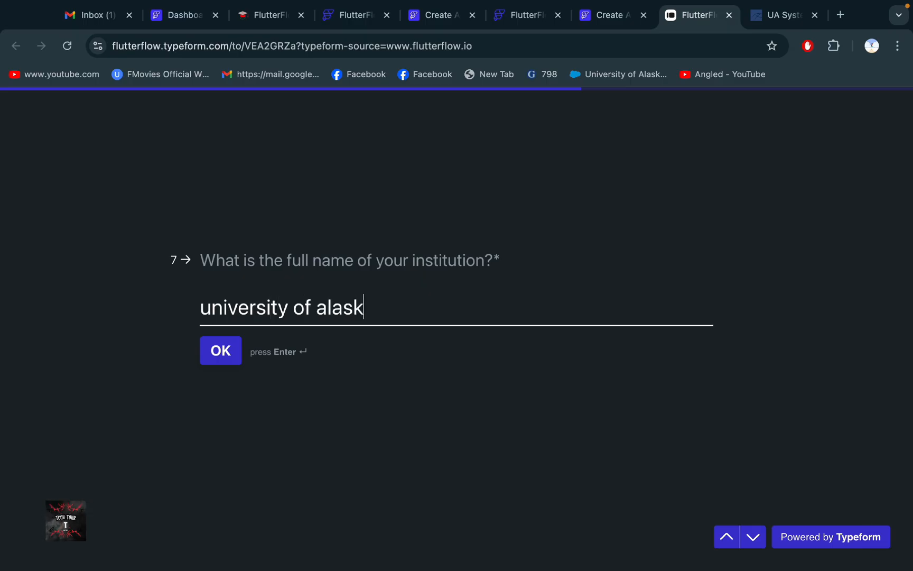
type("a")
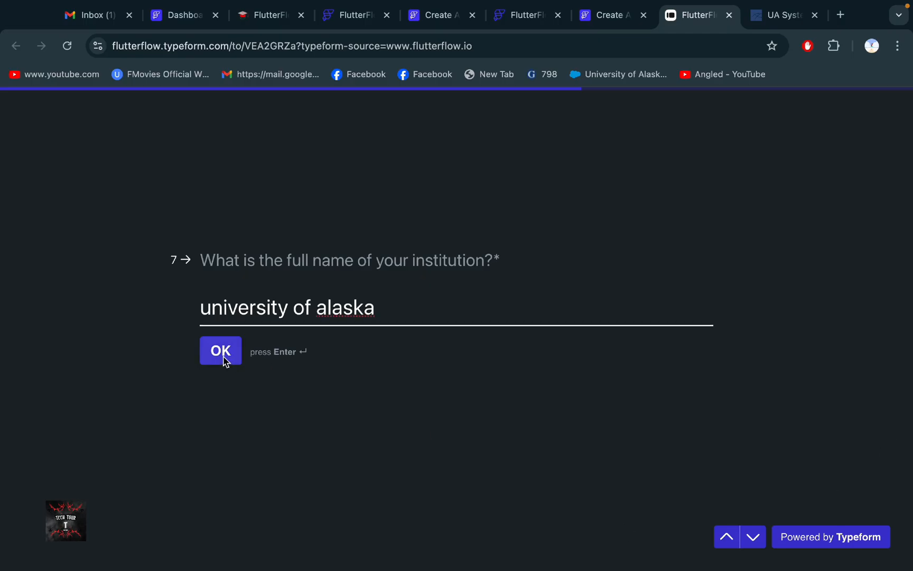
left_click(220, 351)
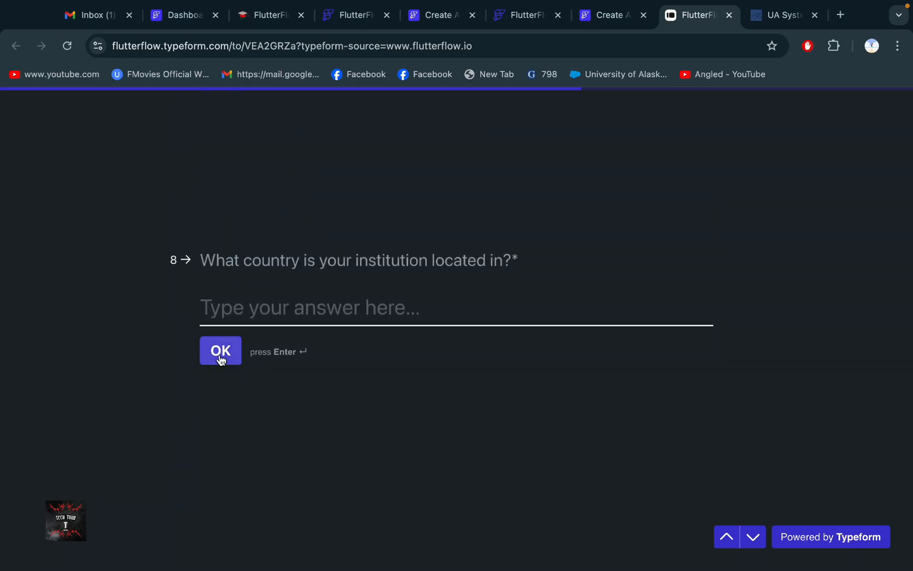
mouse_move(356, 333)
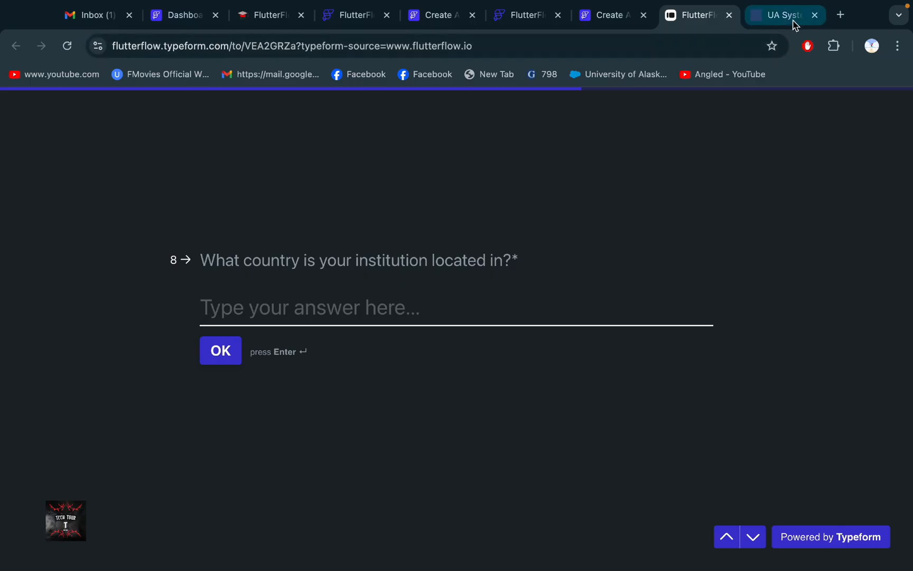
left_click(780, 14)
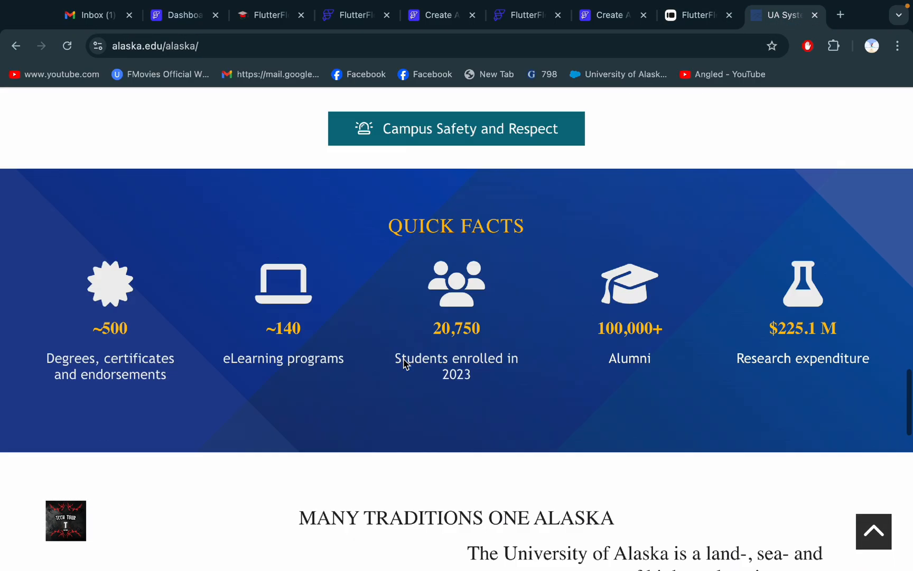
scroll("down", 3)
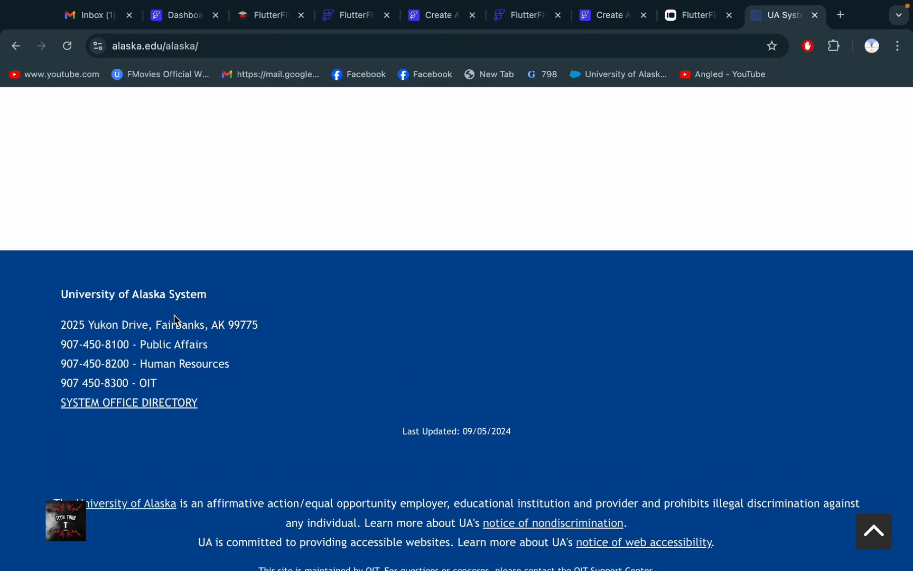
mouse_move(691, 28)
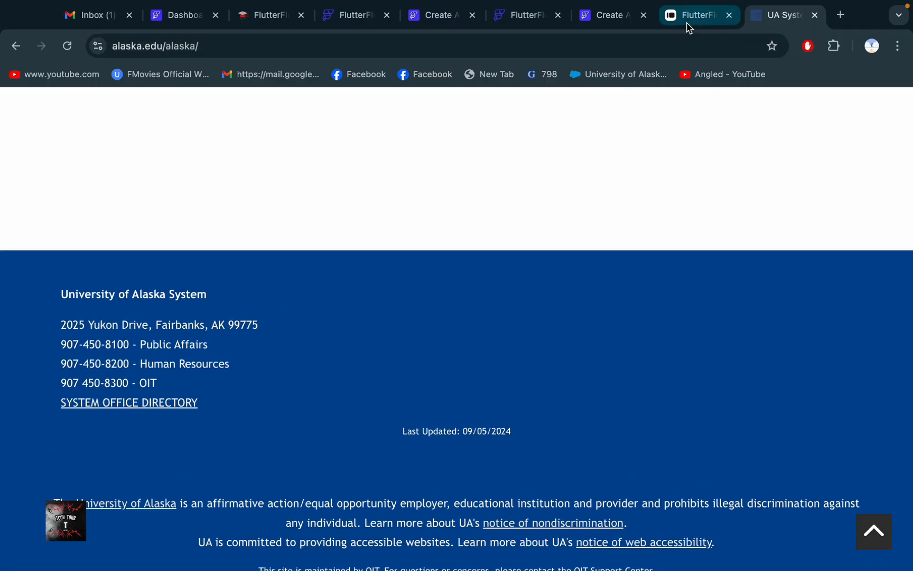
left_click(697, 15)
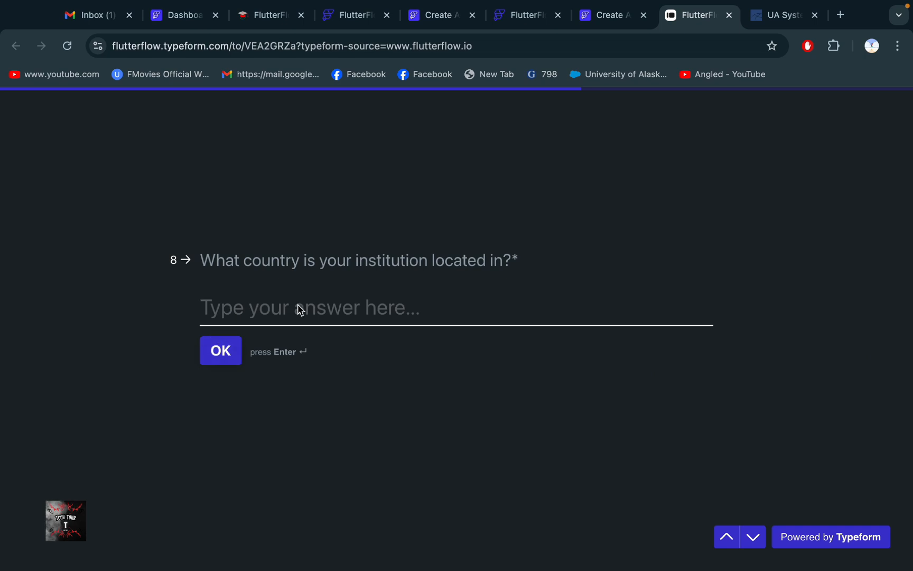
Step: Answer the country question with 'united st' and submit it
type("uni")
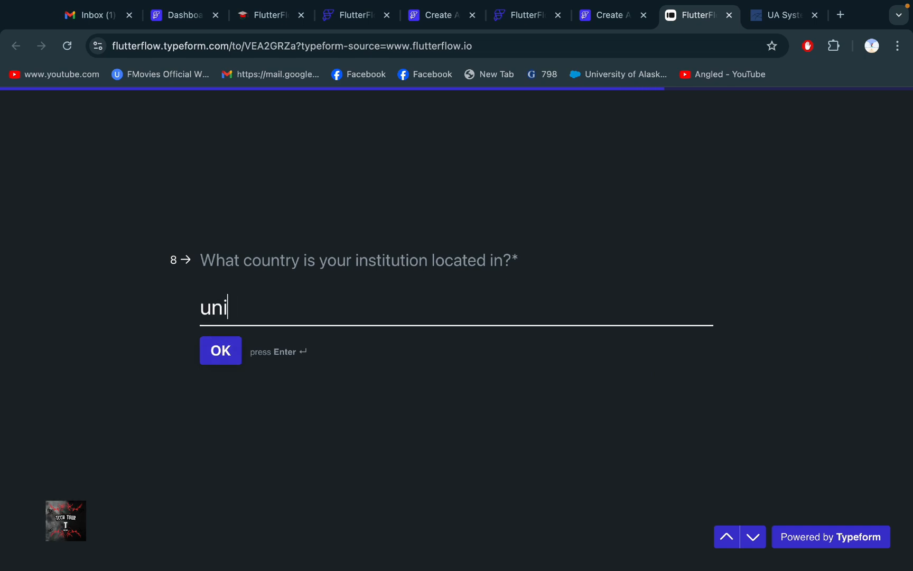
type("ted st")
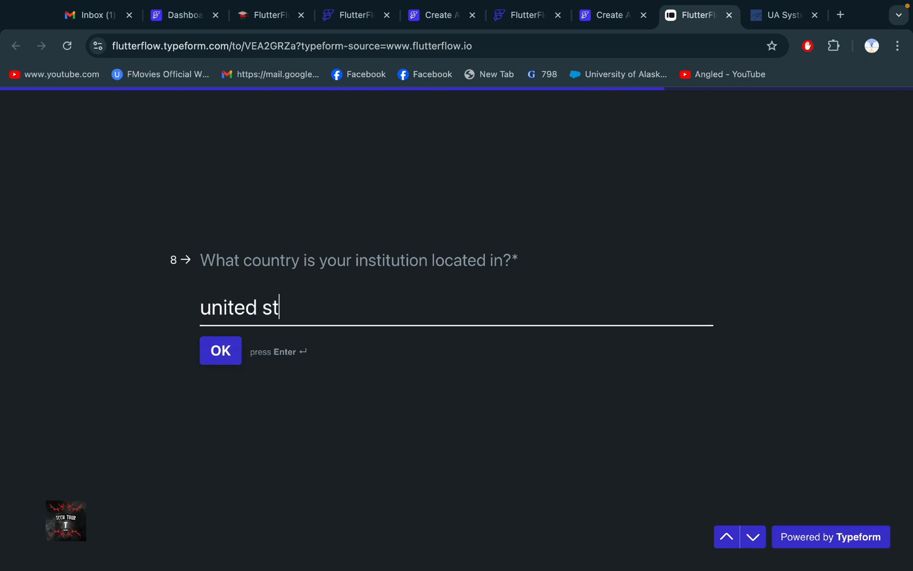
left_click(220, 350)
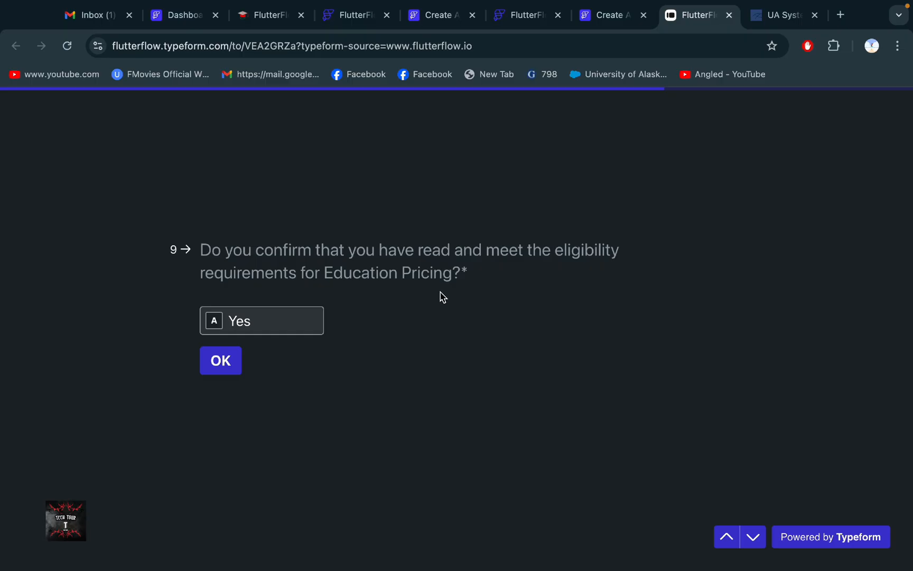
Step: Confirm eligibility, consent to information use and accept the Terms of Service on questions 9-11
left_click(220, 360)
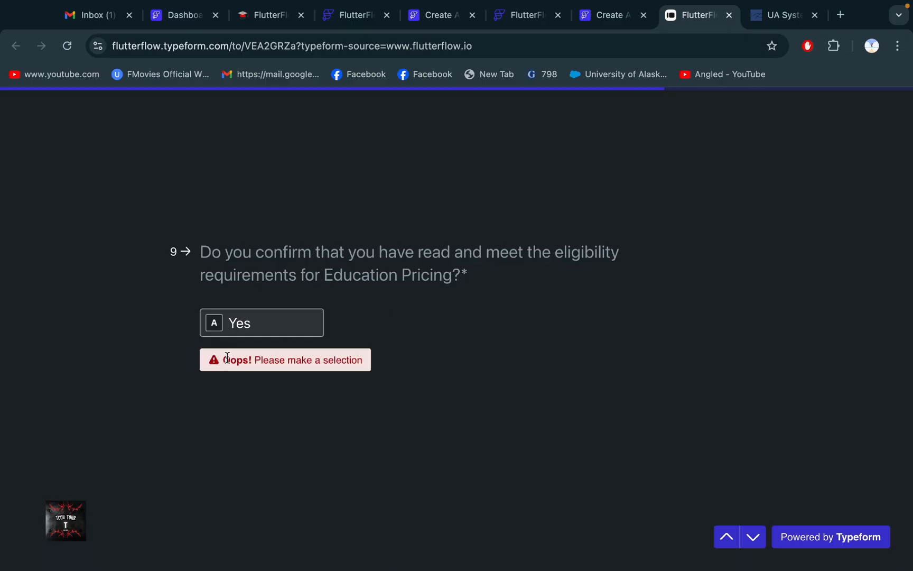
left_click(261, 322)
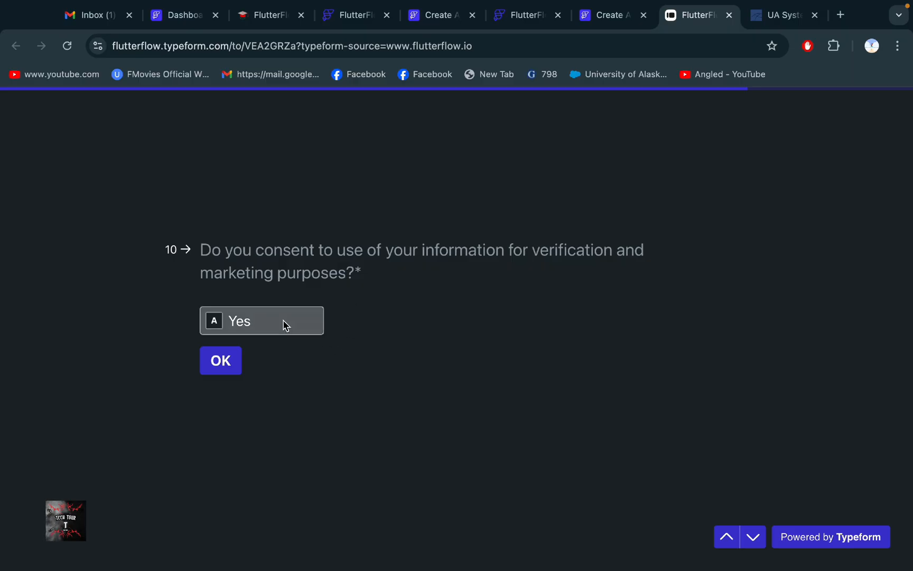
left_click(219, 360)
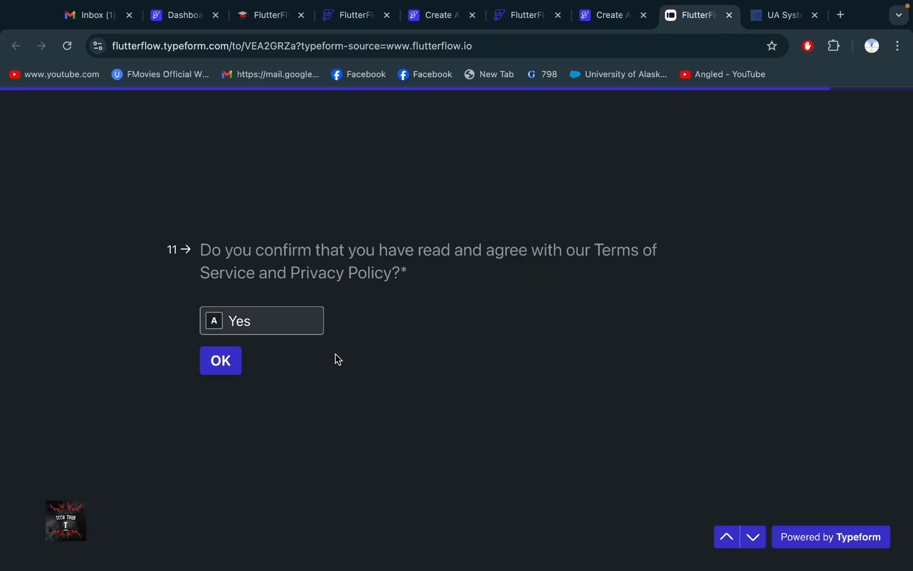
left_click(220, 361)
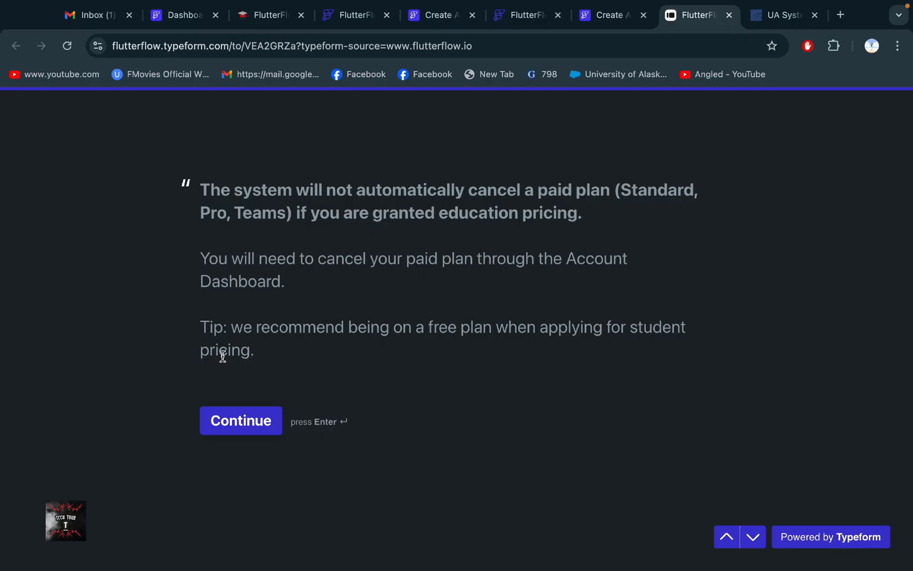
mouse_move(256, 374)
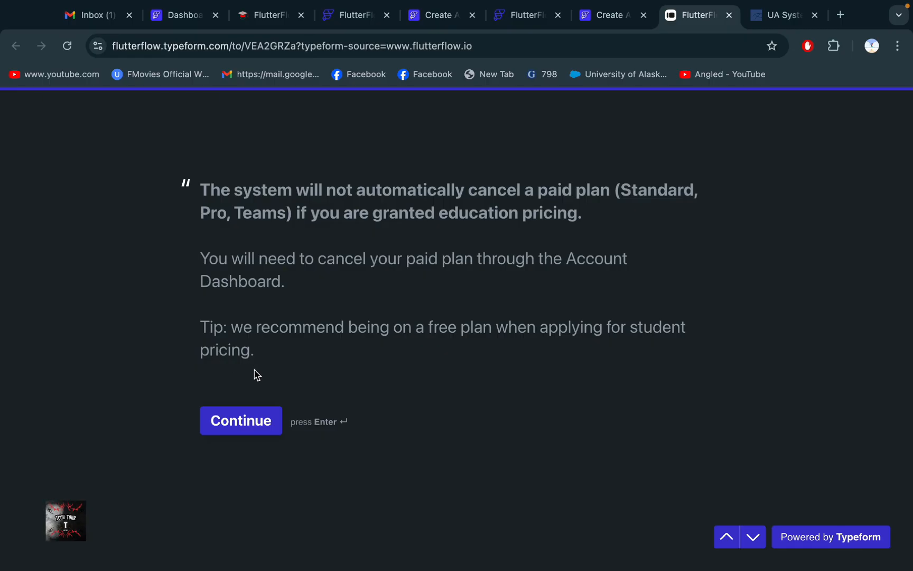
Step: Continue past the paid-plan notice, submit the application and switch to the school Gmail inbox
left_click(241, 421)
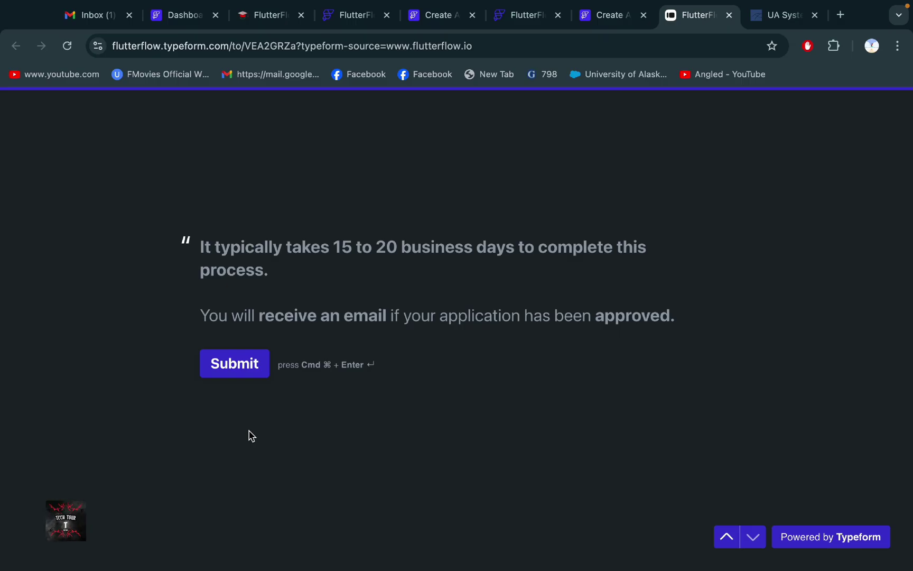
mouse_move(401, 270)
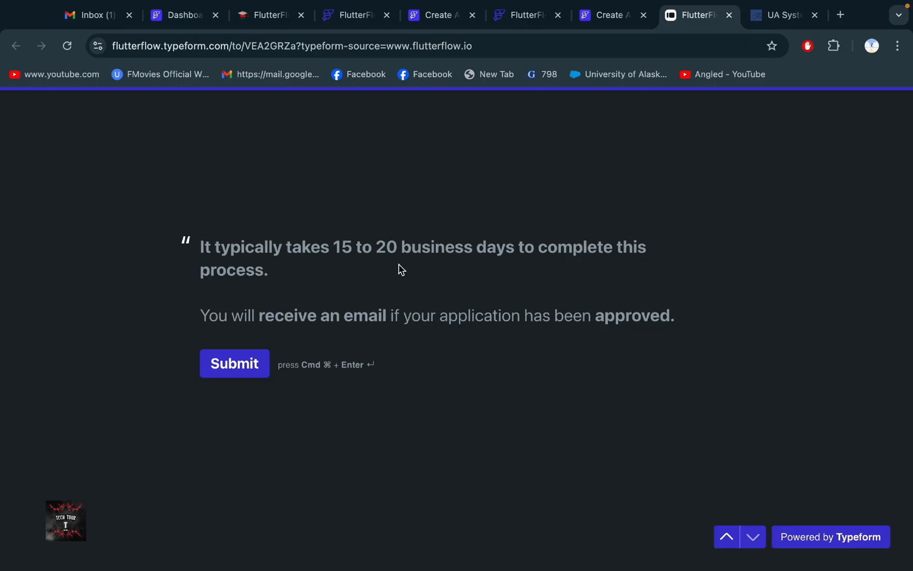
mouse_move(235, 362)
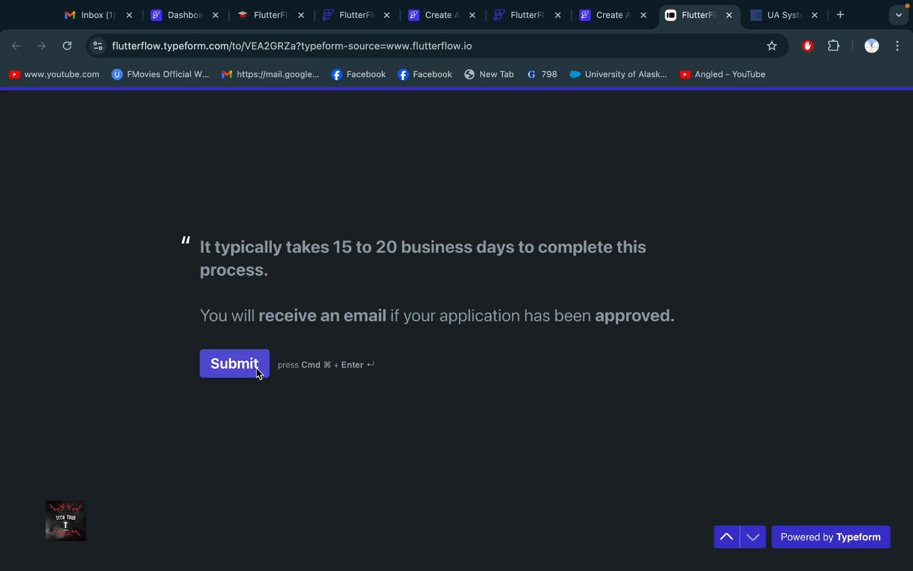
left_click(235, 362)
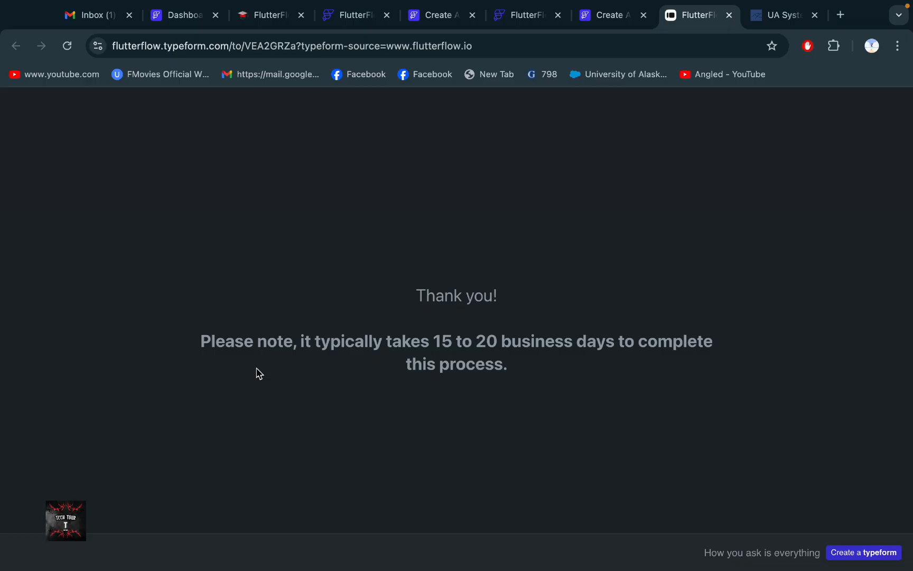
mouse_move(541, 361)
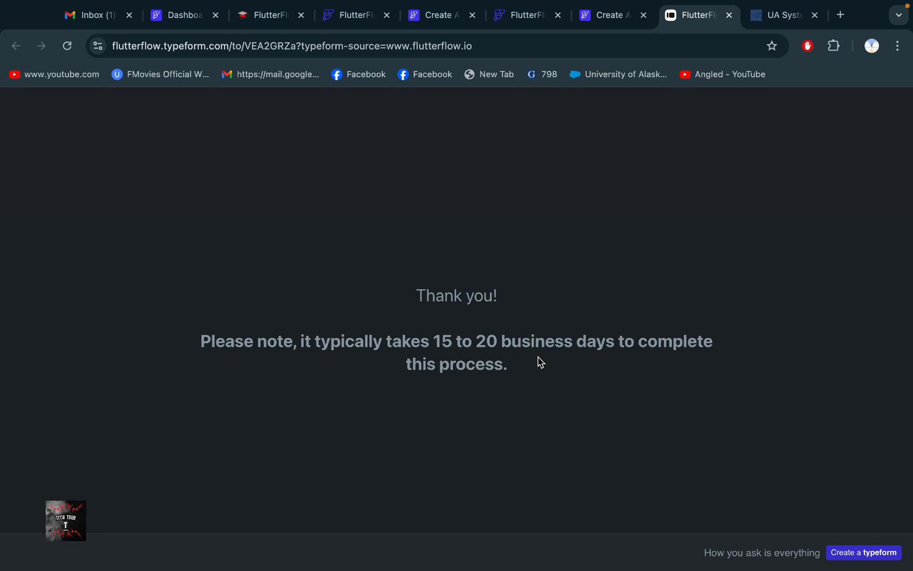
left_click(93, 15)
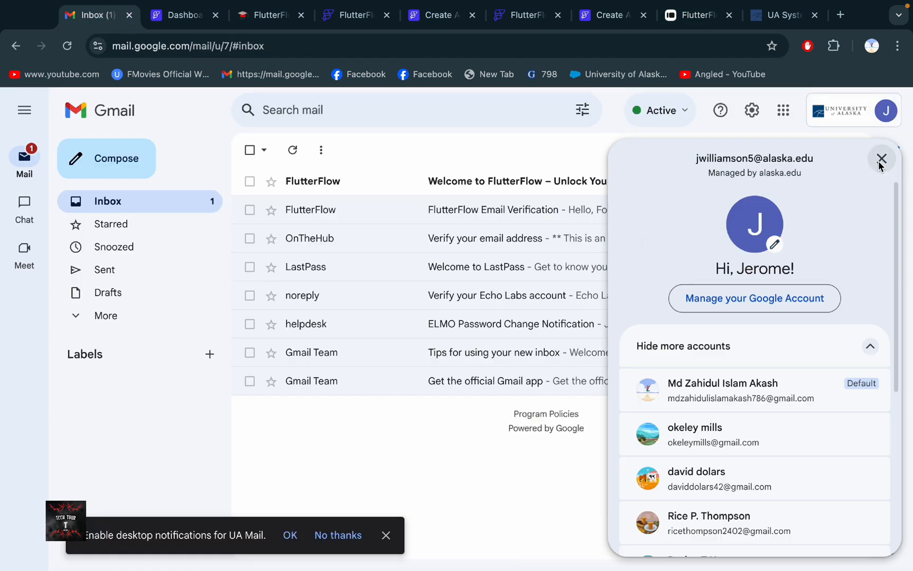
Step: Read through the Welcome to FlutterFlow email in Gmail, then return to the Typeform tab
left_click(882, 158)
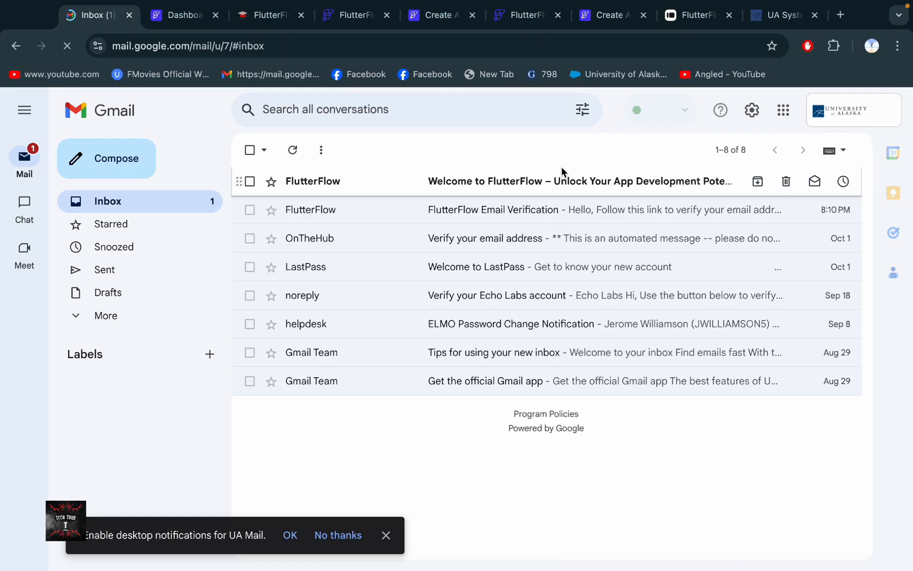
left_click(579, 181)
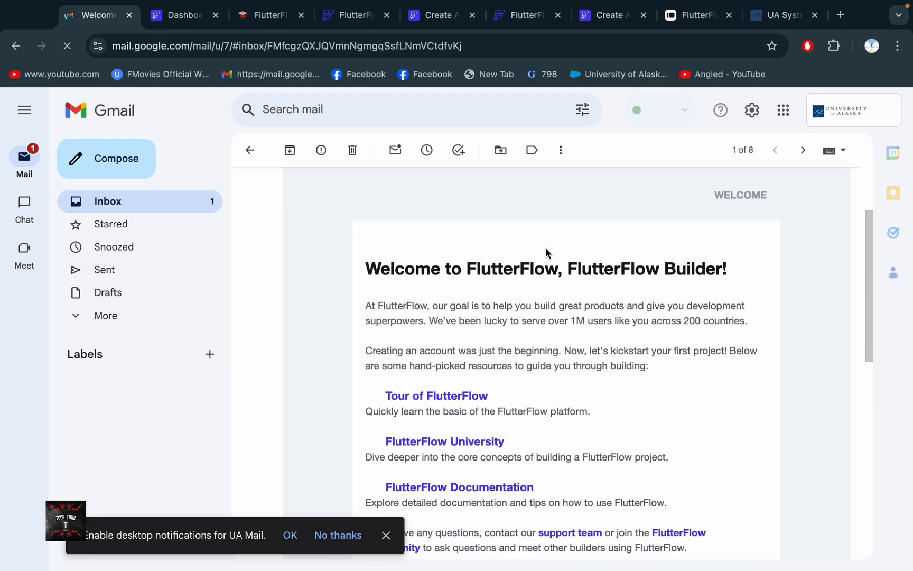
scroll("down", 3)
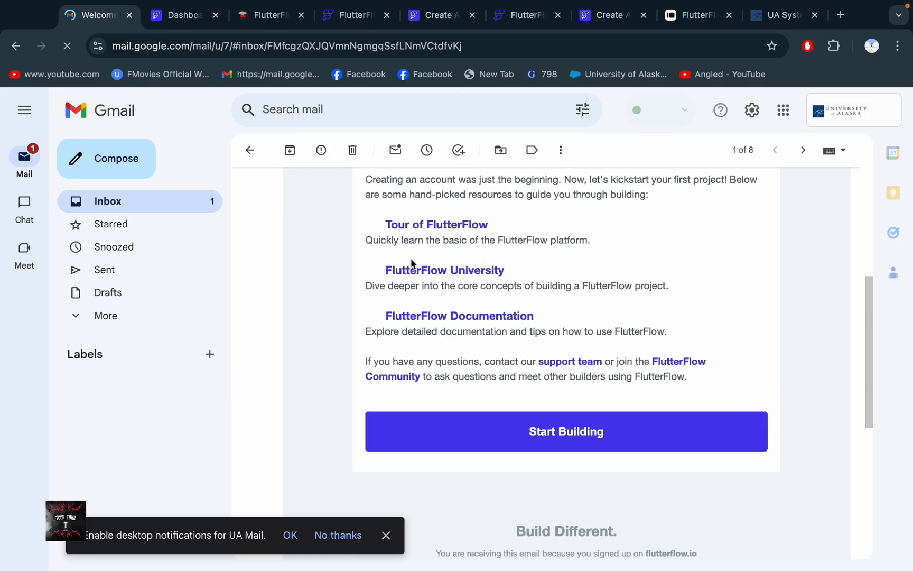
scroll("down", 3)
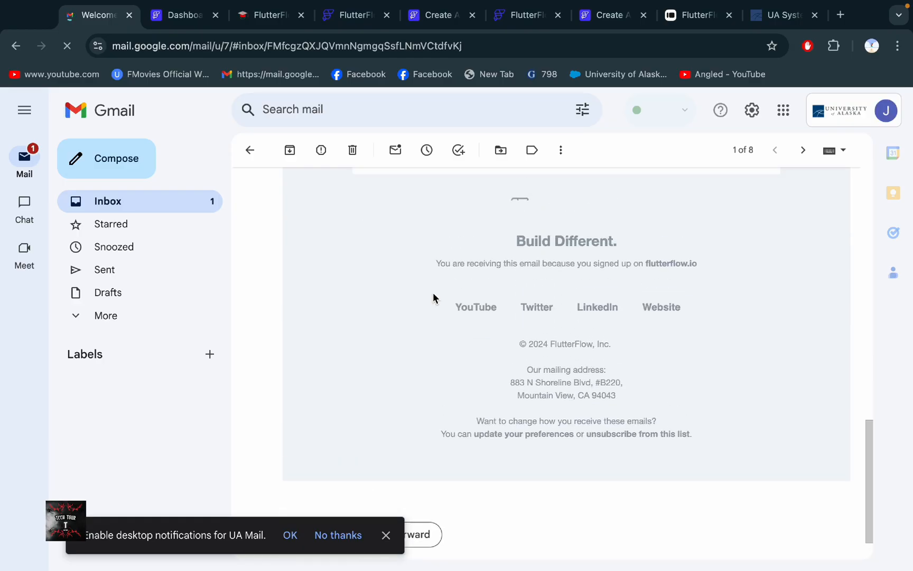
scroll("up", 3)
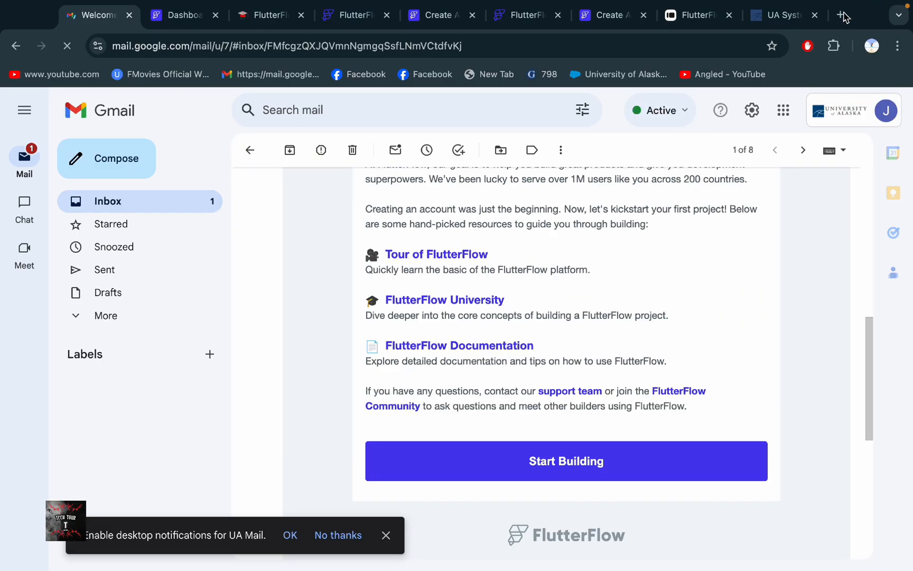
left_click(698, 15)
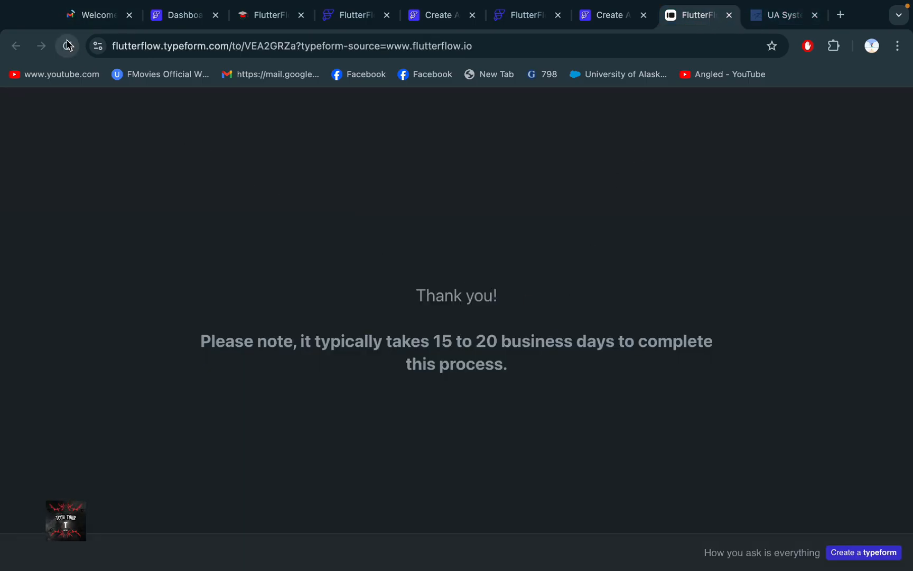
Step: Reload the Typeform and pass Get Started, Continue and I understand to reach the name question
left_click(67, 46)
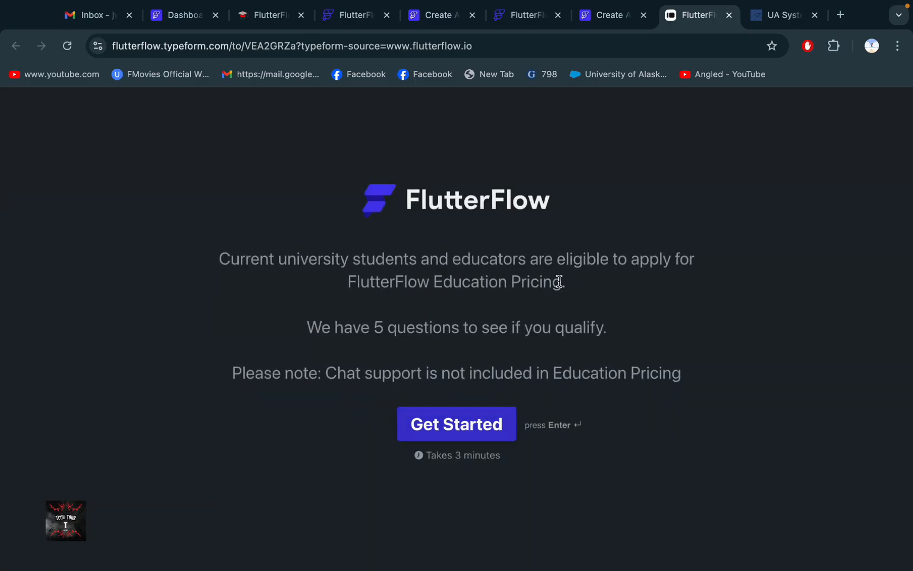
mouse_move(455, 424)
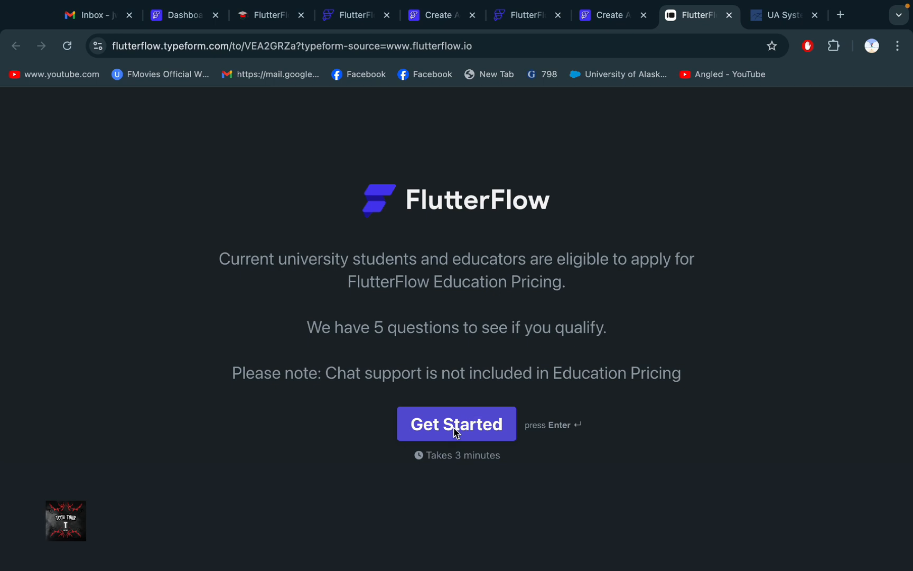
left_click(455, 424)
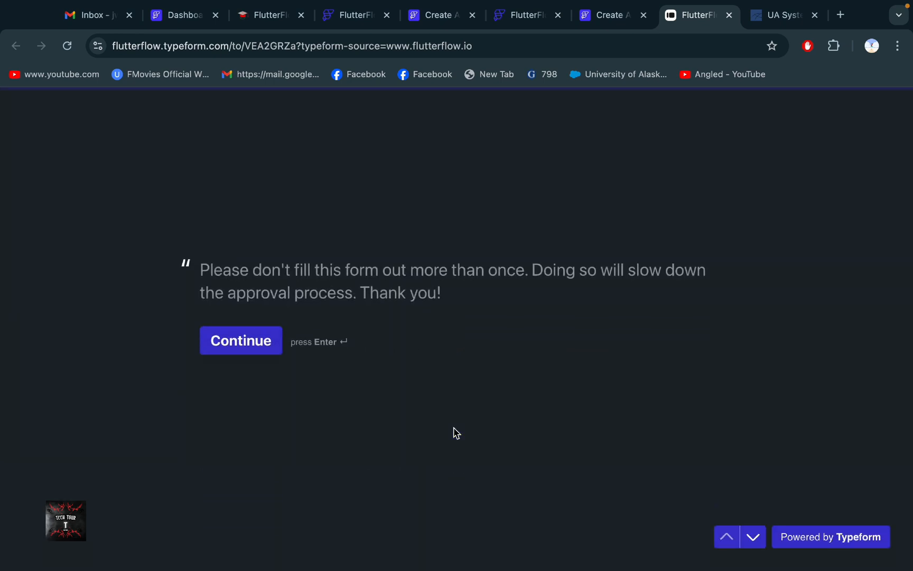
mouse_move(277, 355)
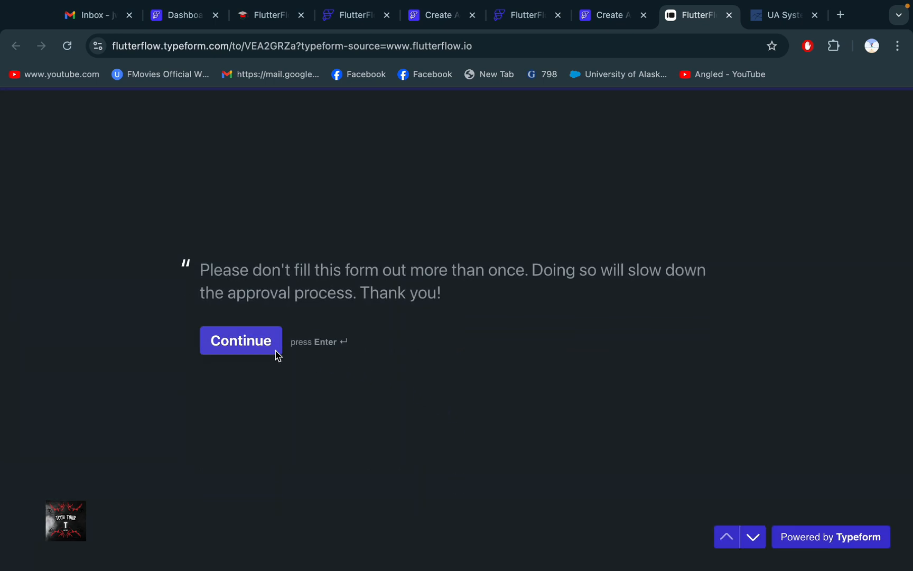
mouse_move(254, 350)
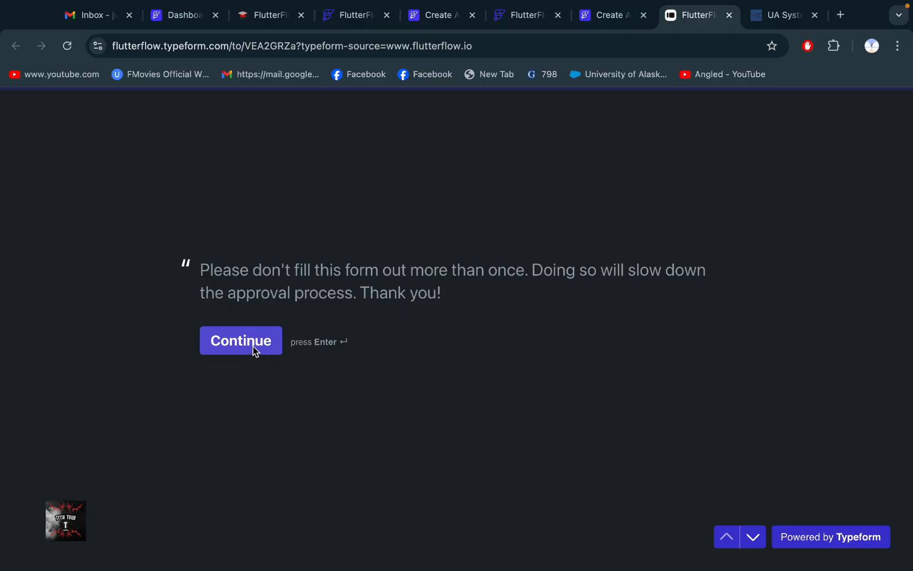
left_click(240, 340)
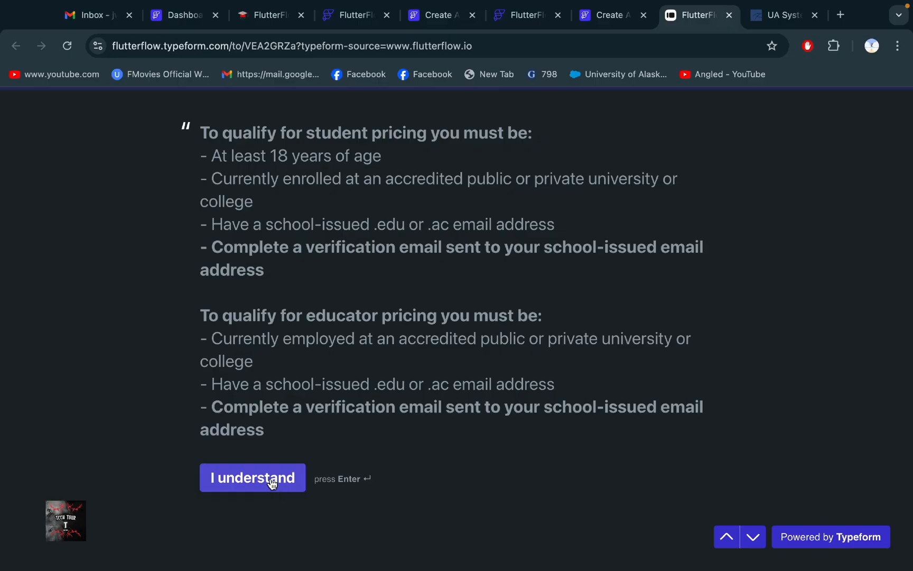
left_click(252, 477)
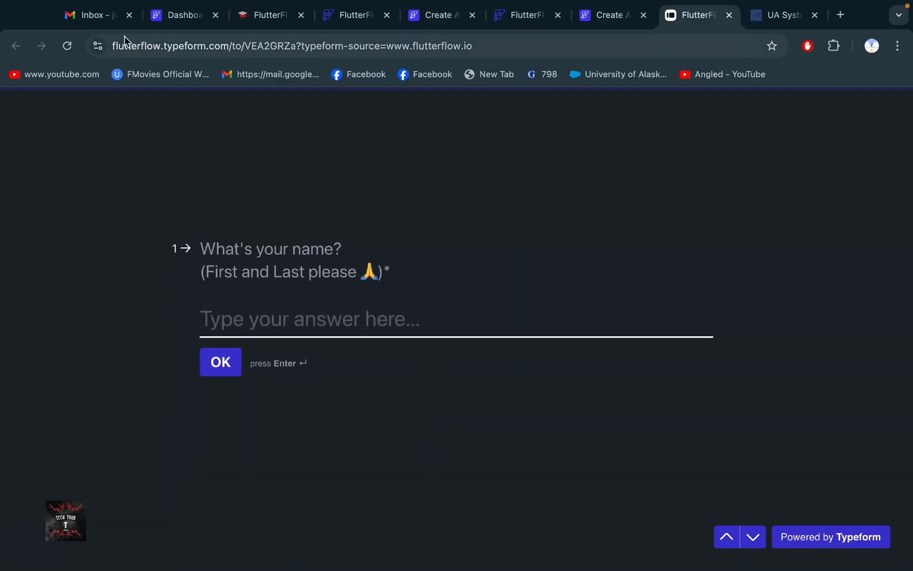
left_click(93, 14)
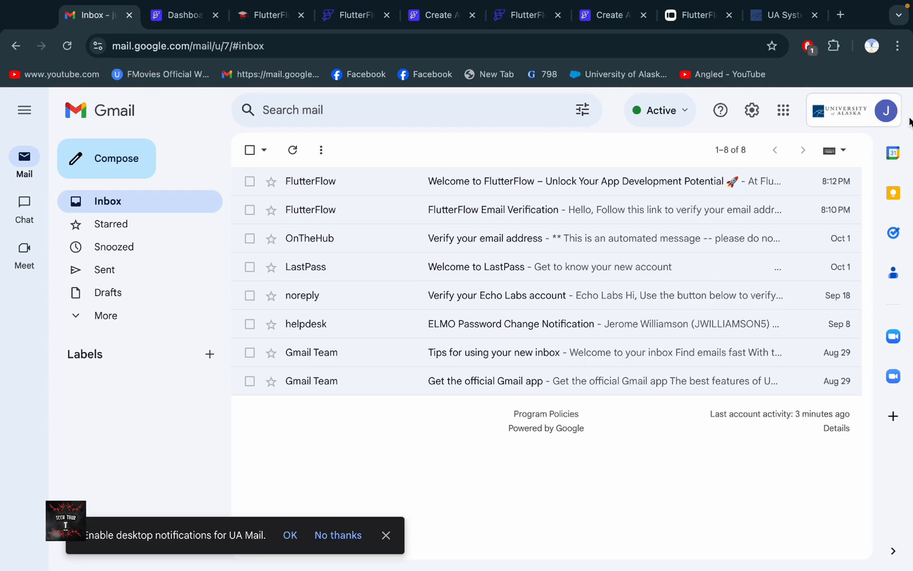
Step: Check the school account details in Gmail, then answer the name question and Yes to a school-issued email
left_click(886, 110)
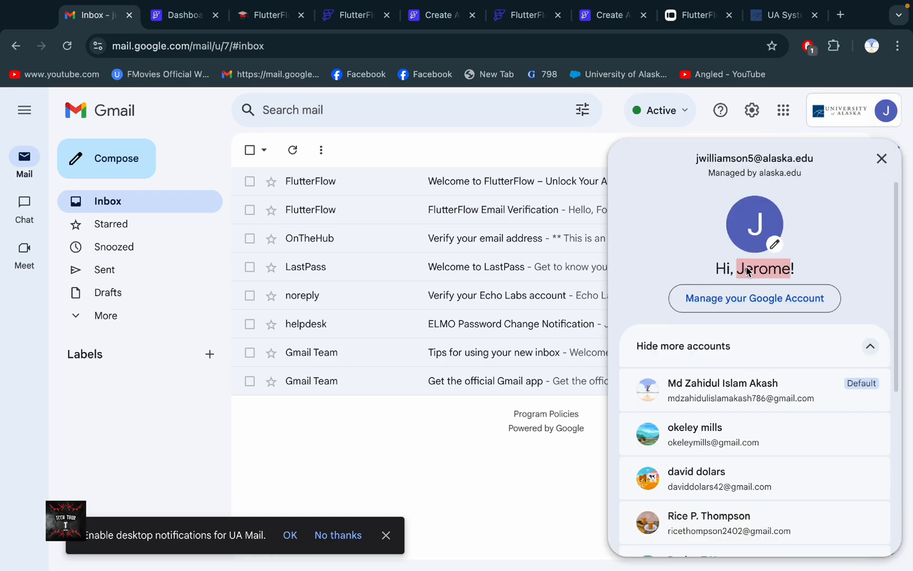
mouse_move(775, 15)
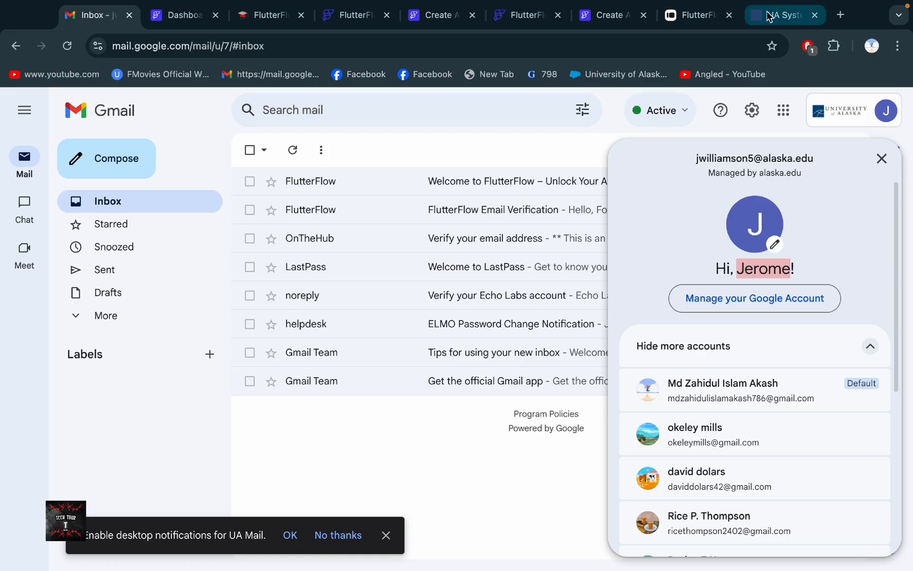
left_click(696, 14)
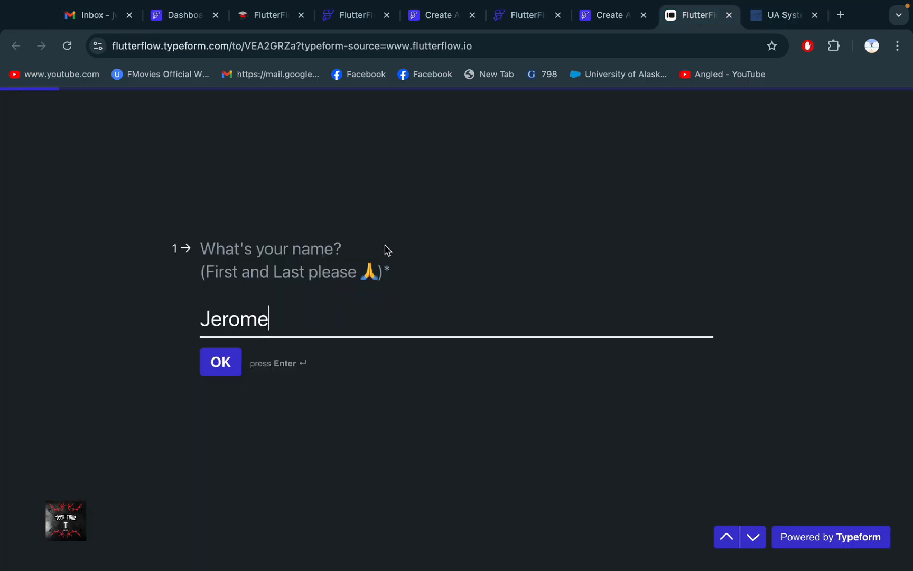
left_click(220, 361)
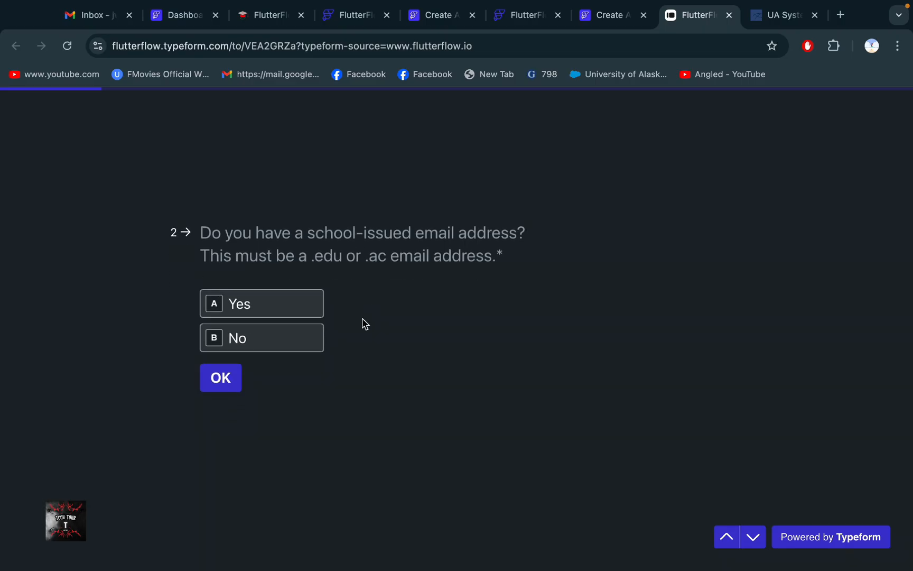
left_click(261, 303)
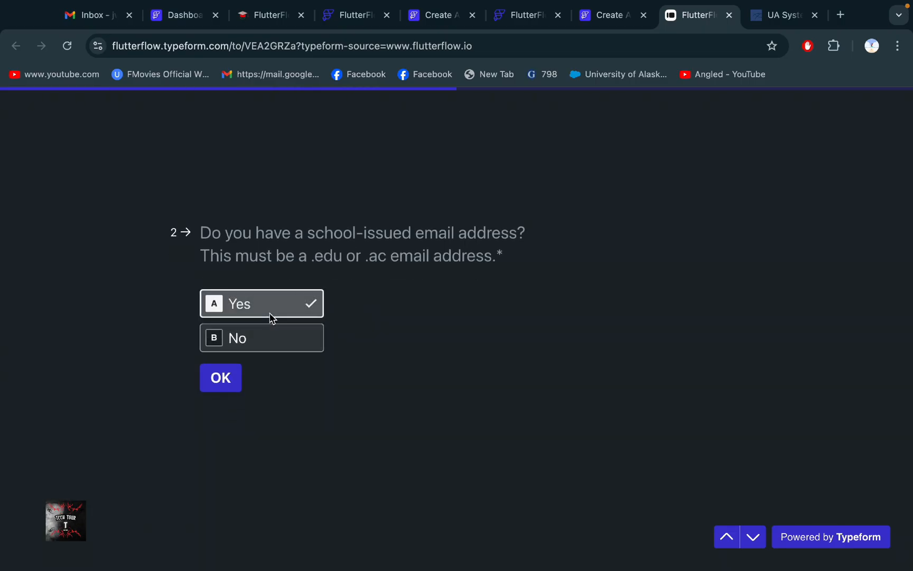
left_click(93, 15)
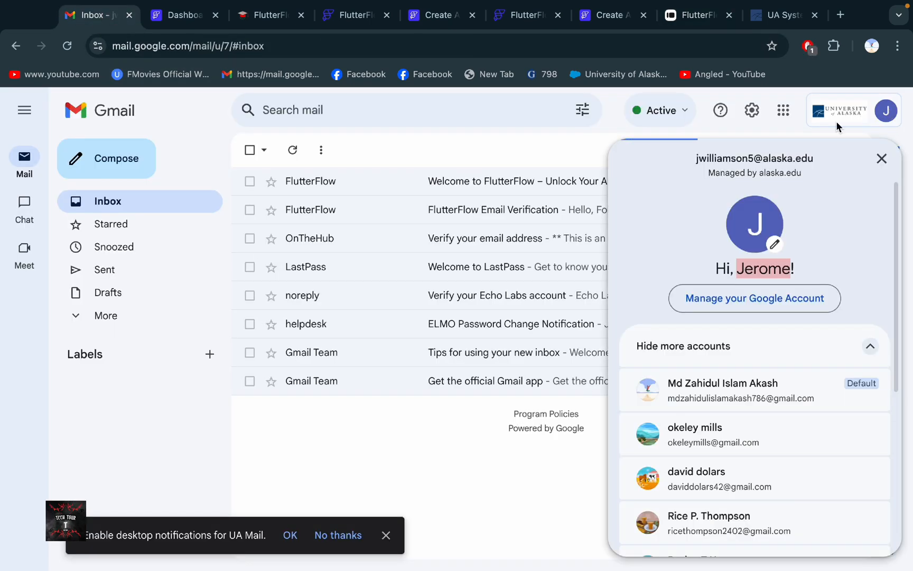
Step: Review the managed-account help article and reopen the school account details to check the email address
left_click(881, 158)
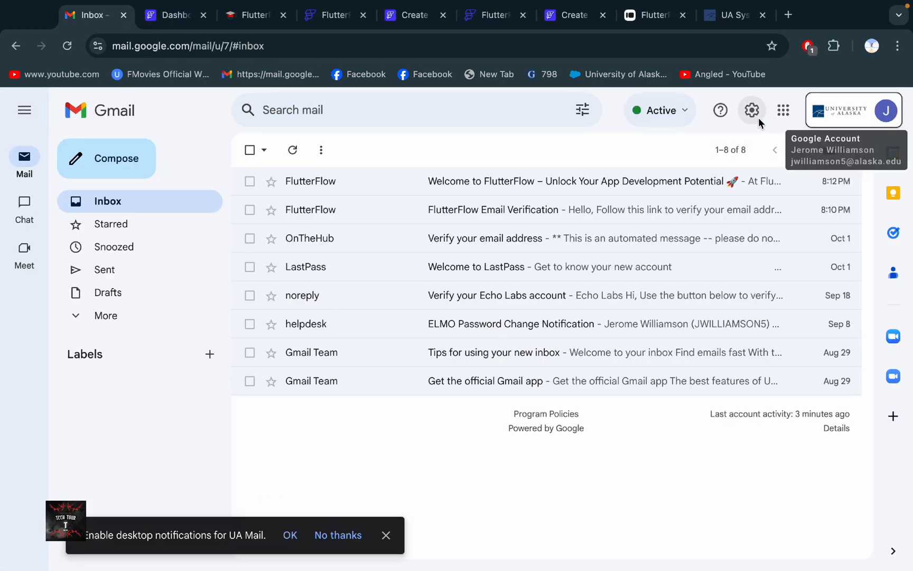
left_click(871, 110)
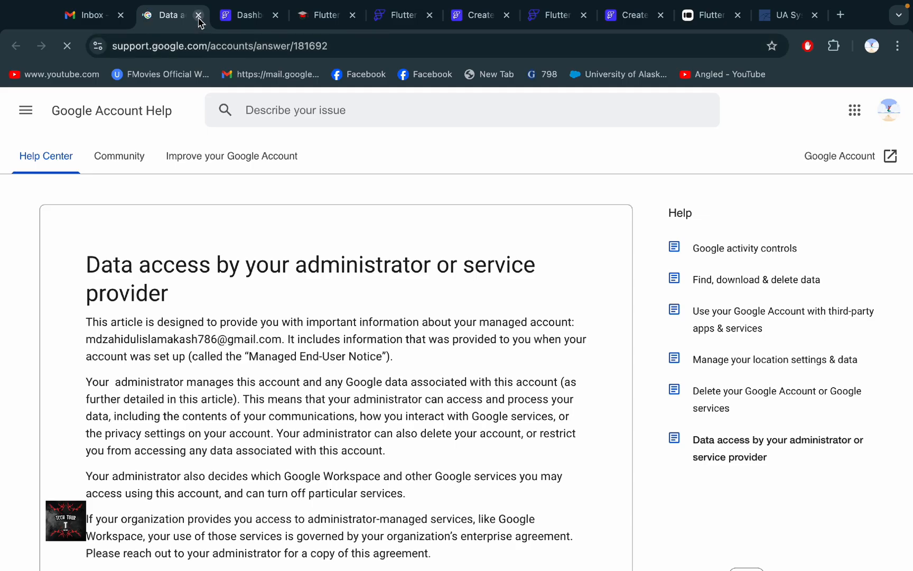
left_click(188, 15)
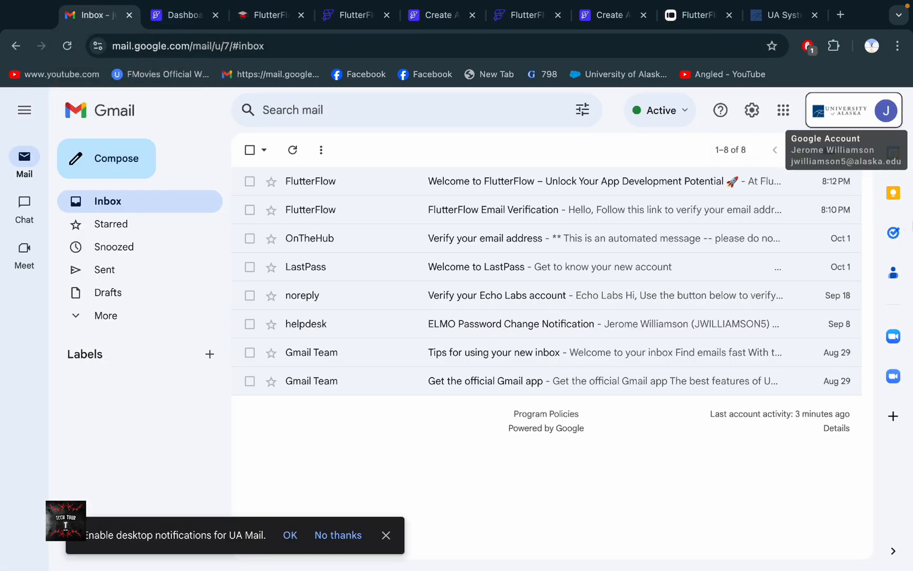
left_click(886, 110)
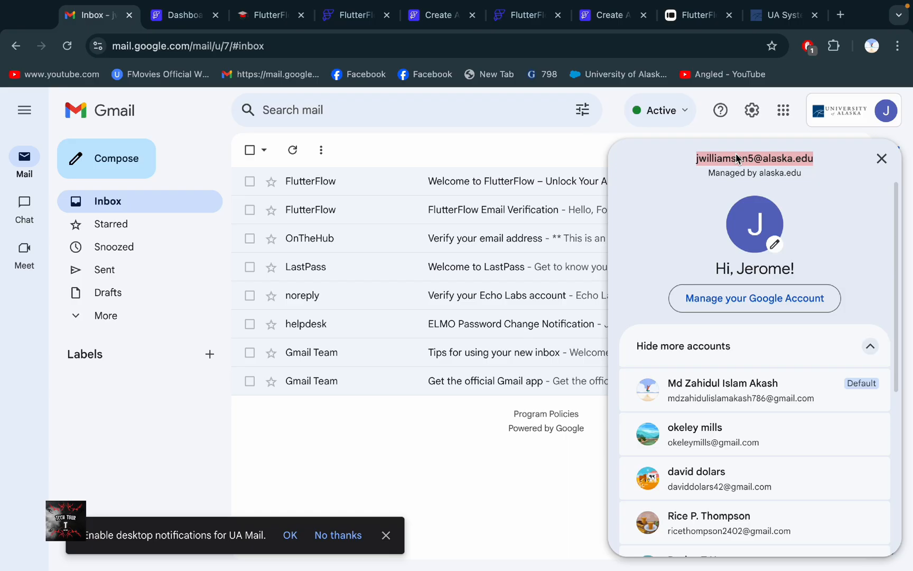
left_click(696, 15)
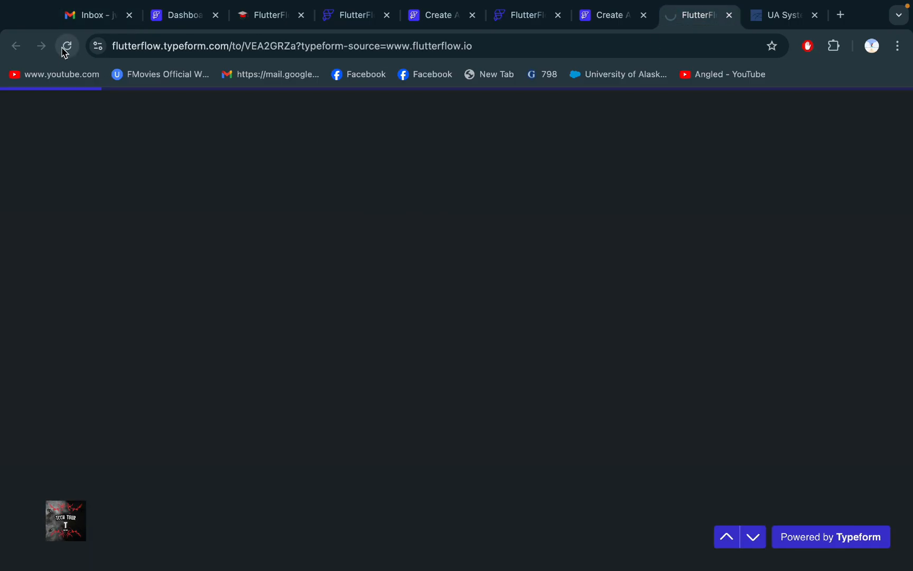
Step: Restart the Education Pricing form, accept the one-submission notice and eligibility requirements, and answer Yes to a school-issued email
left_click(66, 47)
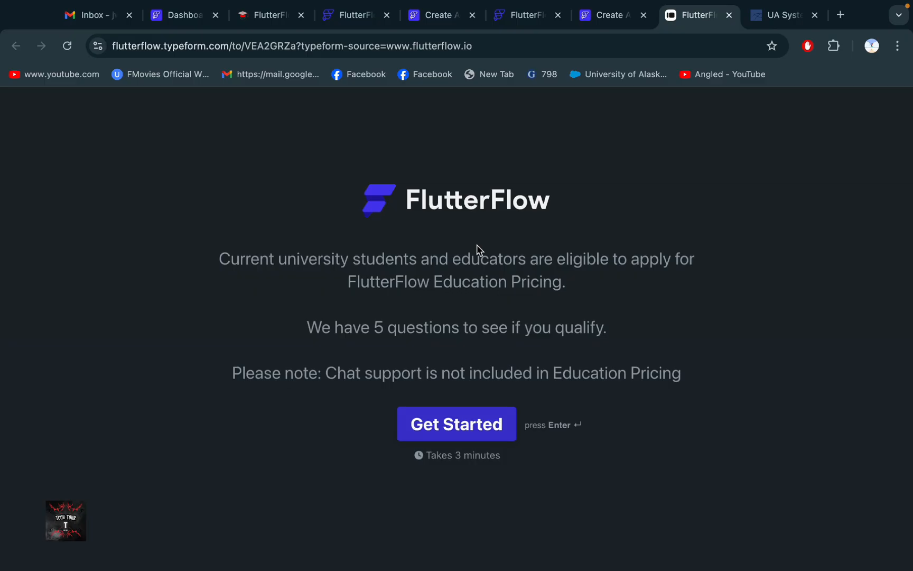
left_click(455, 424)
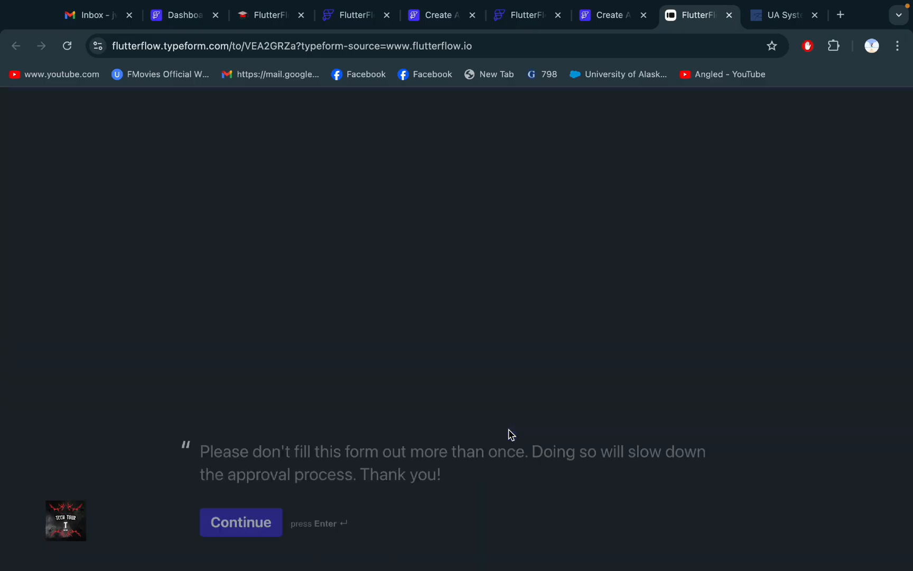
left_click(241, 522)
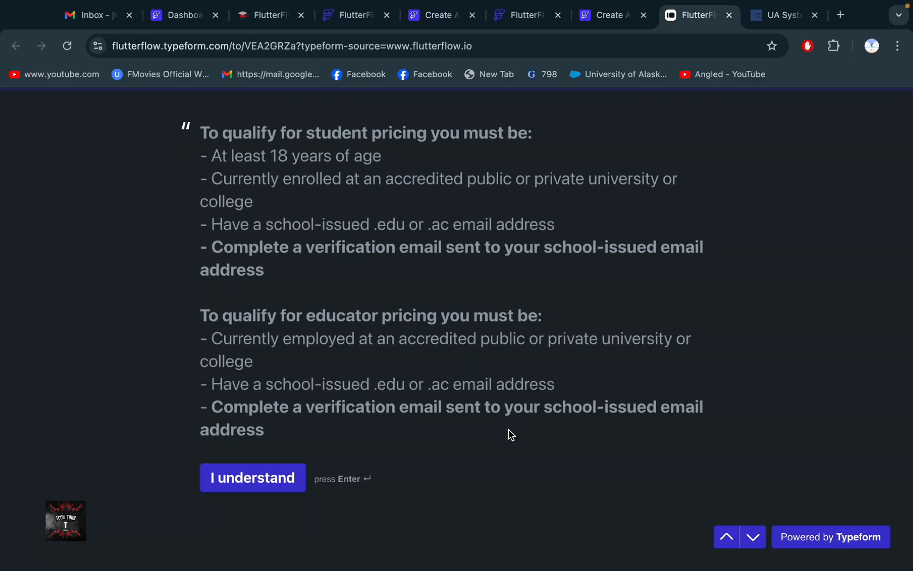
left_click(253, 477)
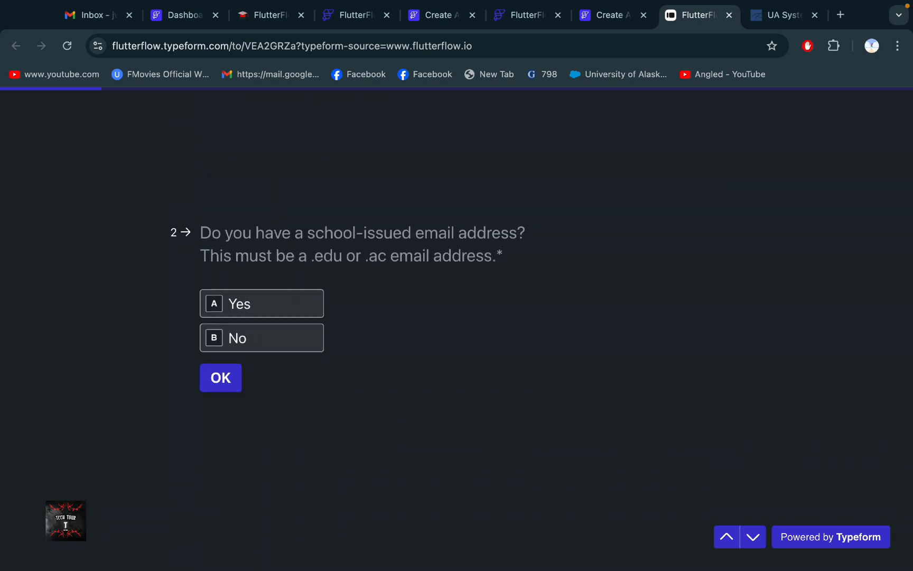
left_click(261, 303)
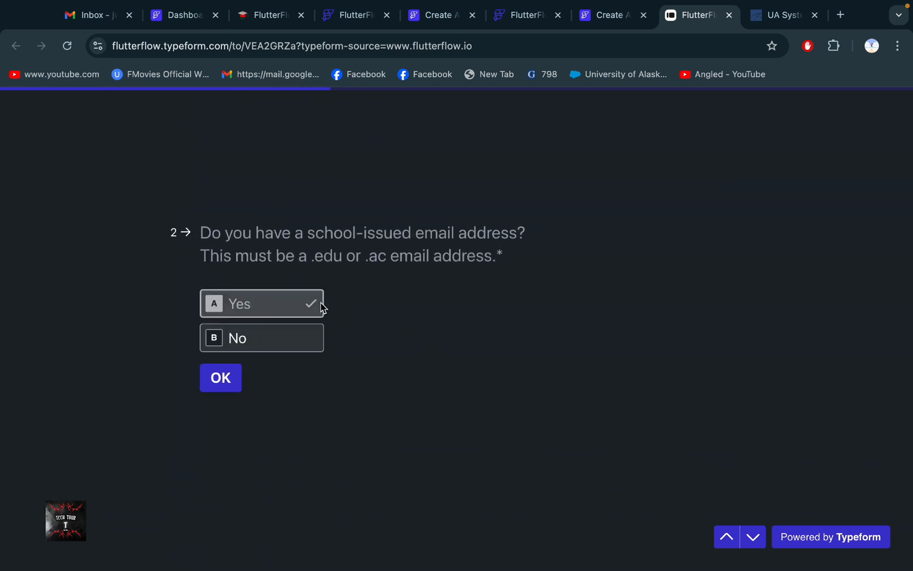
Step: Move past the school email question and answer Yes to having a FlutterFlow account and completed verification
left_click(220, 377)
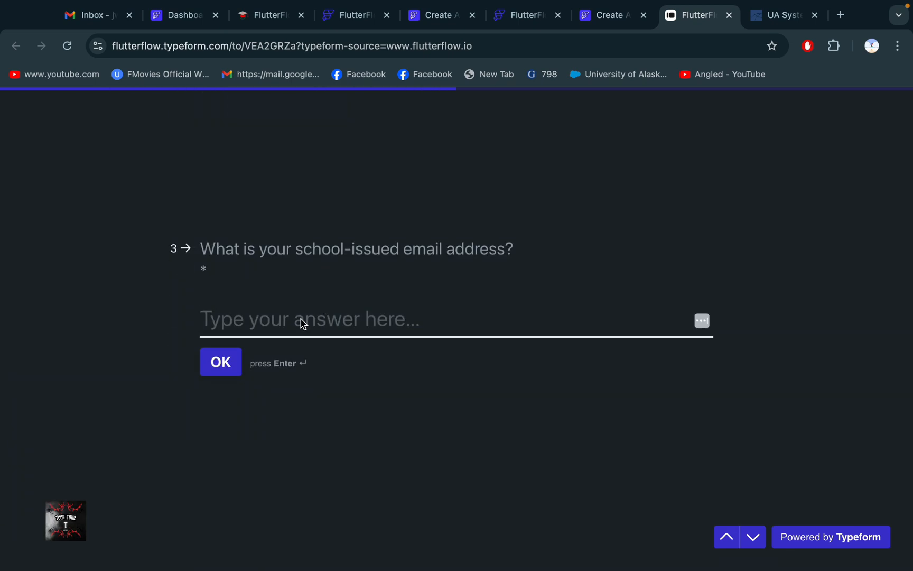
left_click(220, 361)
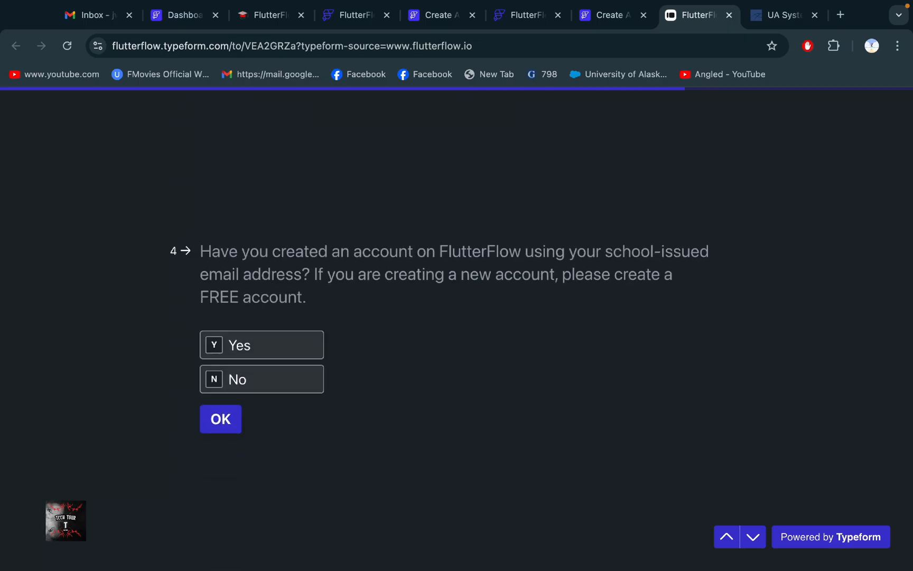
left_click(262, 345)
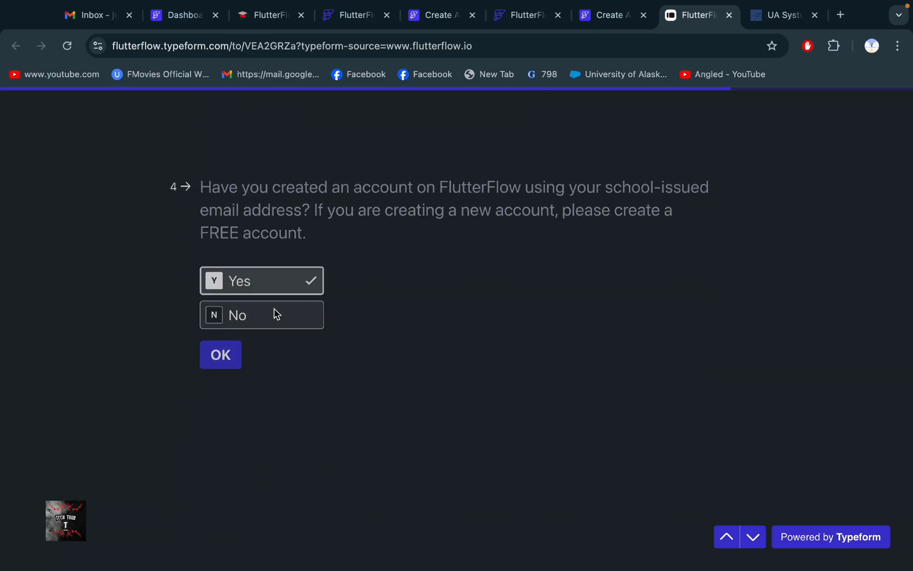
left_click(220, 354)
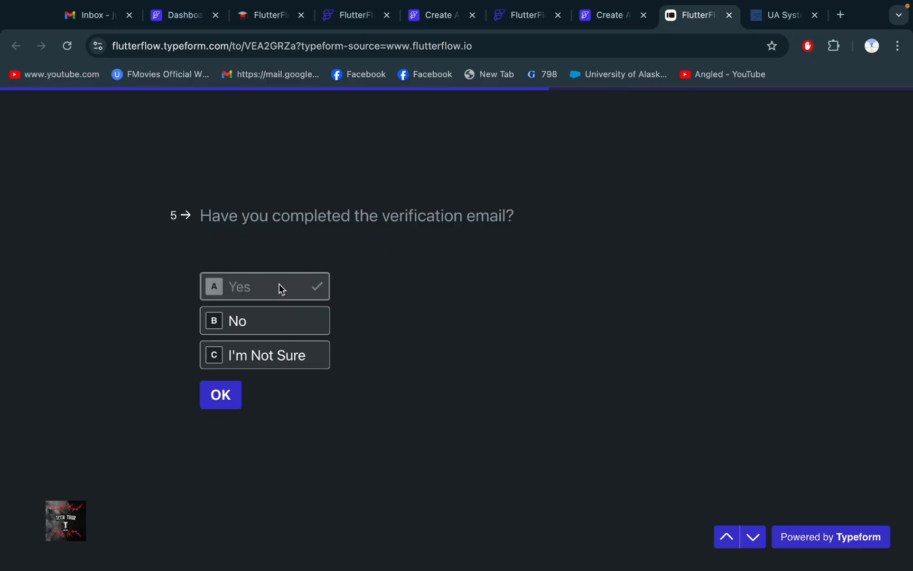
left_click(220, 394)
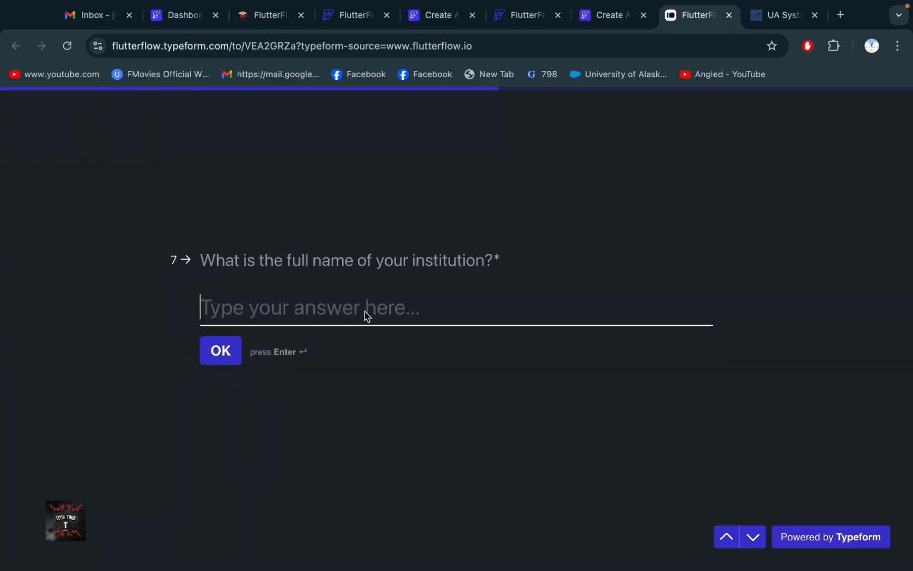
Step: Enter 'university of a' as the institution and 'united' as the country
type("uni")
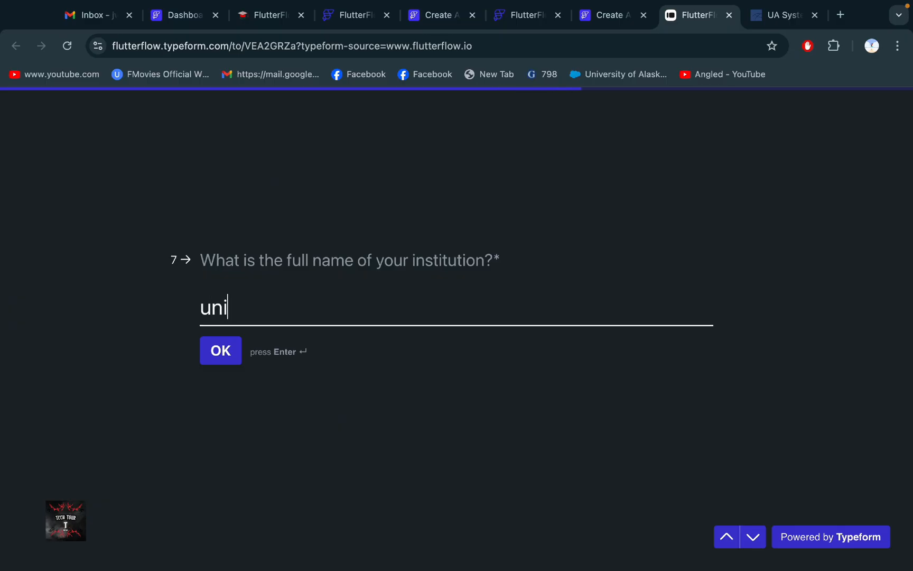
type("versit")
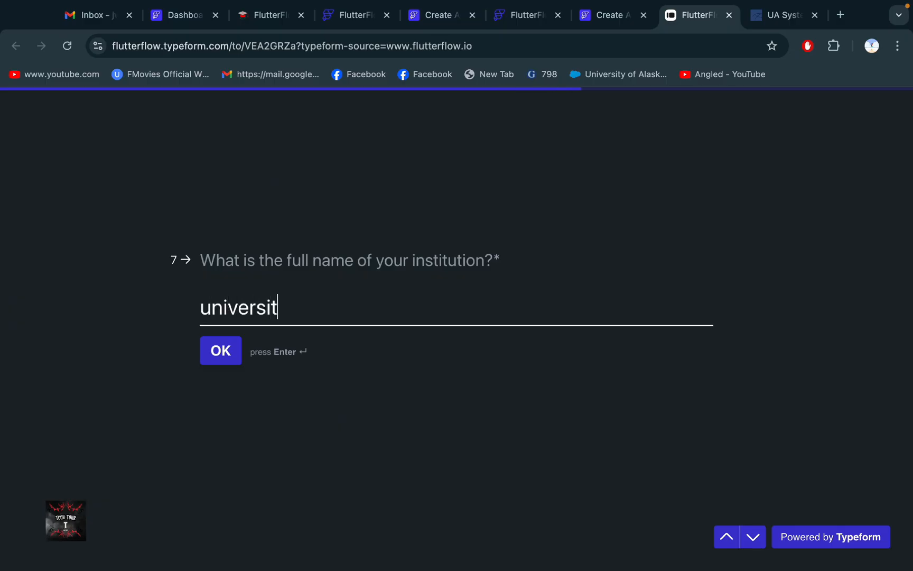
type("y of a")
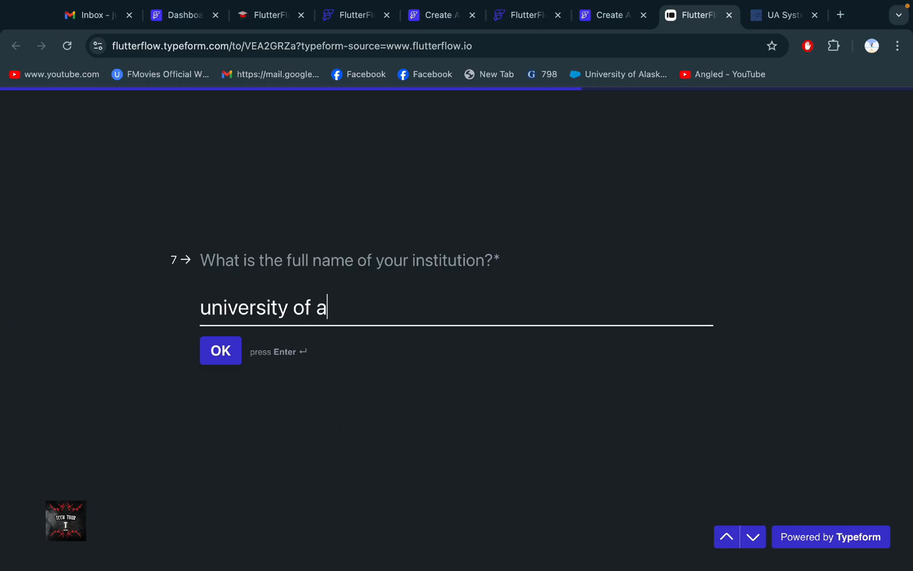
left_click(220, 350)
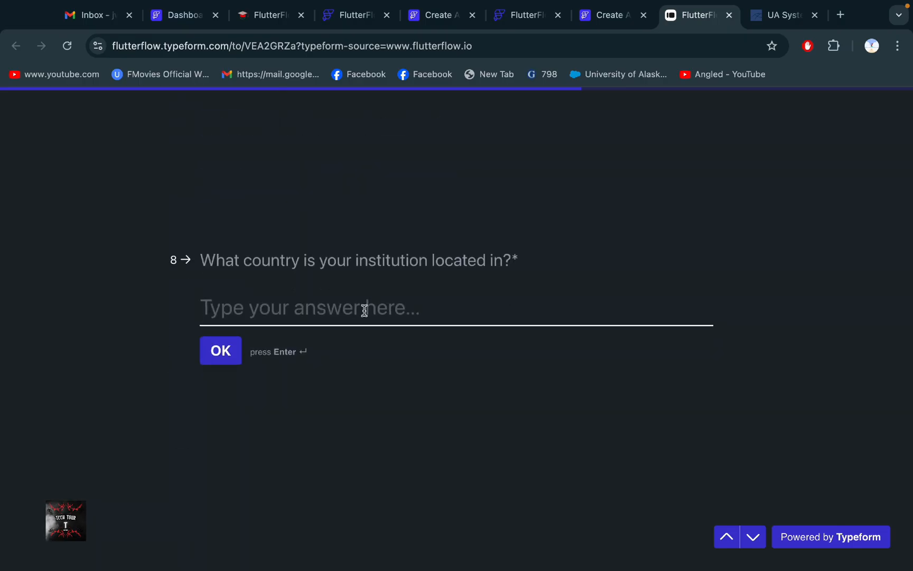
type("u")
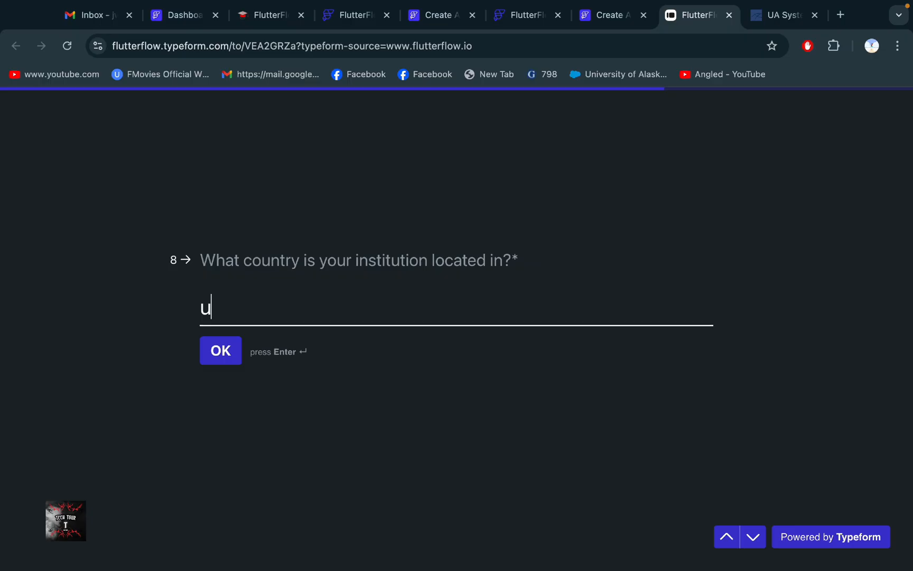
type("nited")
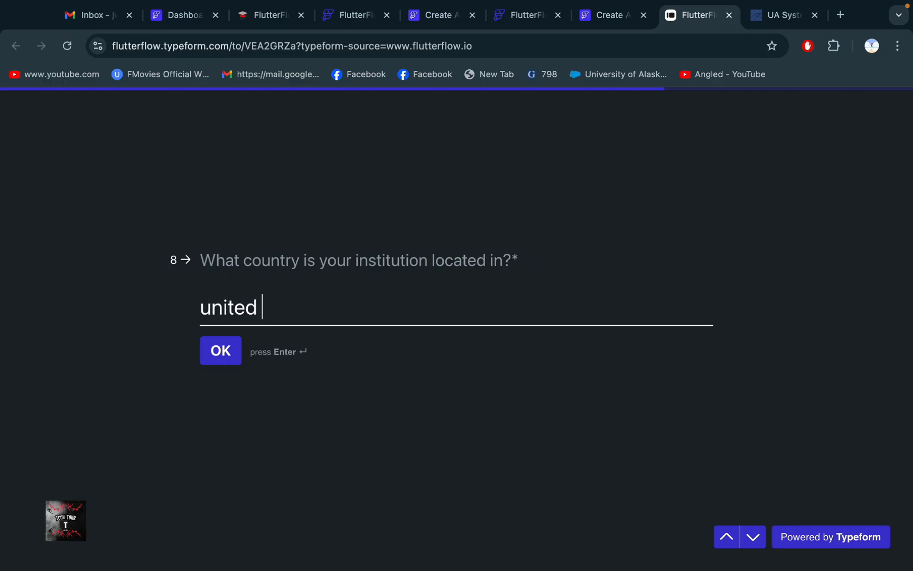
left_click(220, 350)
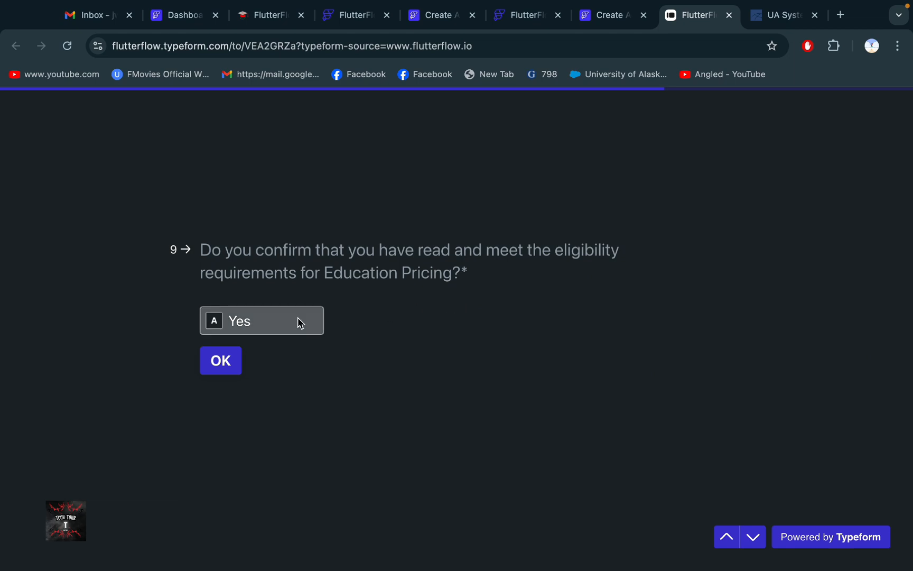
Step: Answer Yes to meeting eligibility, consent to verification use of information, and agree to the Terms and Privacy Policy
left_click(261, 321)
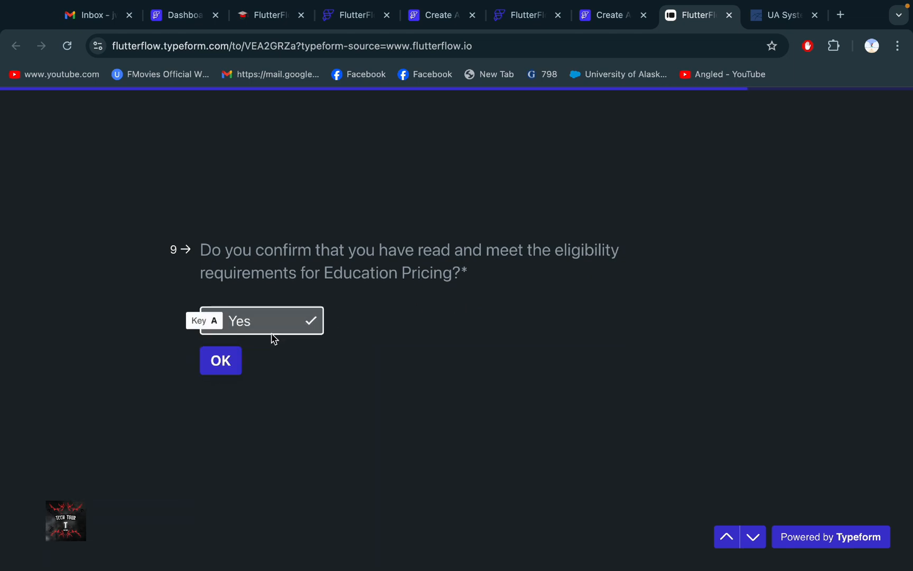
left_click(220, 361)
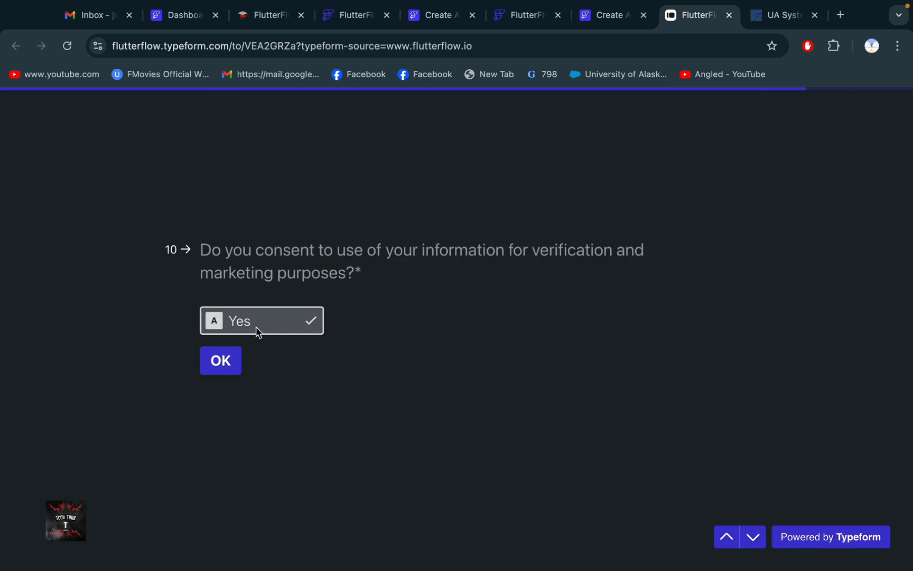
left_click(220, 360)
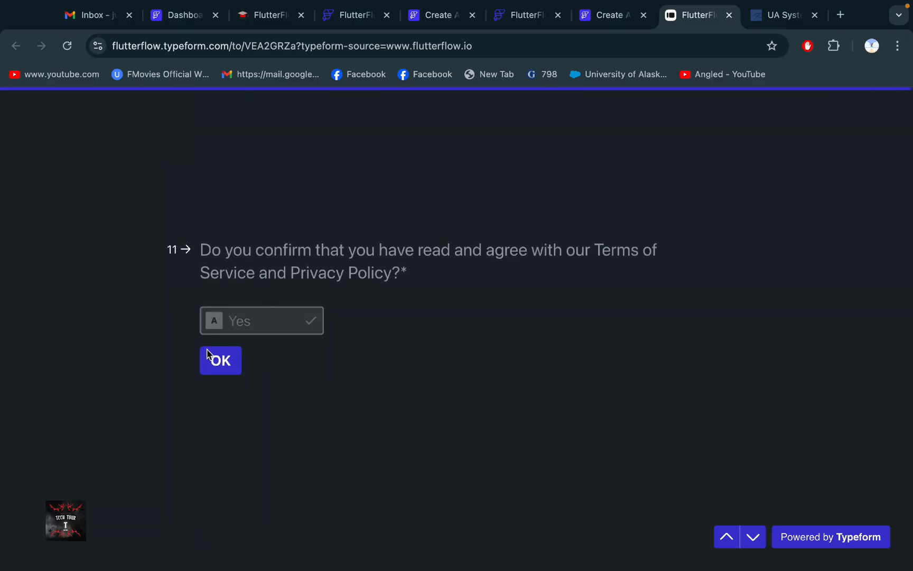
left_click(219, 360)
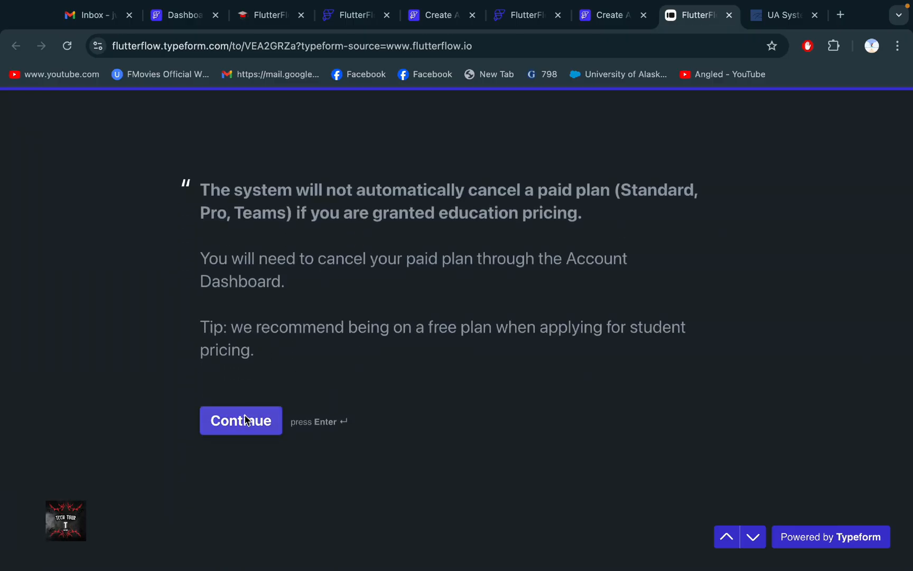
mouse_move(241, 424)
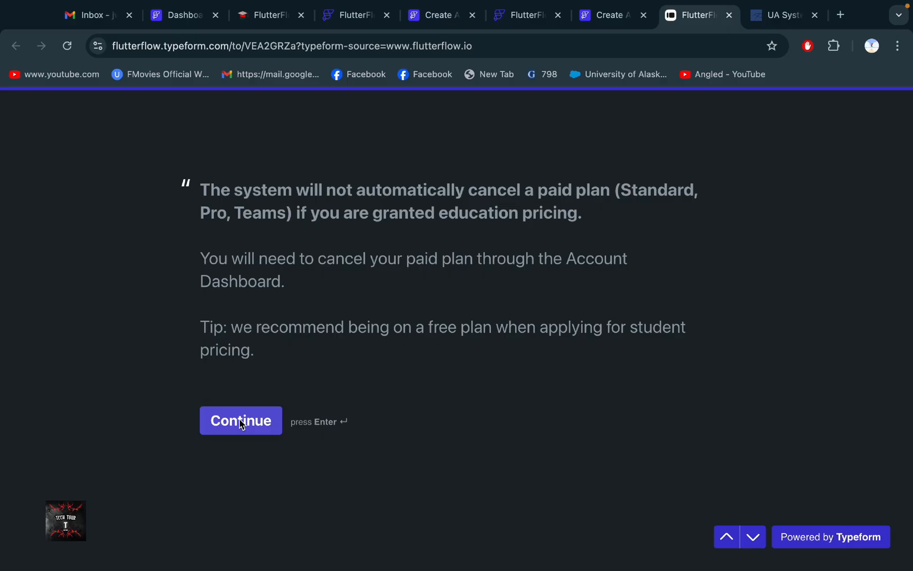
Step: Acknowledge the paid-plan cancellation notice, submit the application to reach the Thank you page, and switch to Gmail
left_click(241, 420)
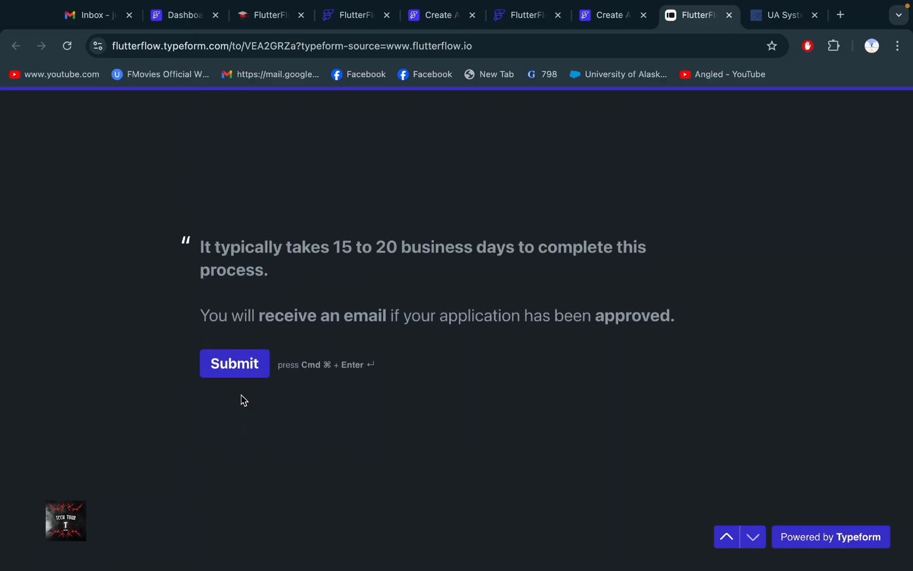
left_click(234, 363)
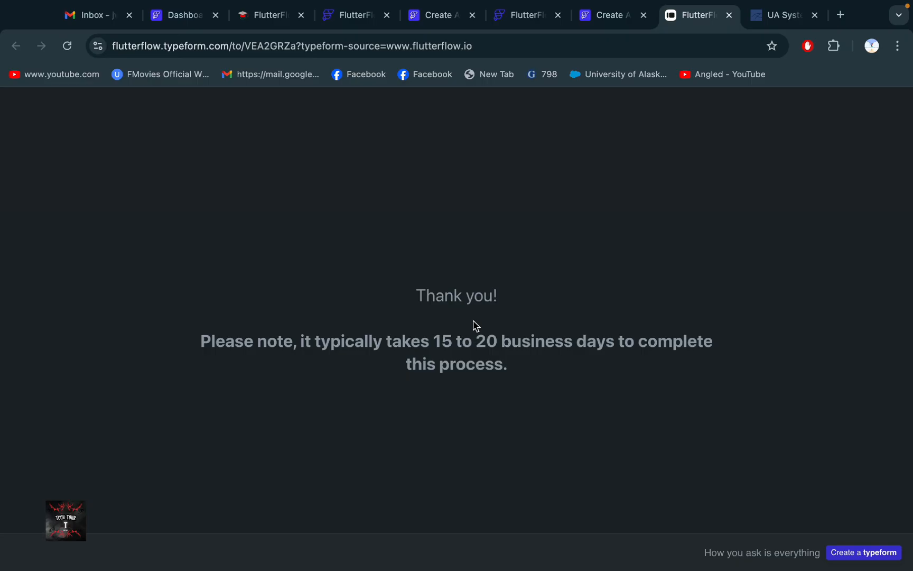
left_click(93, 15)
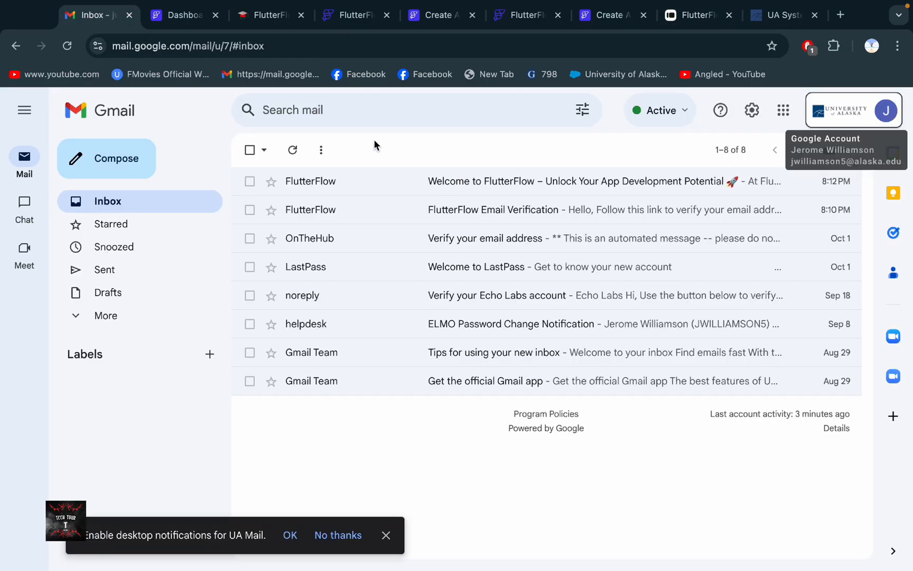
Step: Reload the Gmail inbox for new mail, revisit the Thank you page, and return to the FlutterFlow dashboard on the Free plan
left_click(67, 46)
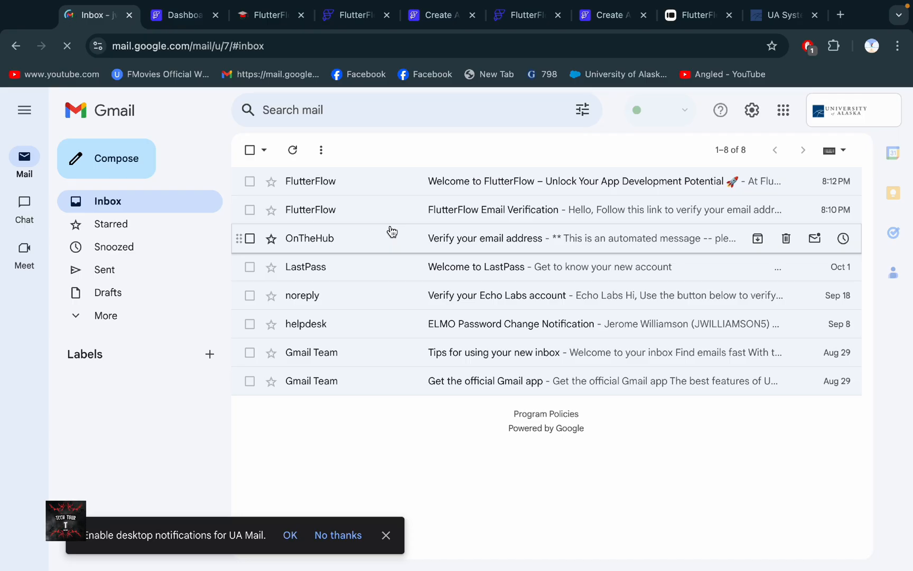
left_click(594, 15)
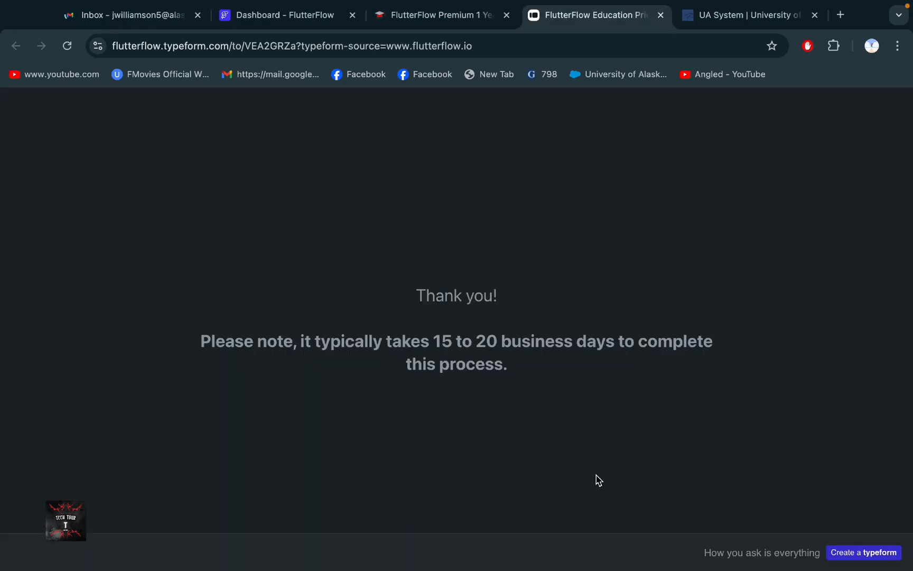
mouse_move(615, 417)
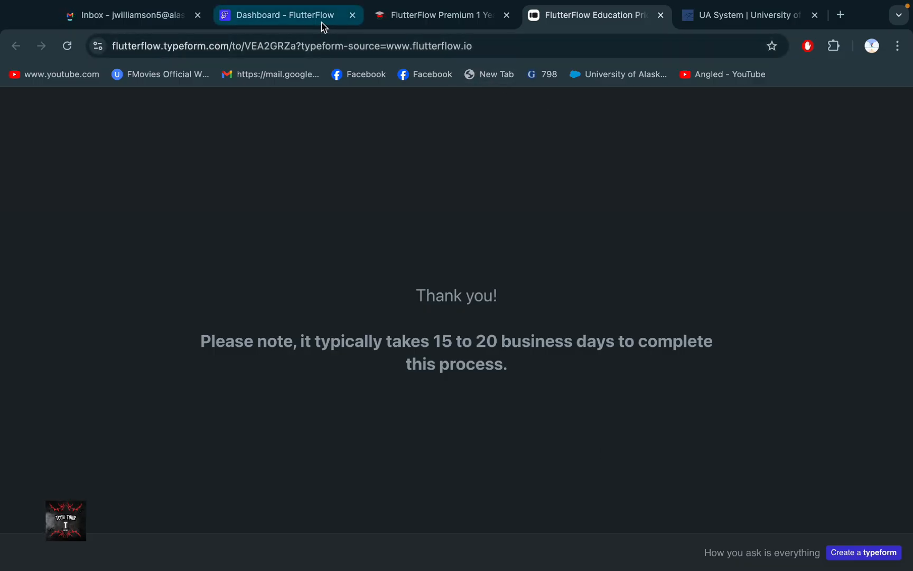
left_click(285, 15)
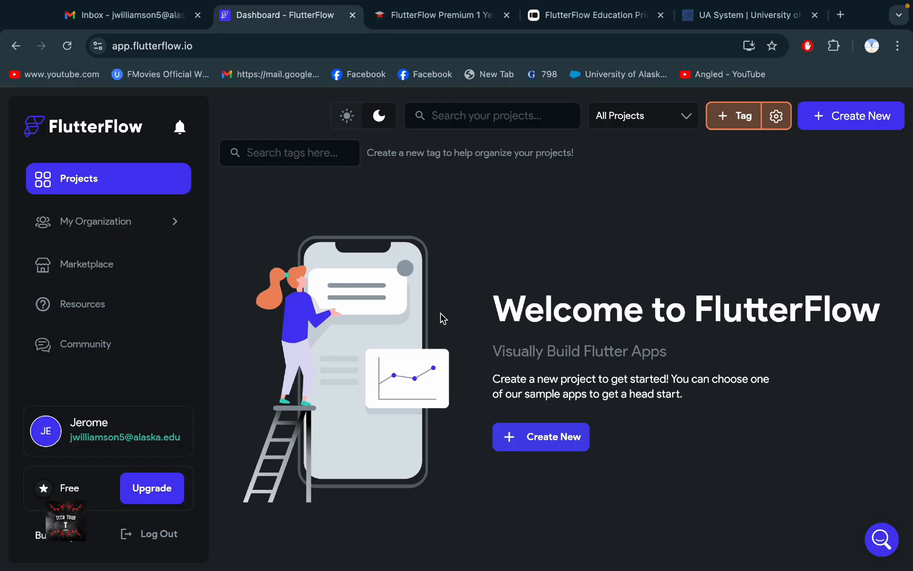
mouse_move(136, 31)
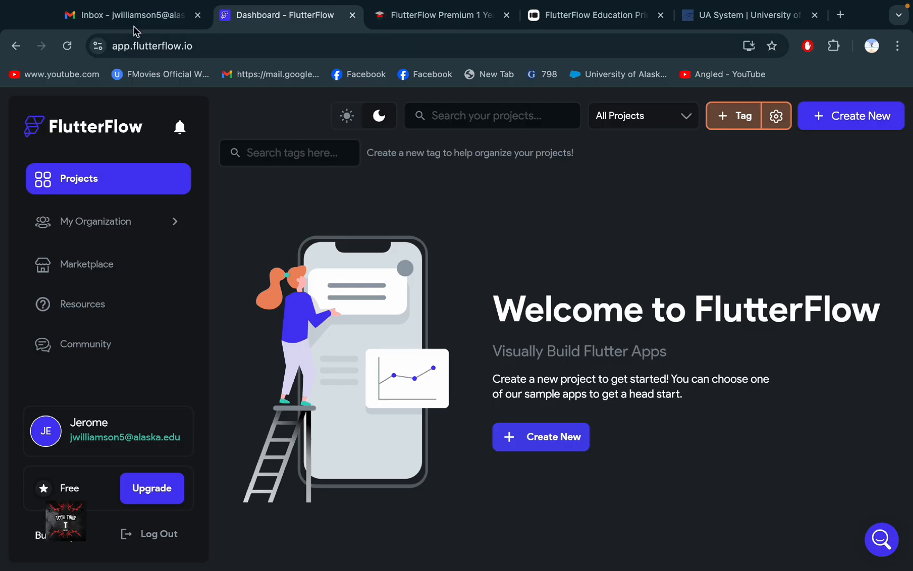
left_click(129, 15)
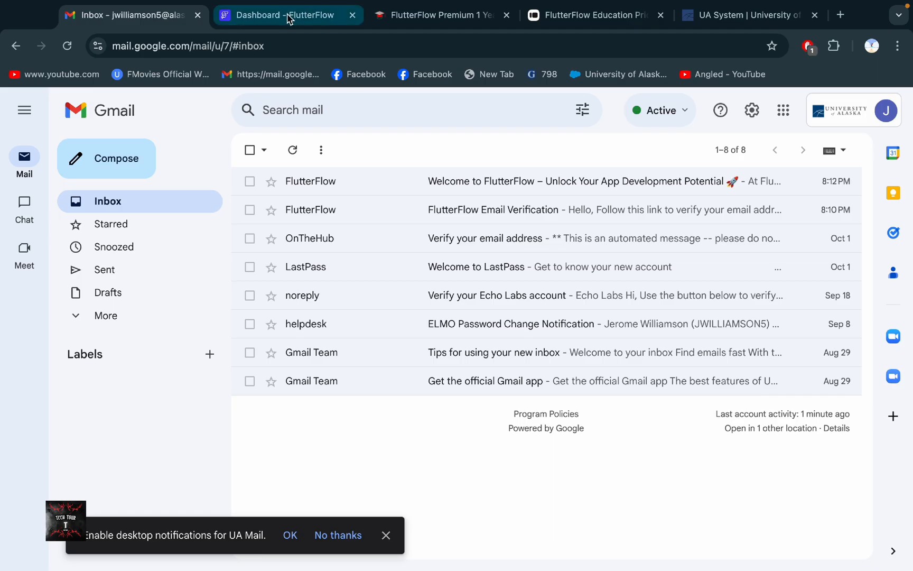
left_click(288, 14)
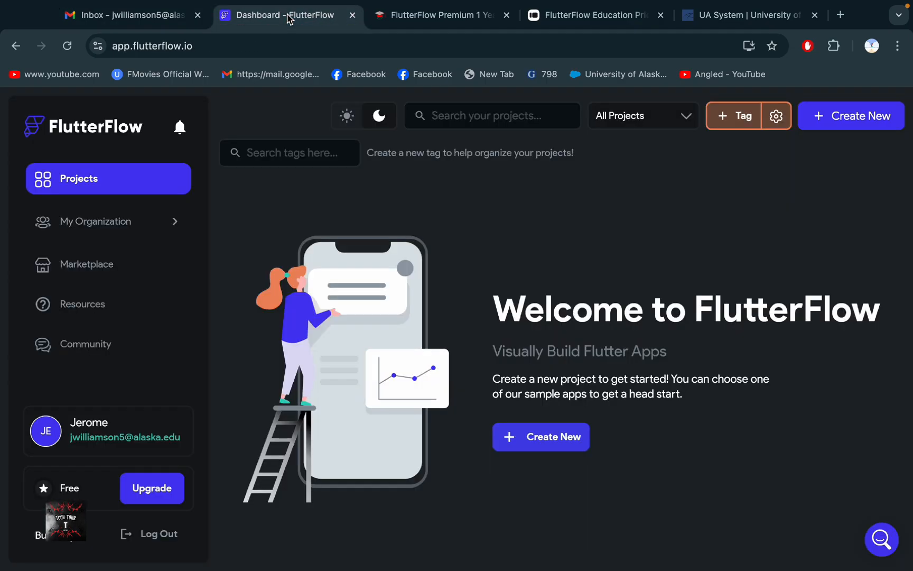